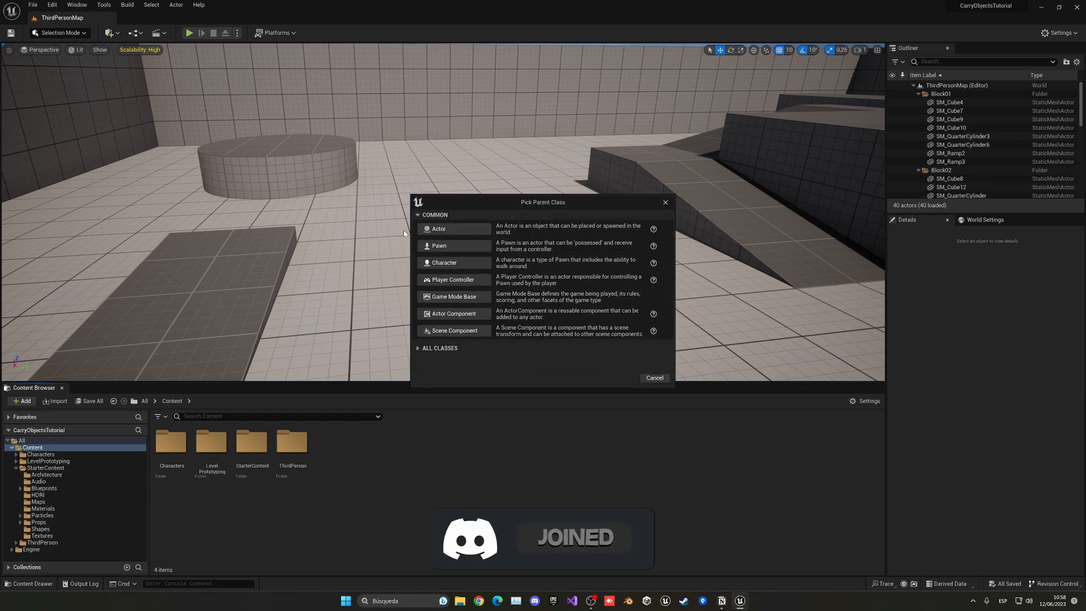
Step: Create an Actor-based blueprint and name it BP_PickeableObject
click(438, 229)
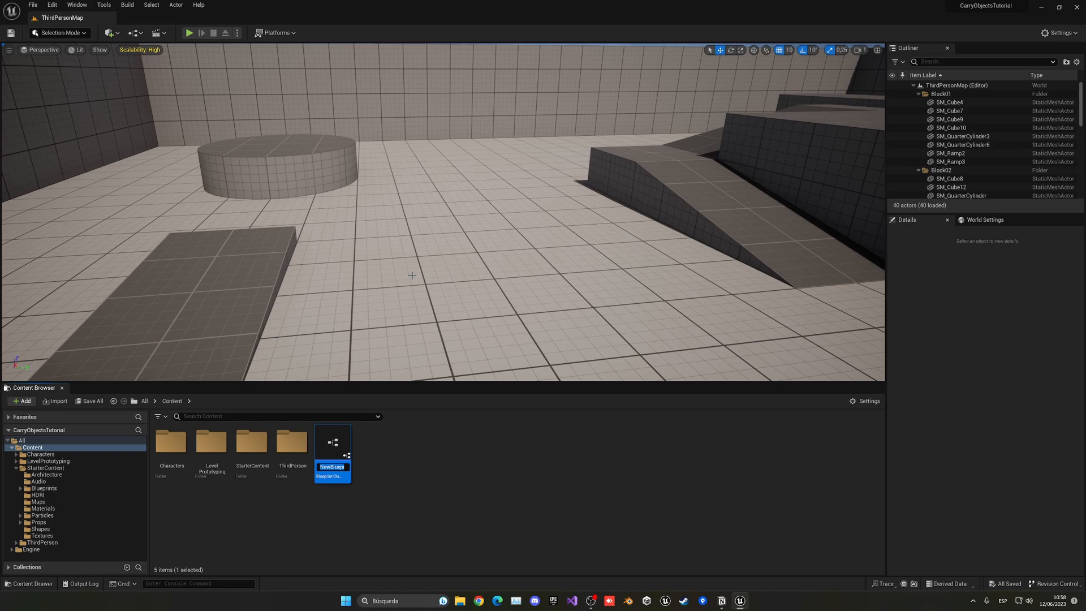
text(BP_P)
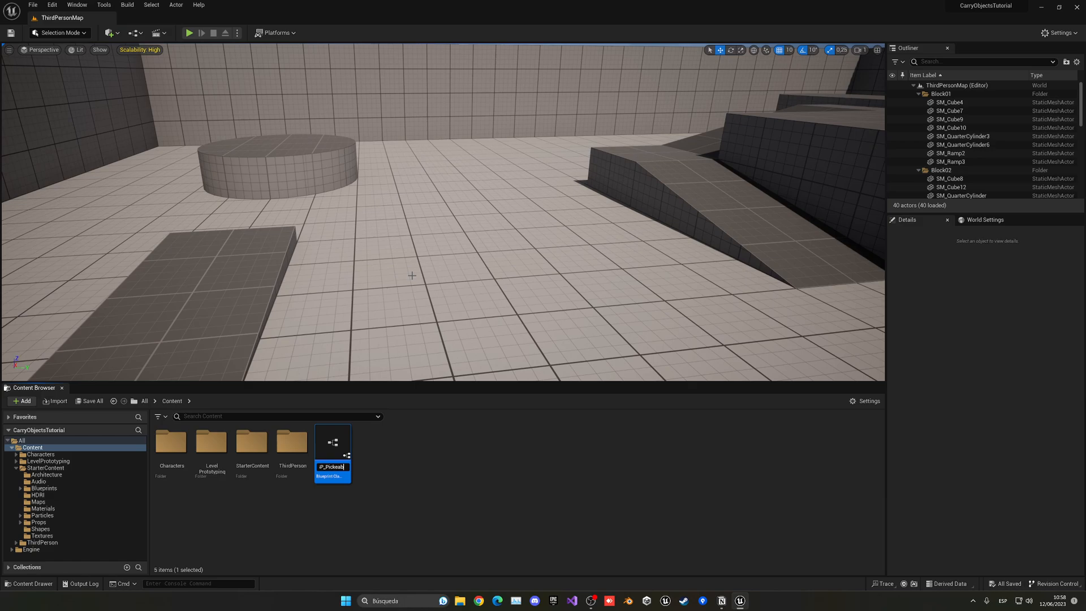
text(BP_)
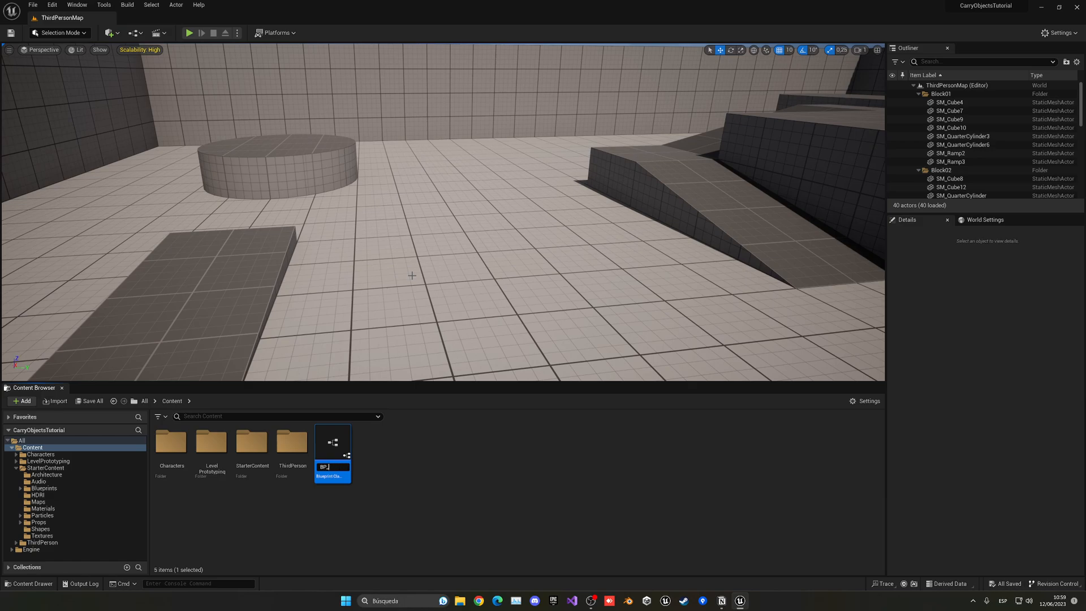
text(P_Pickeable)
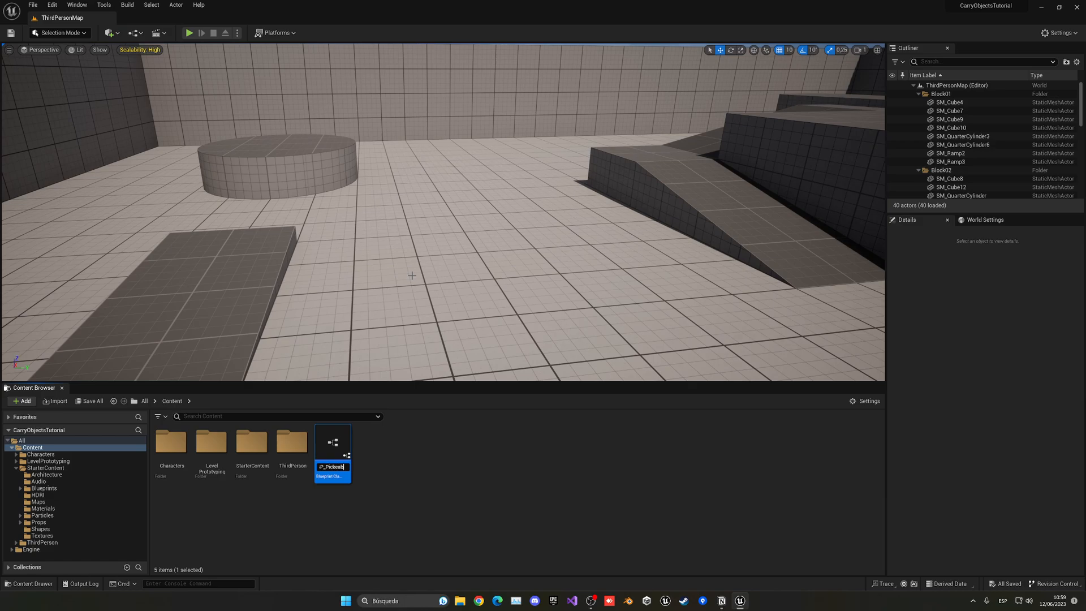
text(ableObject)
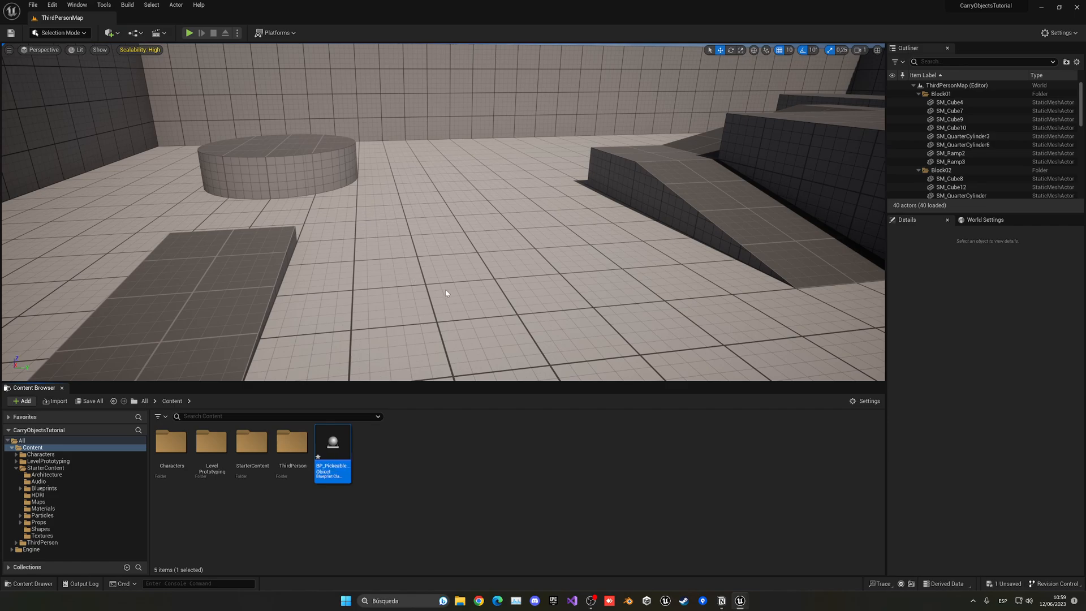
Step: Give BP_PickeableObject an SM_TableRound root mesh with Simulate Physics enabled, then compile
double_click(332, 441)
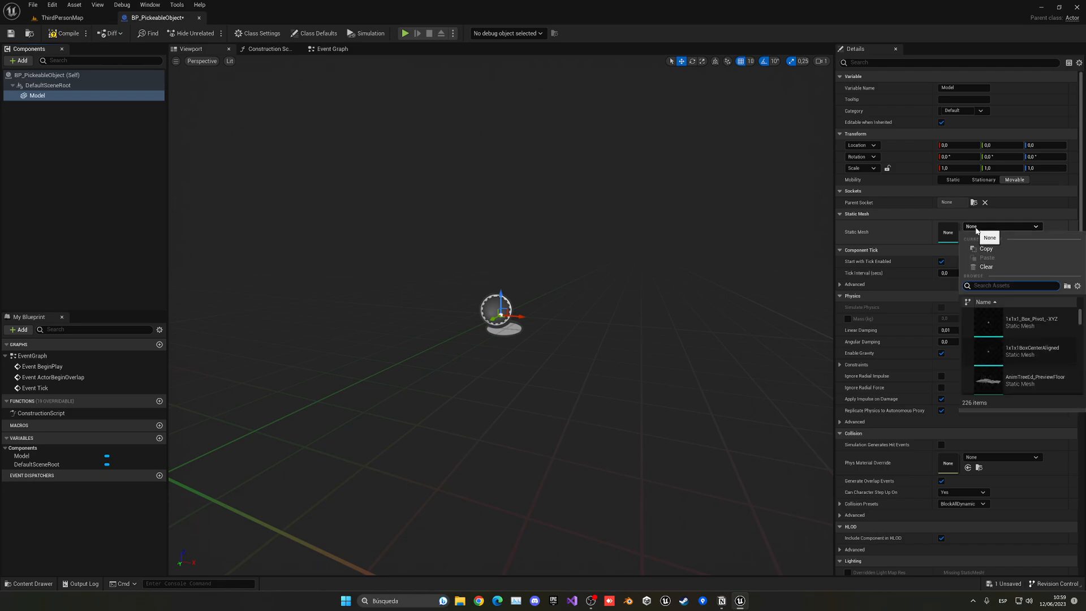
text(table)
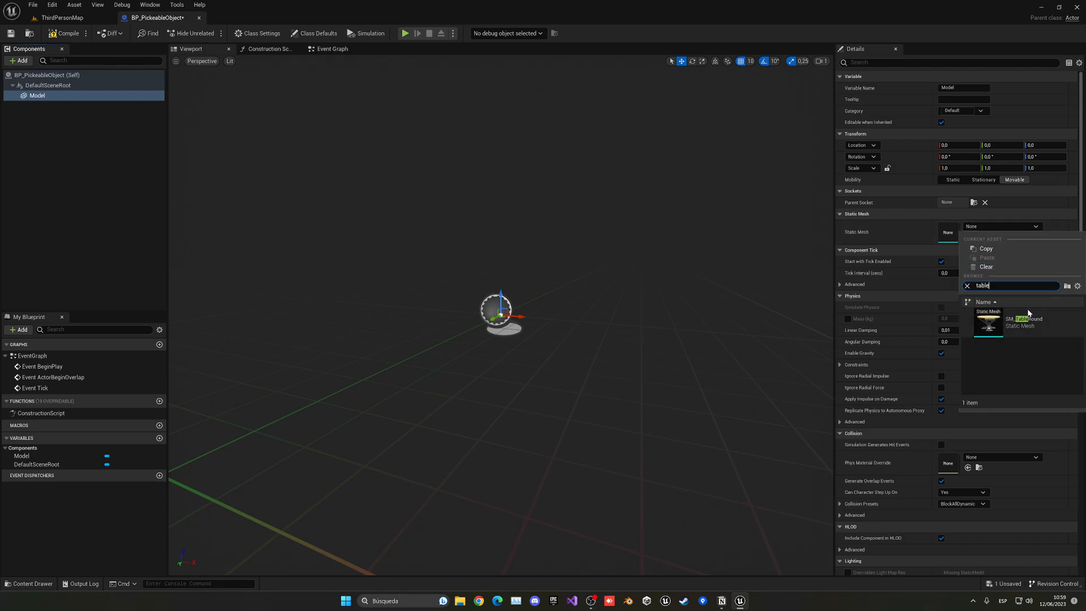
click(988, 322)
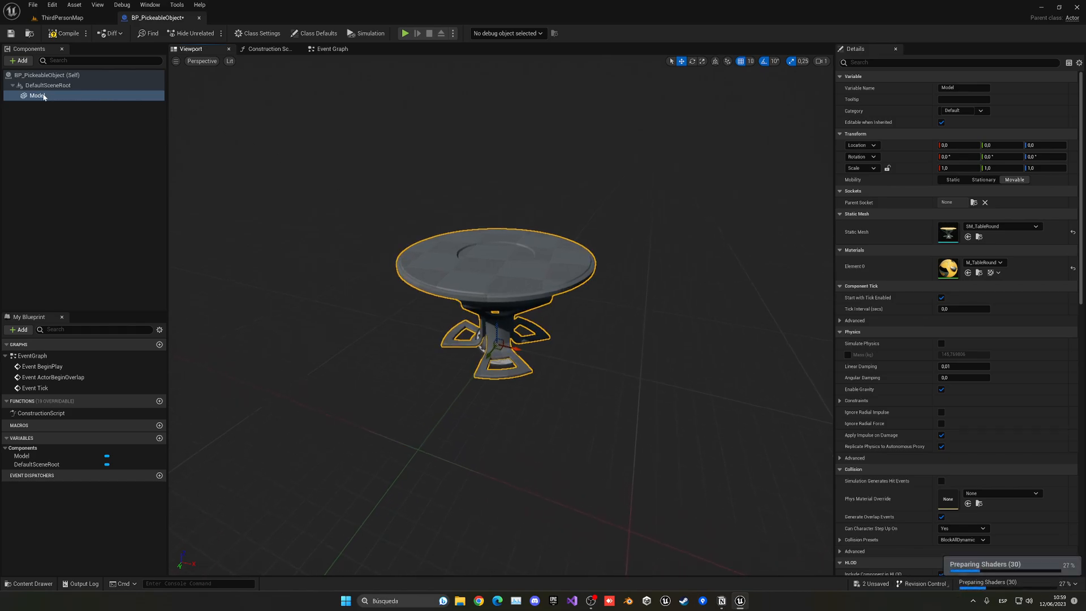
drag(38, 95, 48, 85)
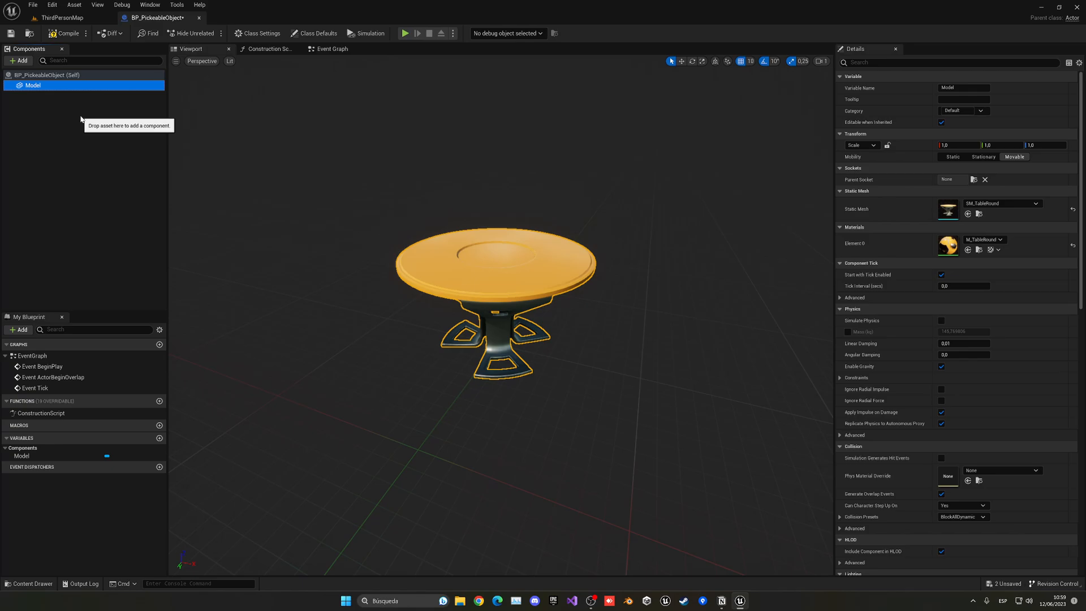
mouse_move(321, 180)
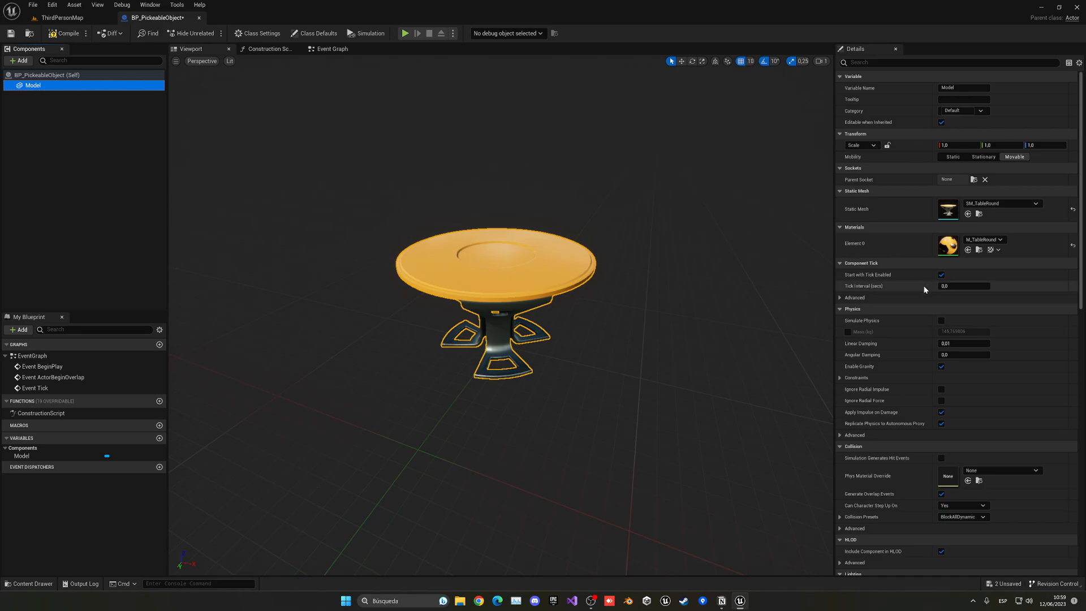
click(941, 320)
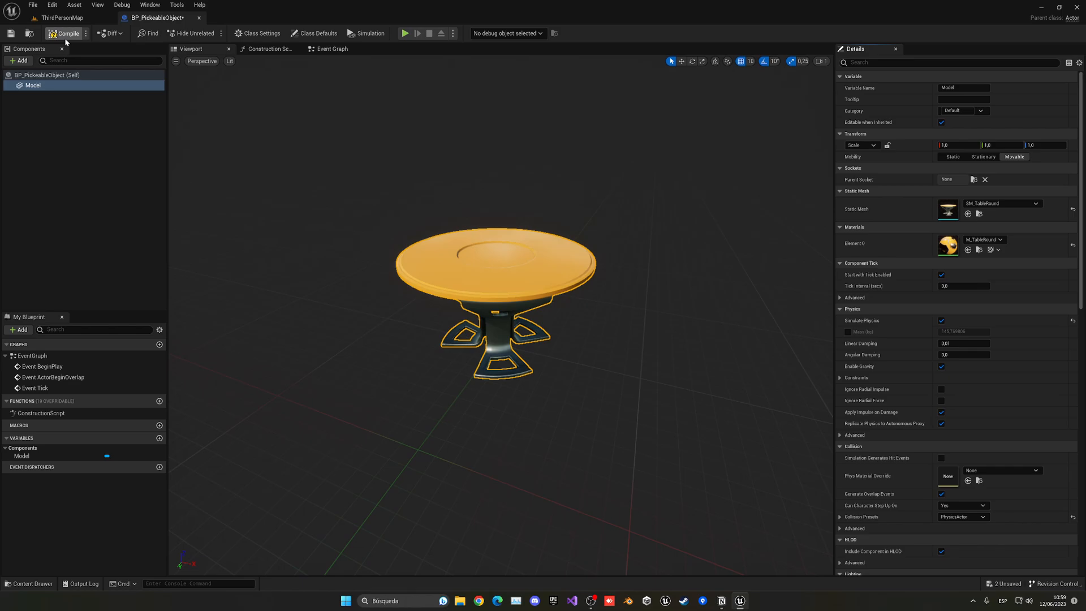
click(67, 33)
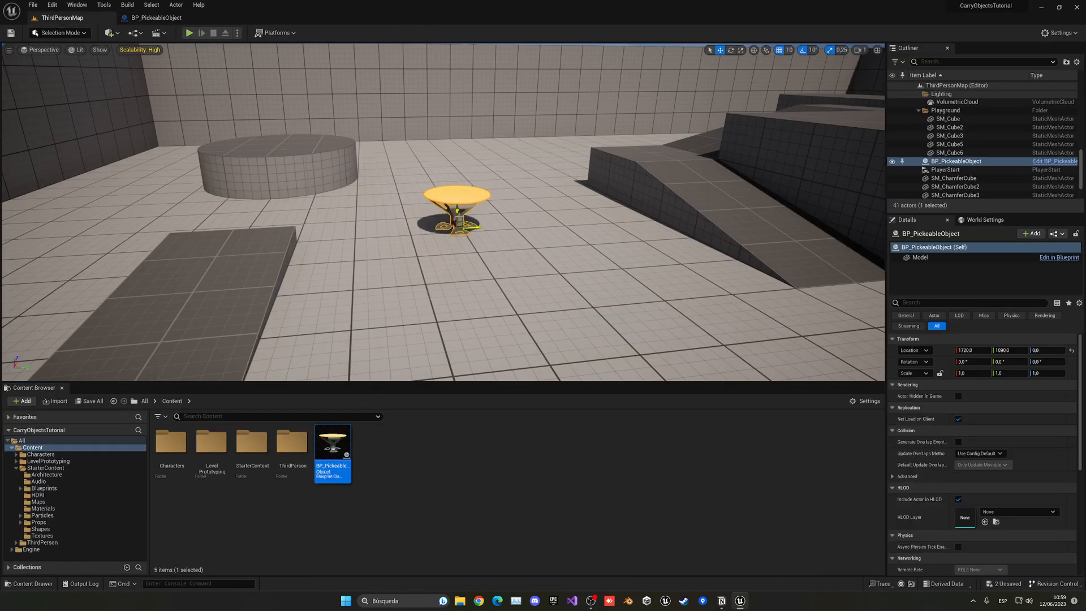
Step: Play the level to test the table beside the character, then stop
click(188, 33)
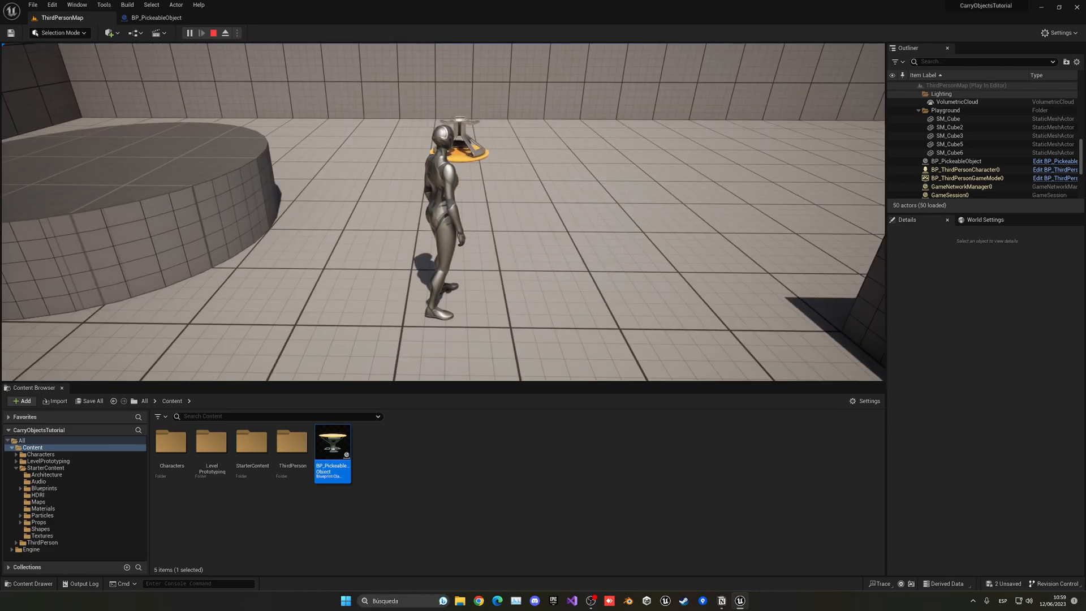
click(213, 32)
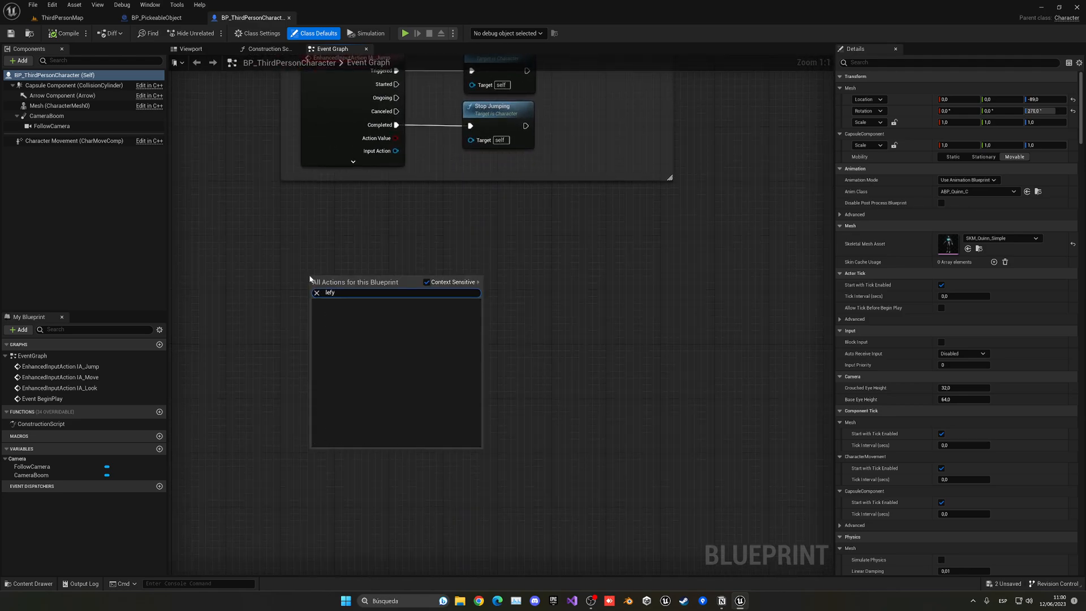
Step: On Left Mouse Button, sphere trace by channel from actor location with radius 200 and debug drawing
text(left mouse)
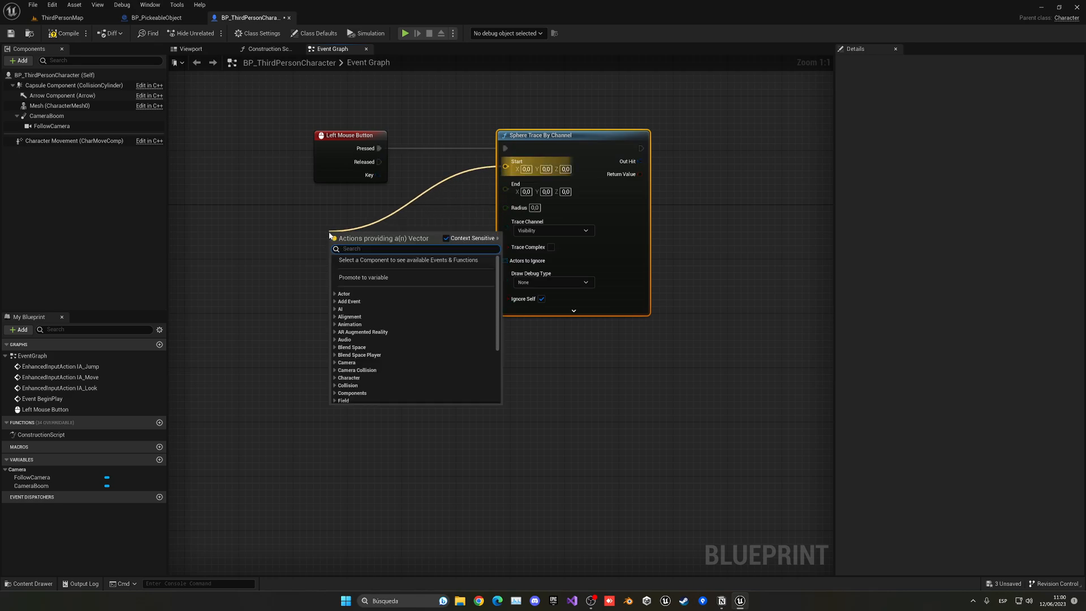
text(get actor l)
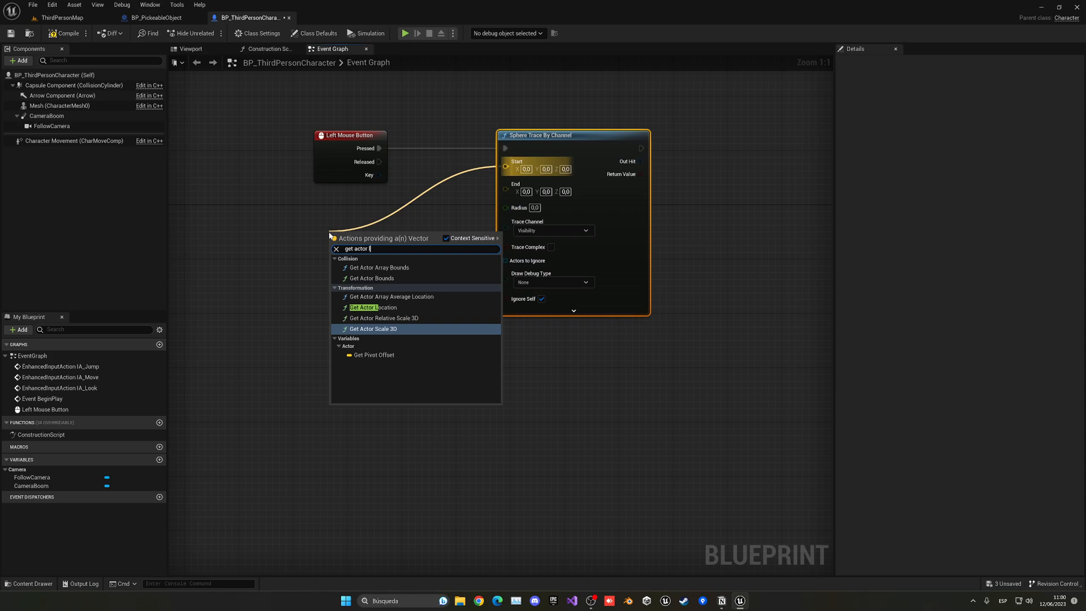
click(372, 306)
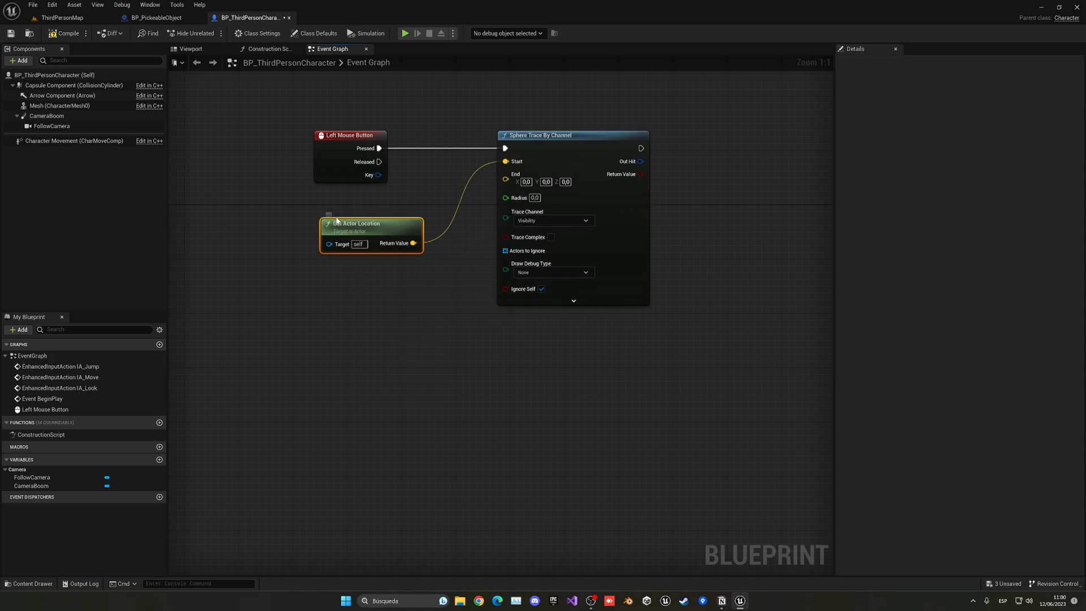
drag(349, 232, 349, 219)
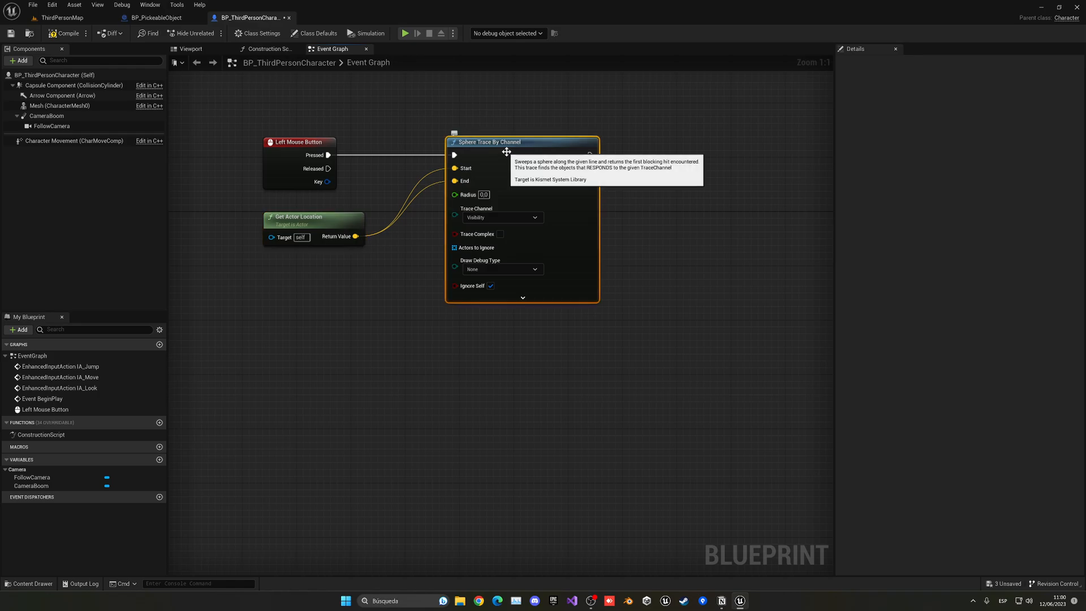
click(484, 195)
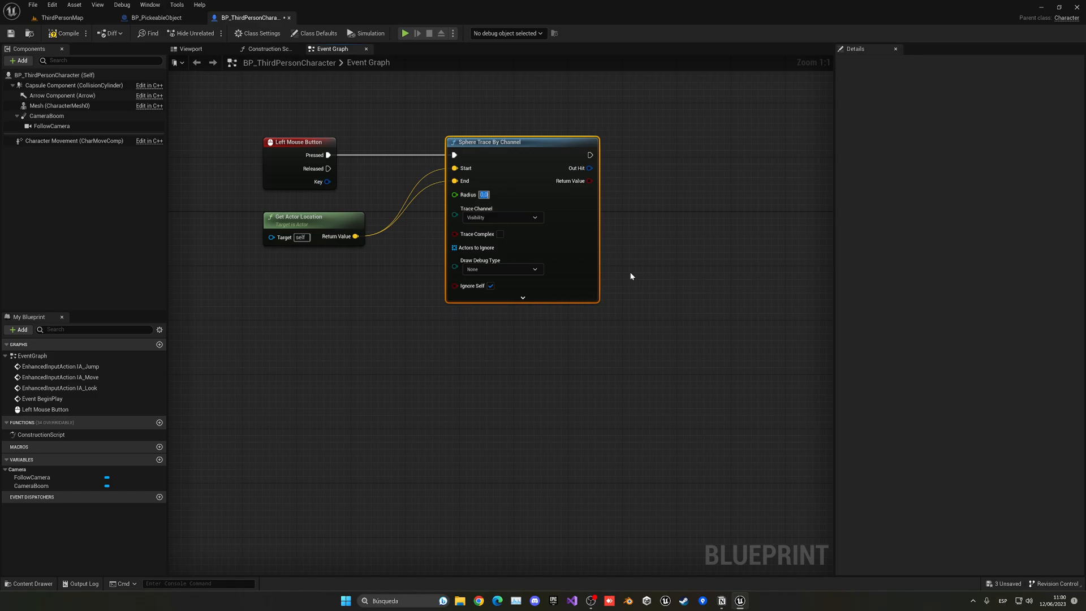
text(200.0)
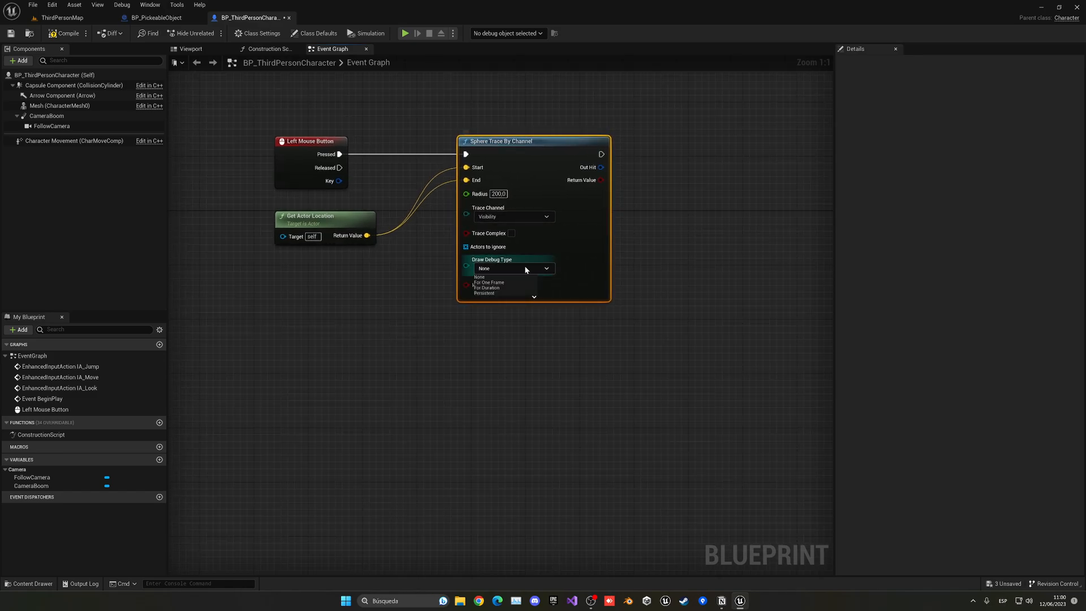
click(490, 287)
text(120)
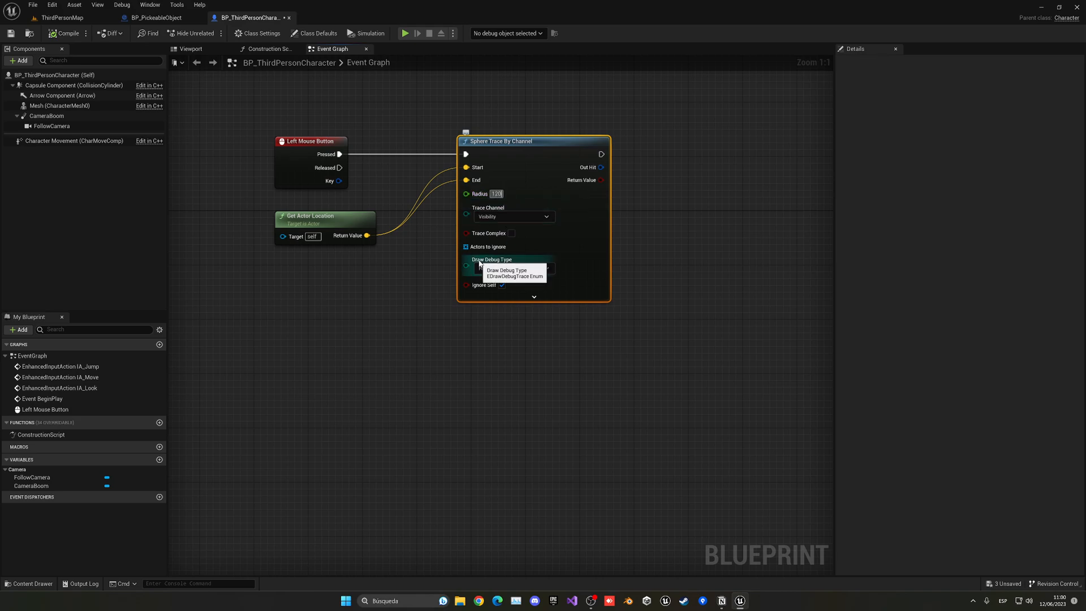
Step: Play and stop ThirdPersonMap to watch the trace sphere, then return to the blueprint
click(62, 17)
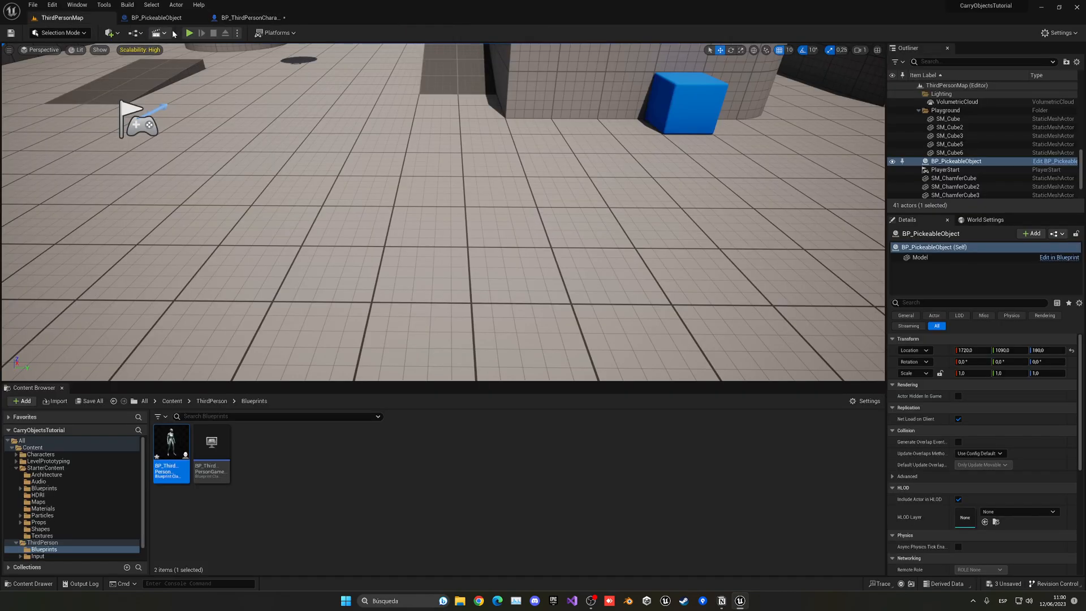
click(189, 33)
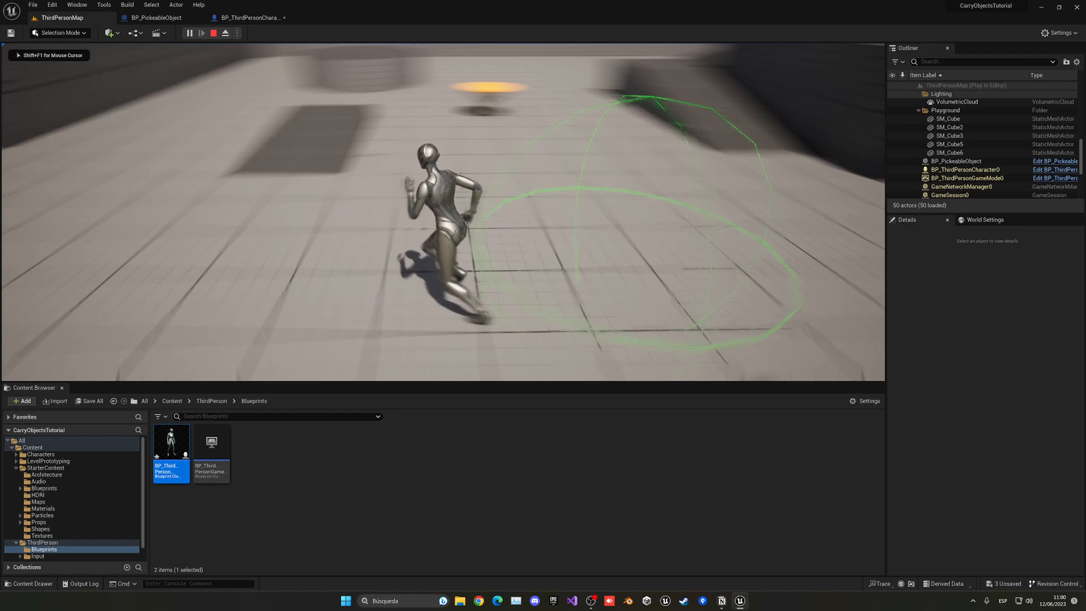
click(213, 33)
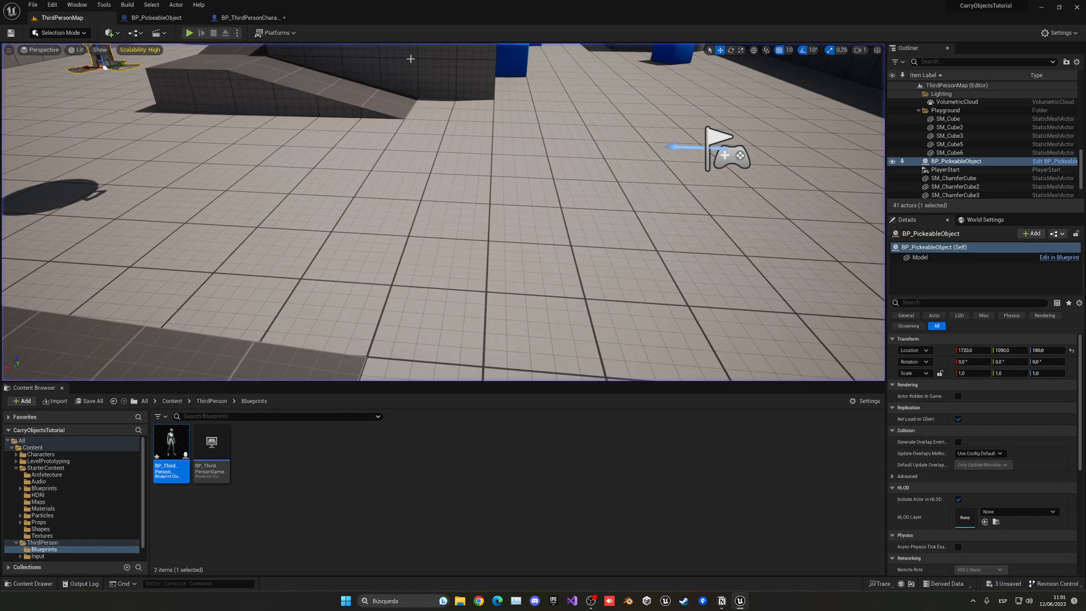
click(251, 18)
text(bre)
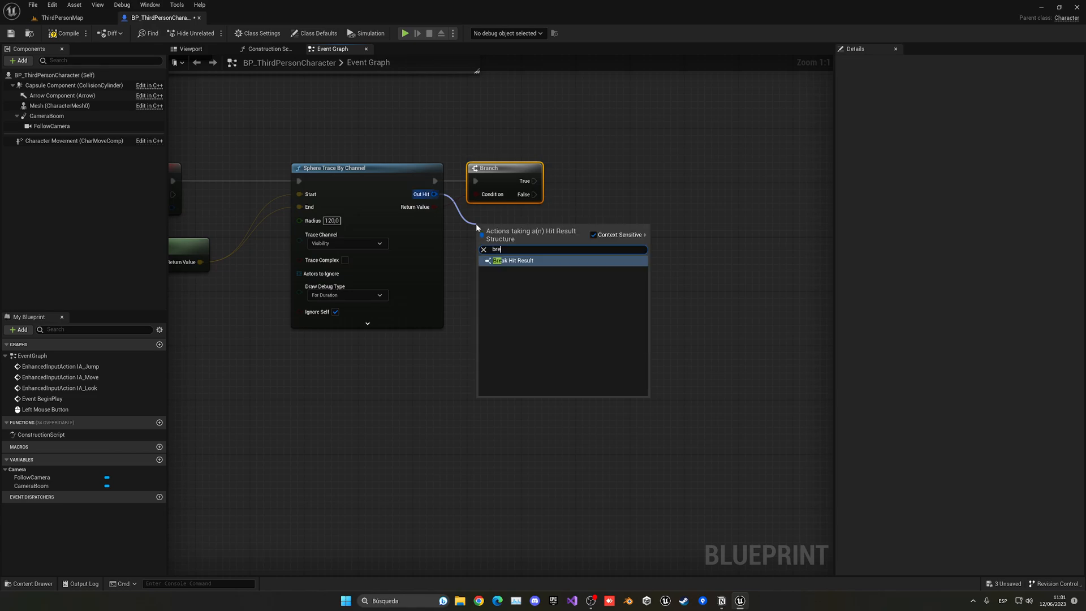
Step: Add an expanded Break Hit Result node from the trace's hit output
click(512, 259)
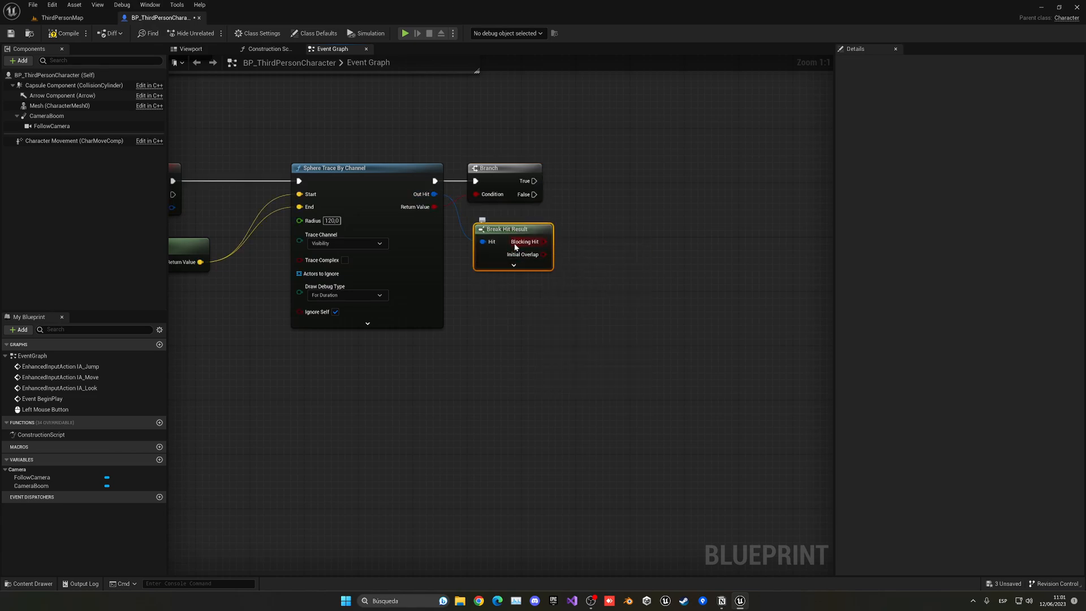
click(512, 265)
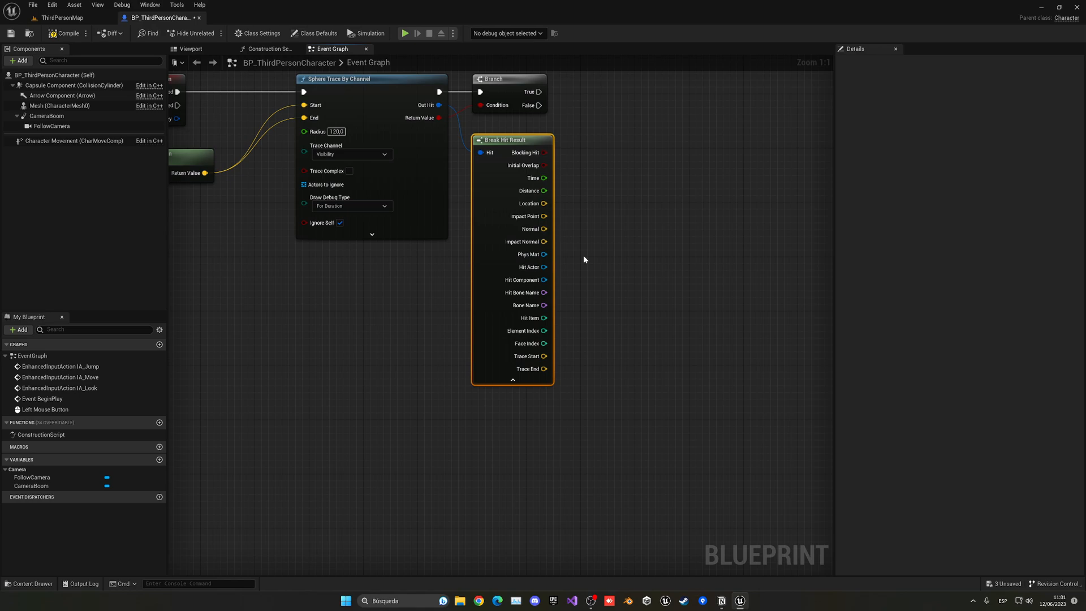
scroll(down, 3)
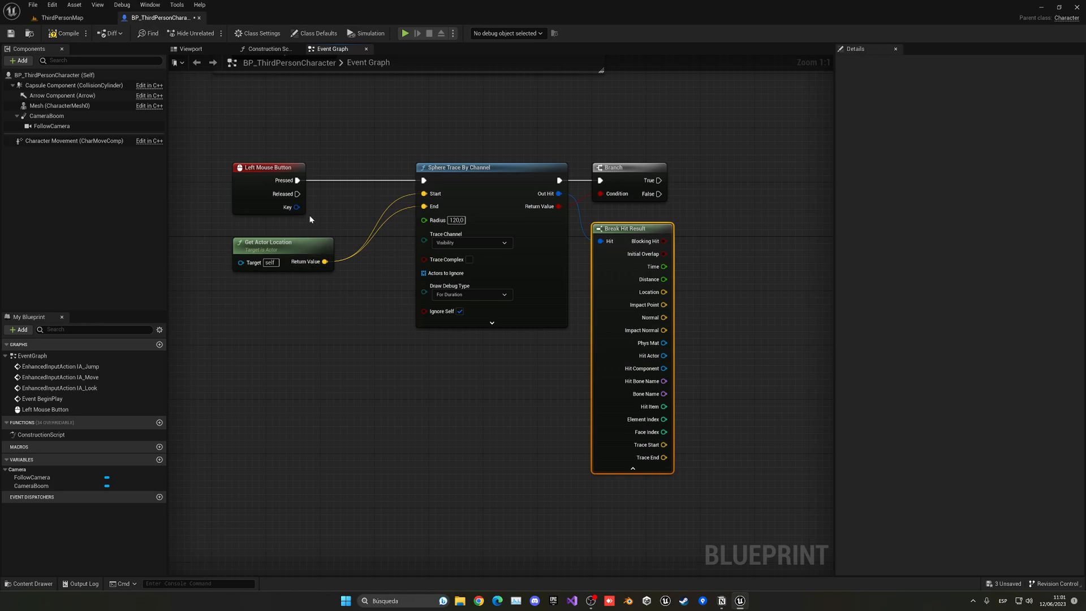
Step: Replace the trace with Sphere Trace For Objects detecting only PhysicsBody
text(sphere)
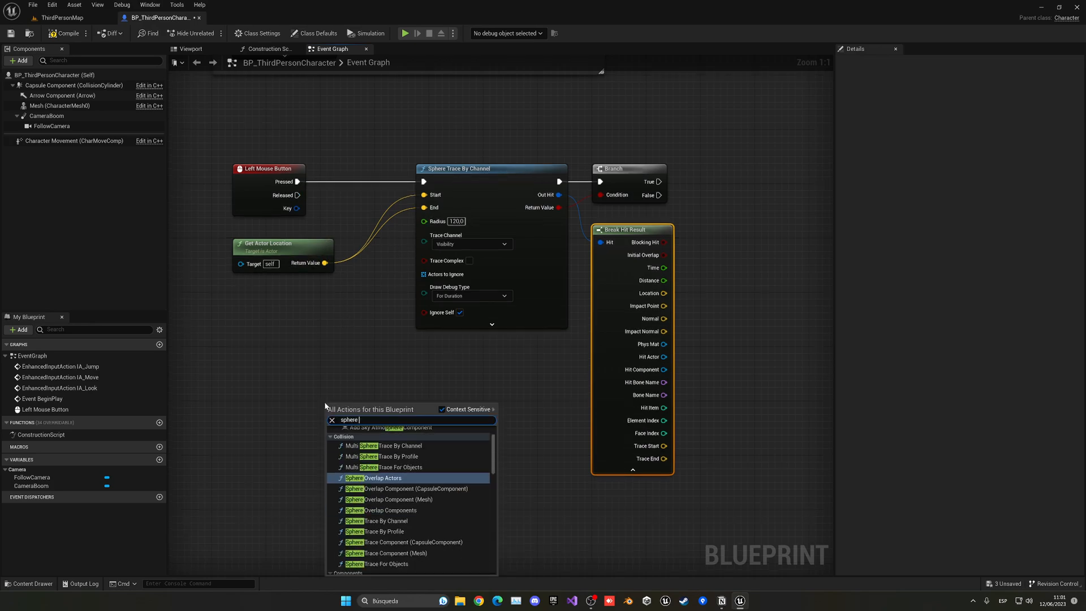
text(trace)
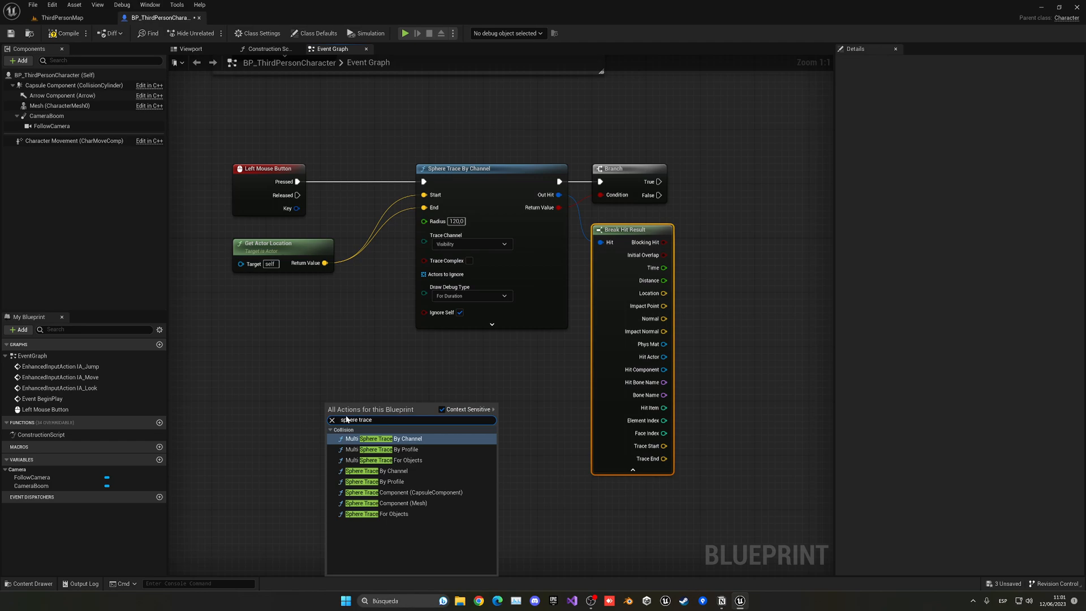
click(377, 512)
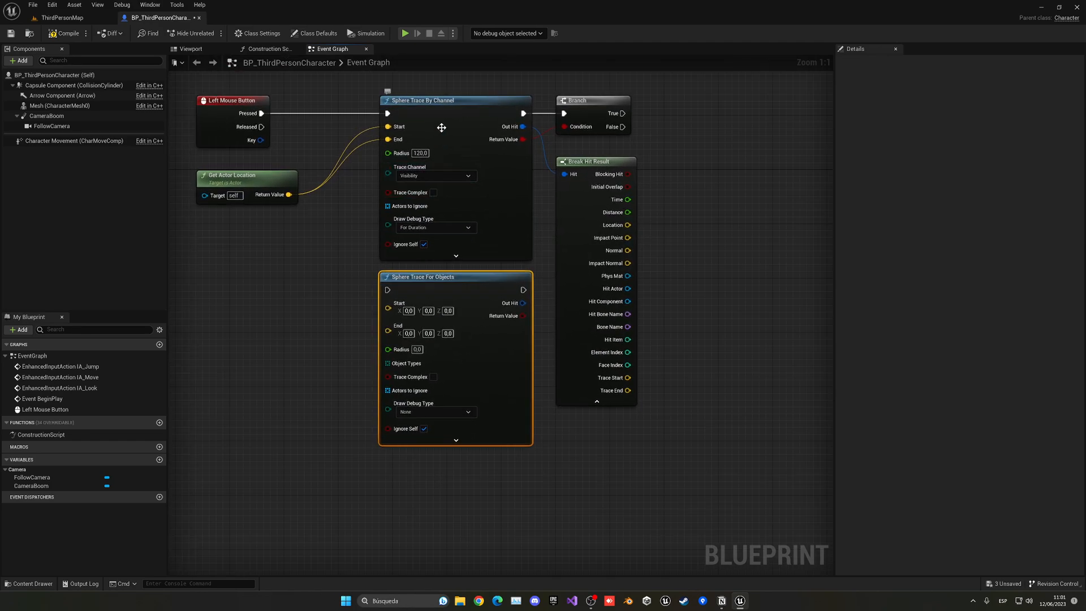
click(435, 175)
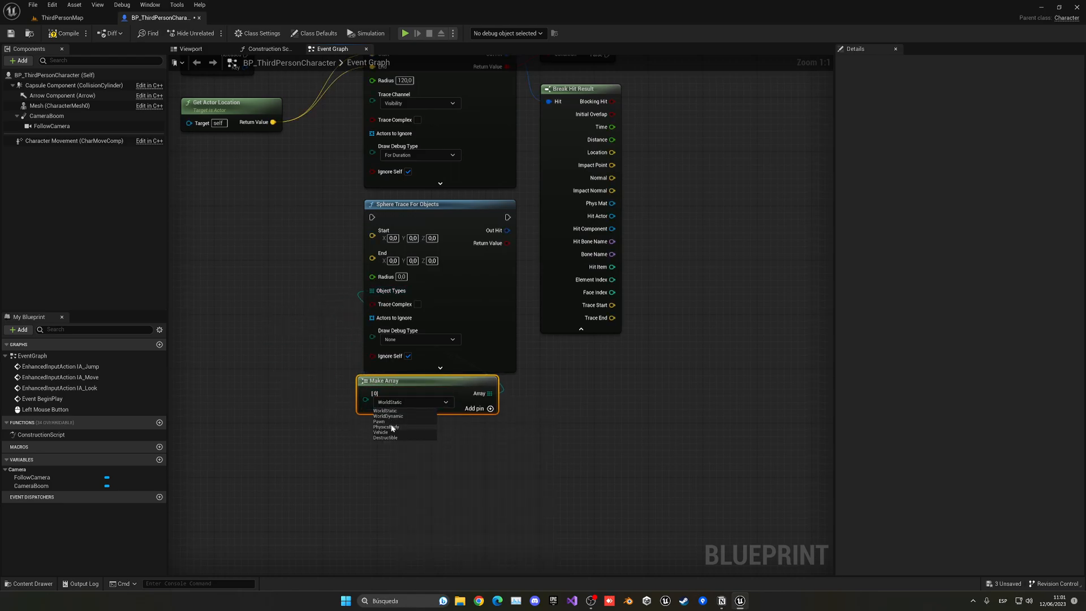
click(386, 427)
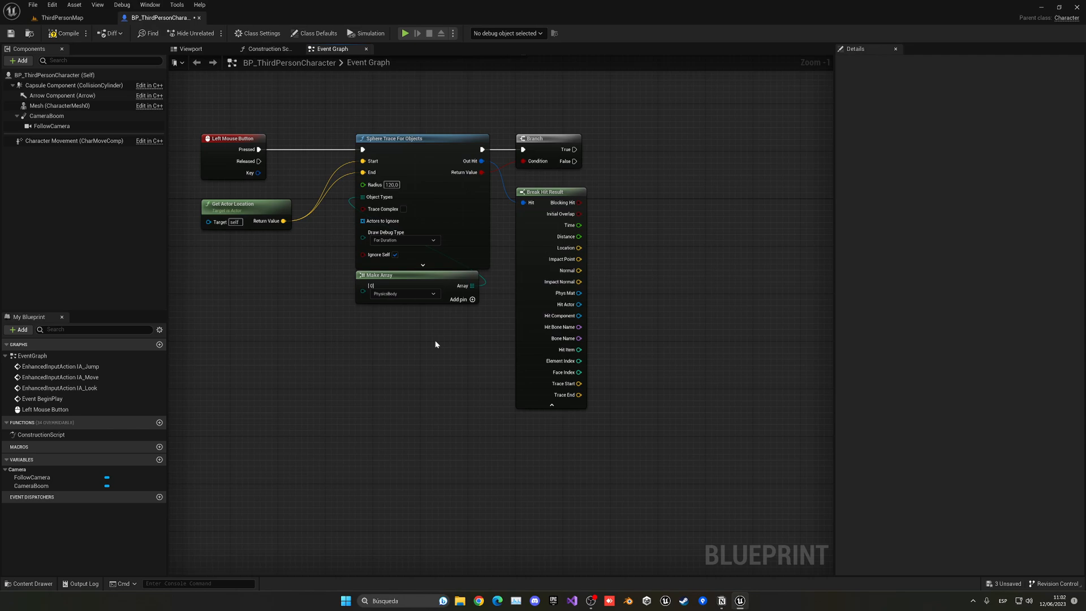
mouse_move(436, 345)
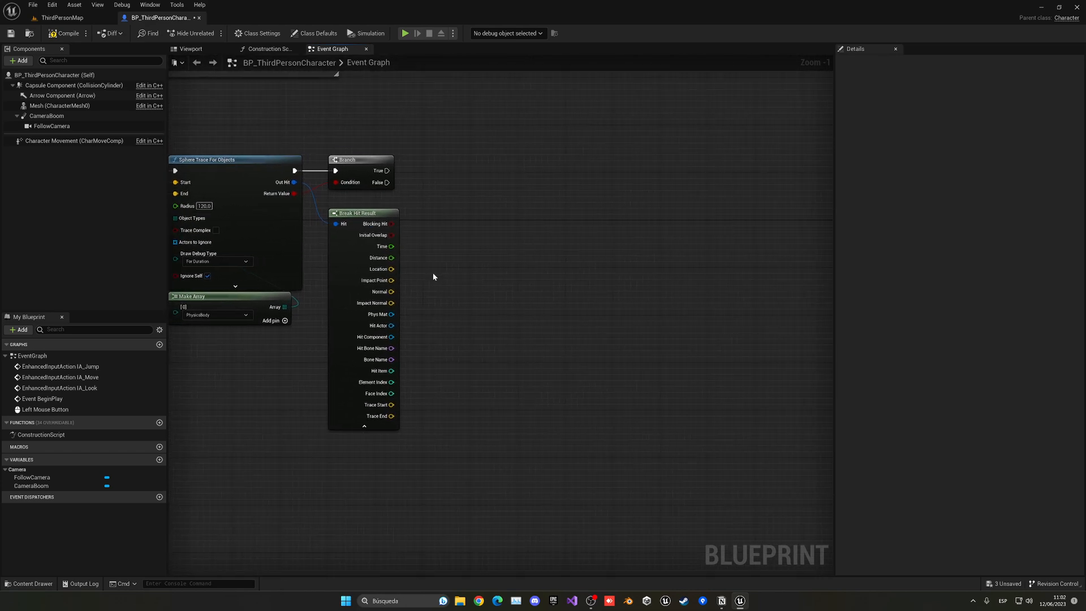
mouse_move(21, 61)
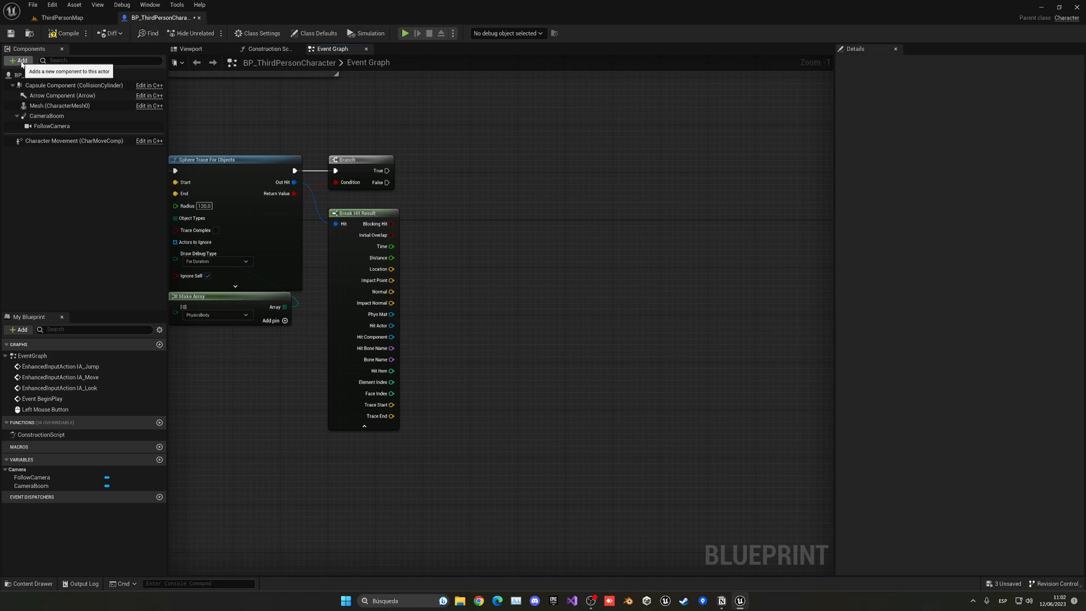
Step: Add a Physics Constraint component to BP_ThirdPersonCharacter
click(21, 61)
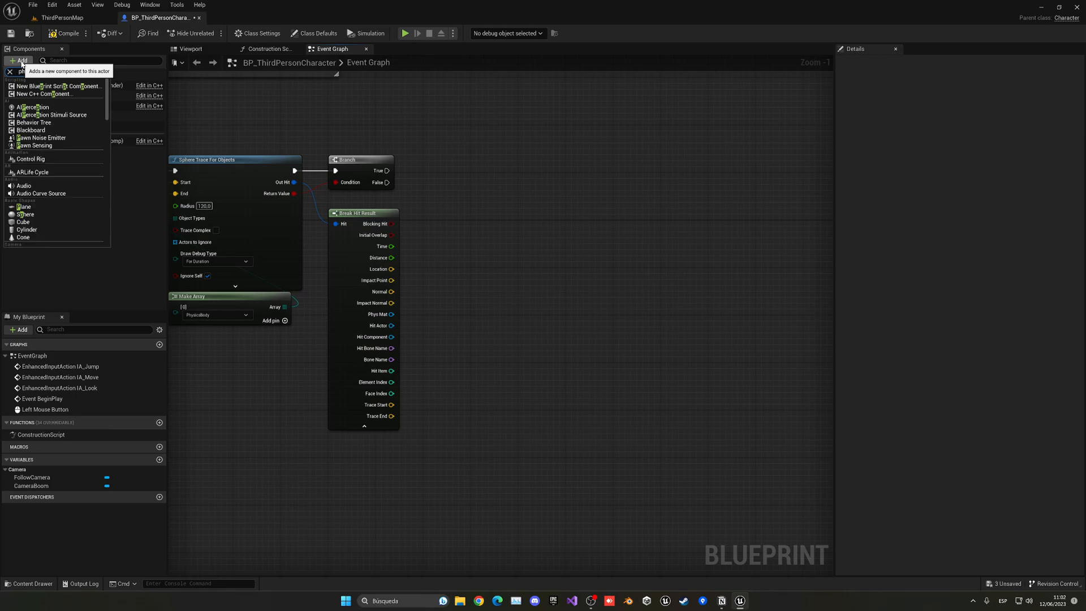
text(phys)
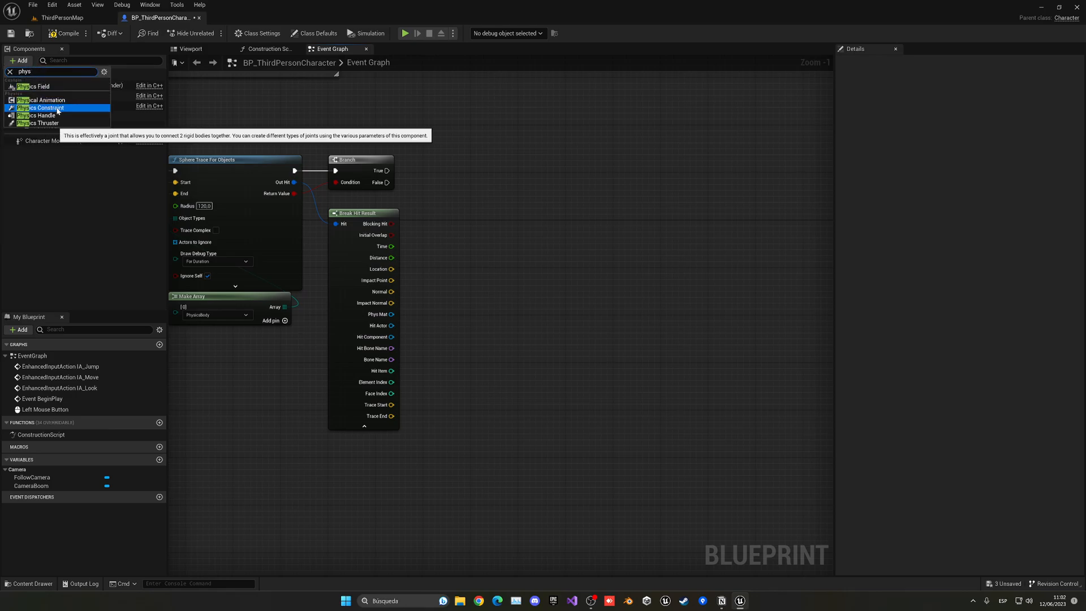
click(43, 108)
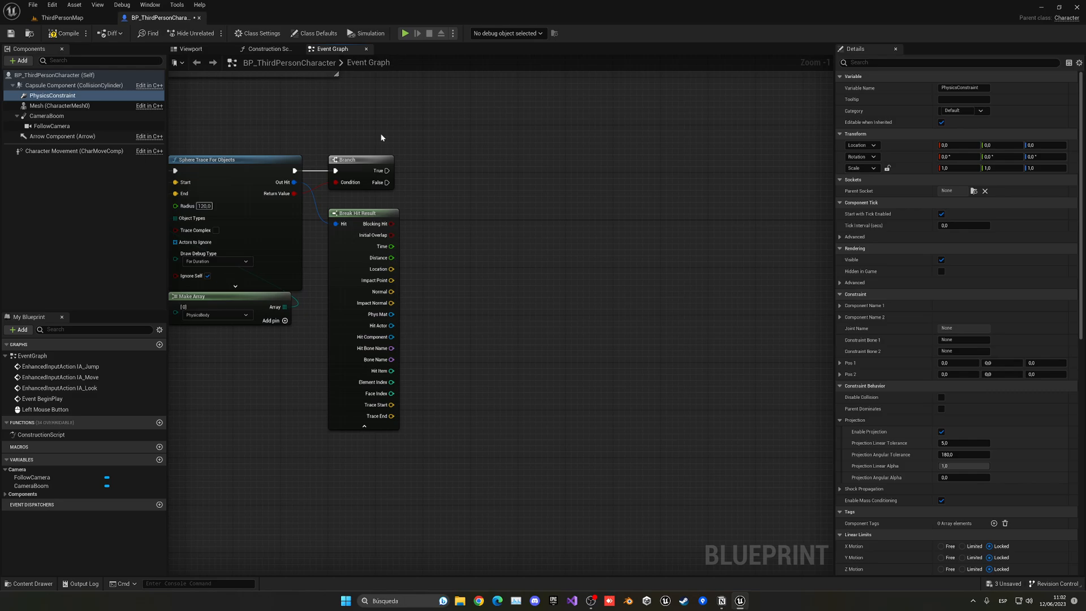
mouse_move(496, 221)
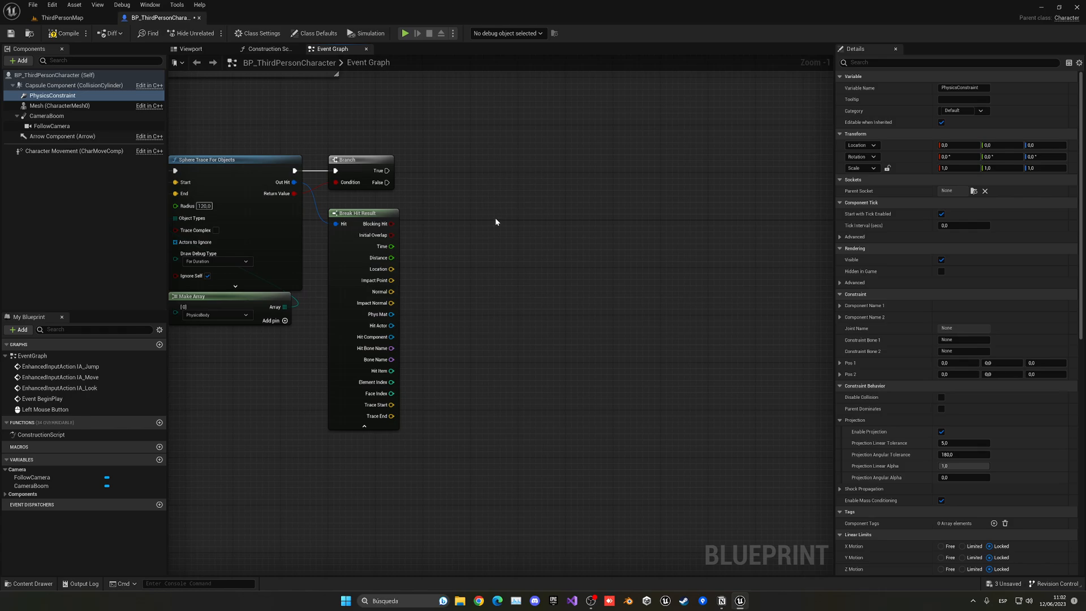
mouse_move(496, 222)
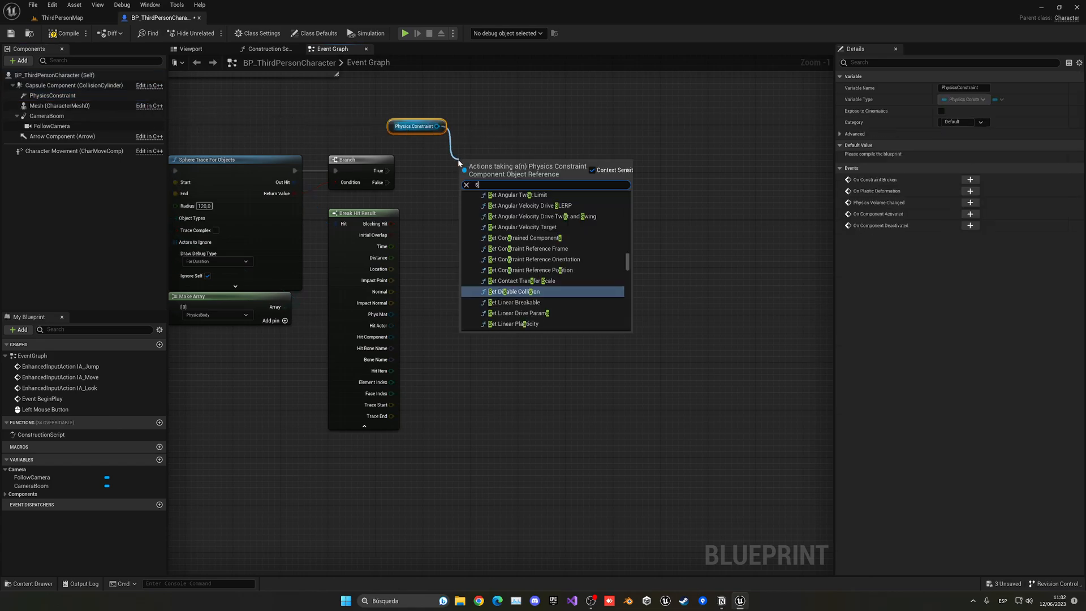
Step: Add a Set Constrained Components node and start wiring its first component
text(set con)
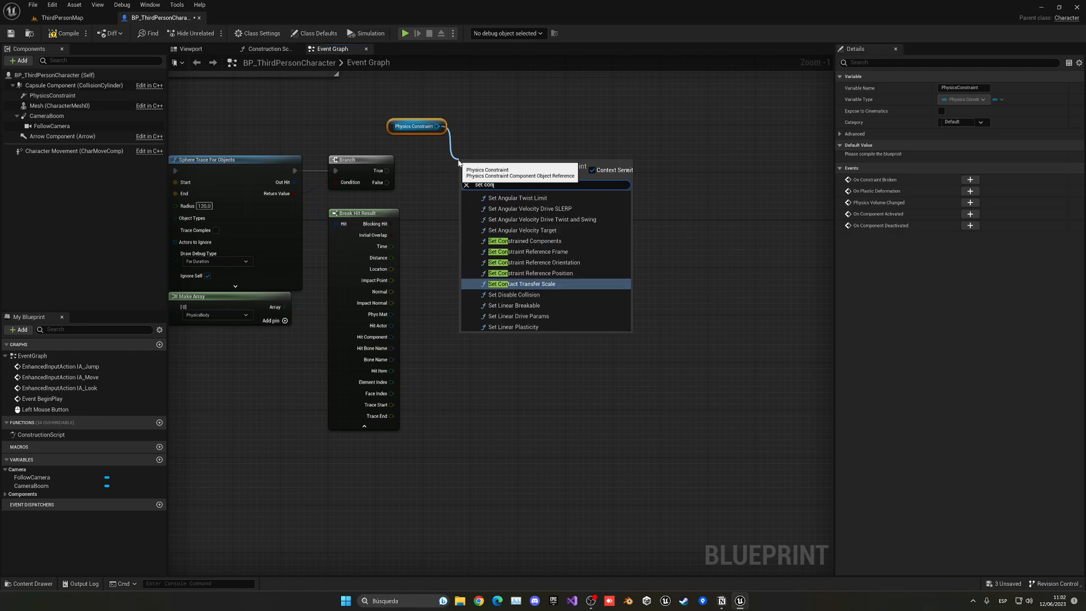
scroll(down, 3)
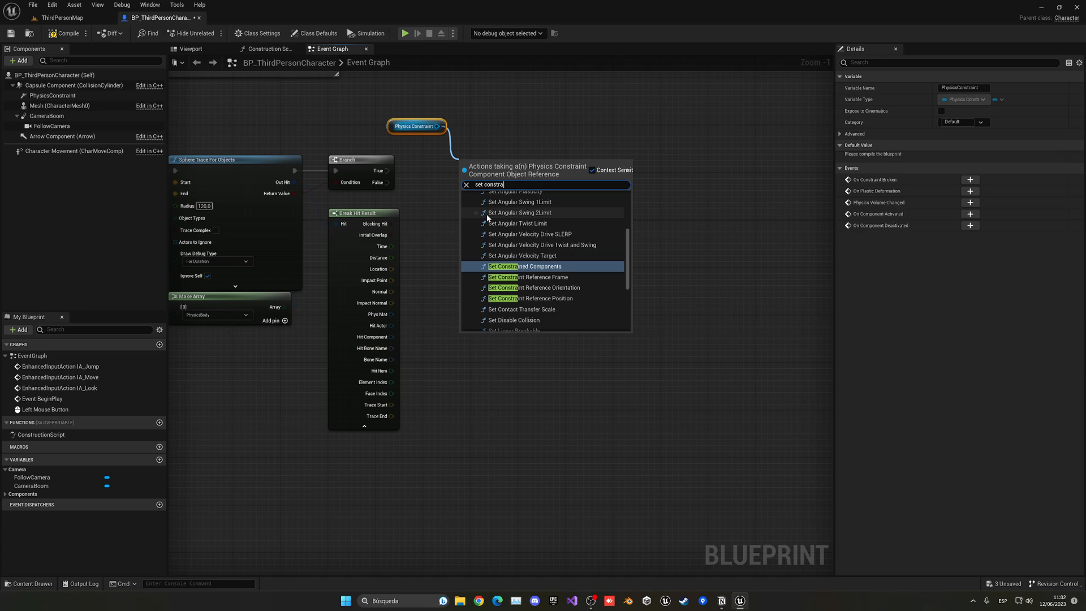
click(525, 266)
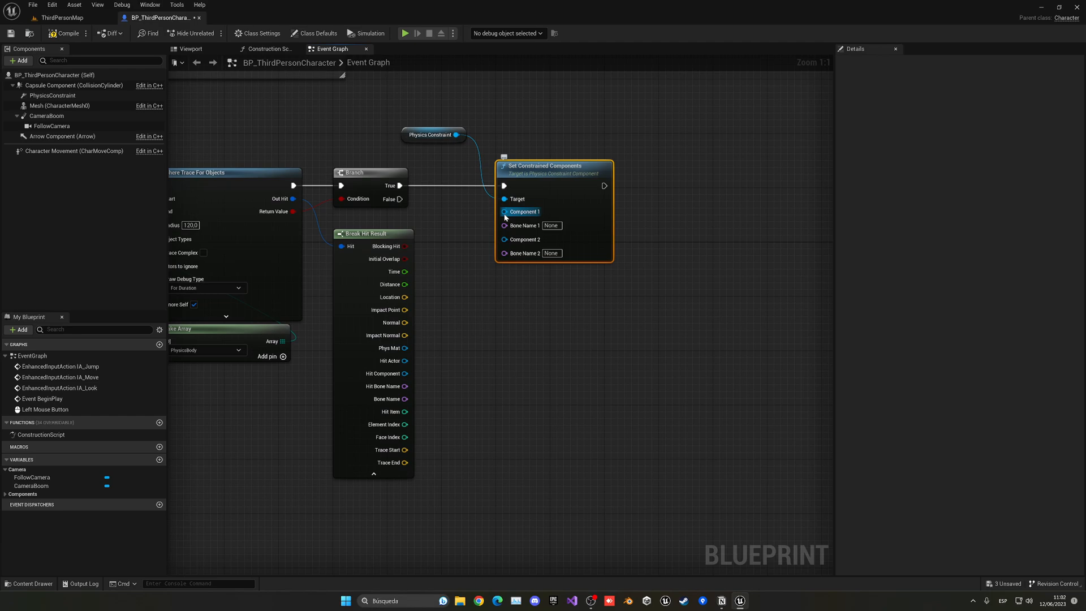
click(58, 105)
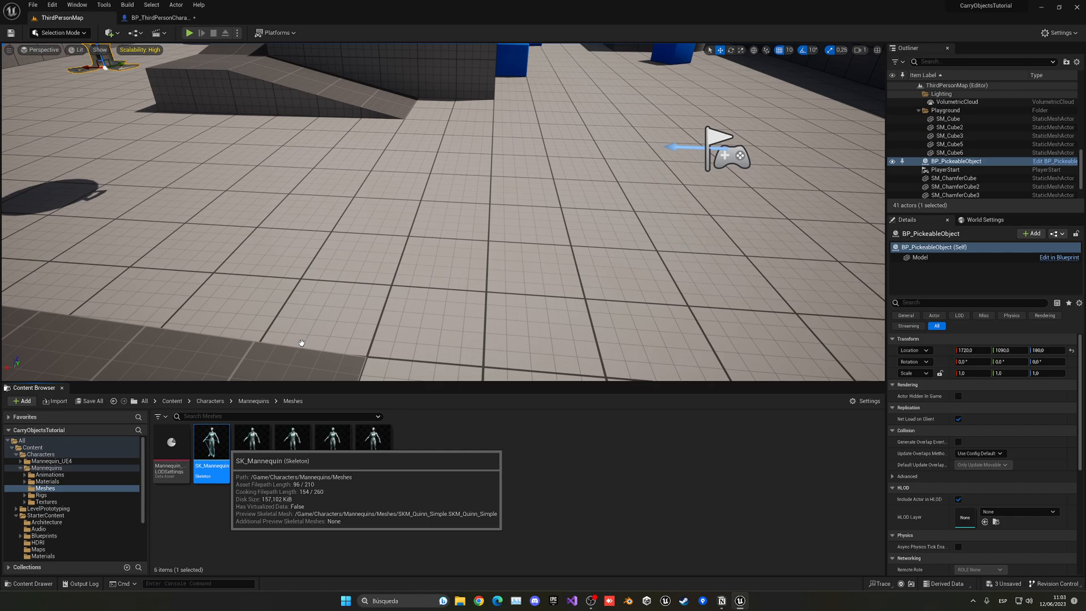
Step: Open SK_Mannequin, select spine_05 and copy its bone name, then close the editor
double_click(211, 442)
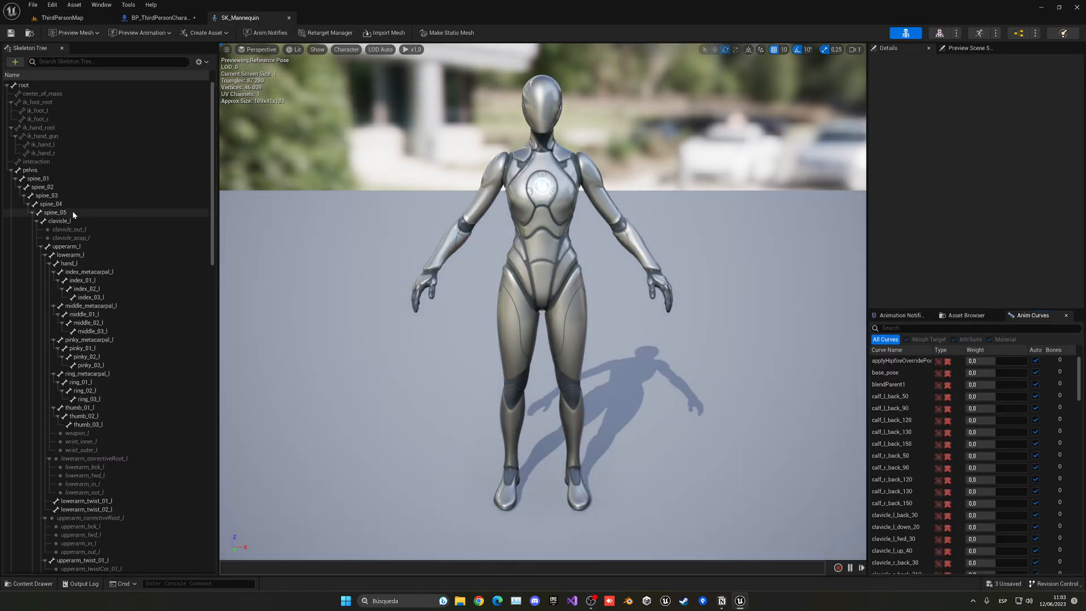
click(54, 212)
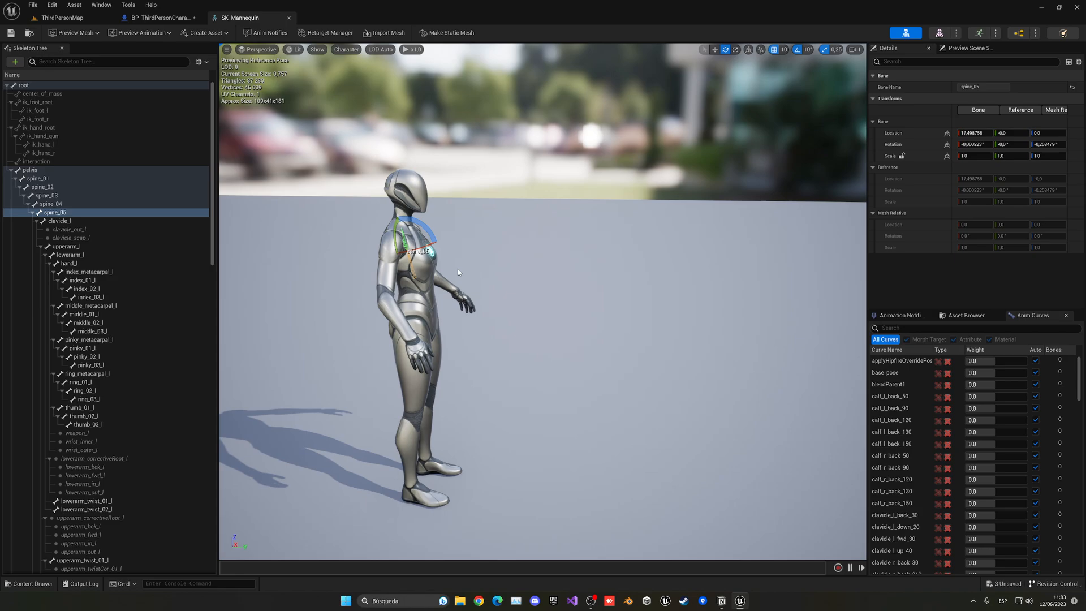
click(983, 87)
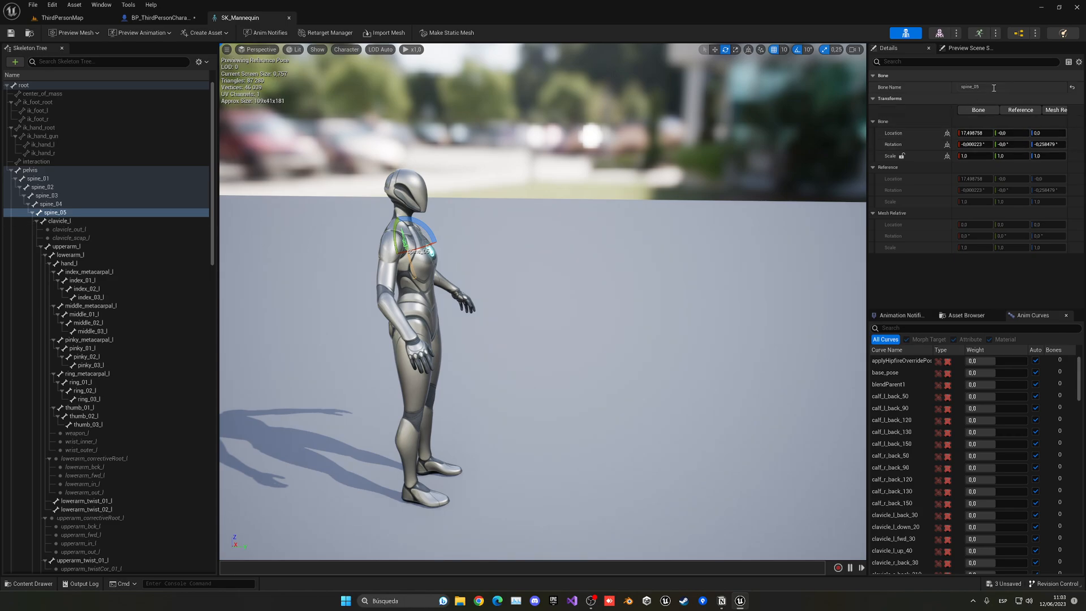
double_click(969, 87)
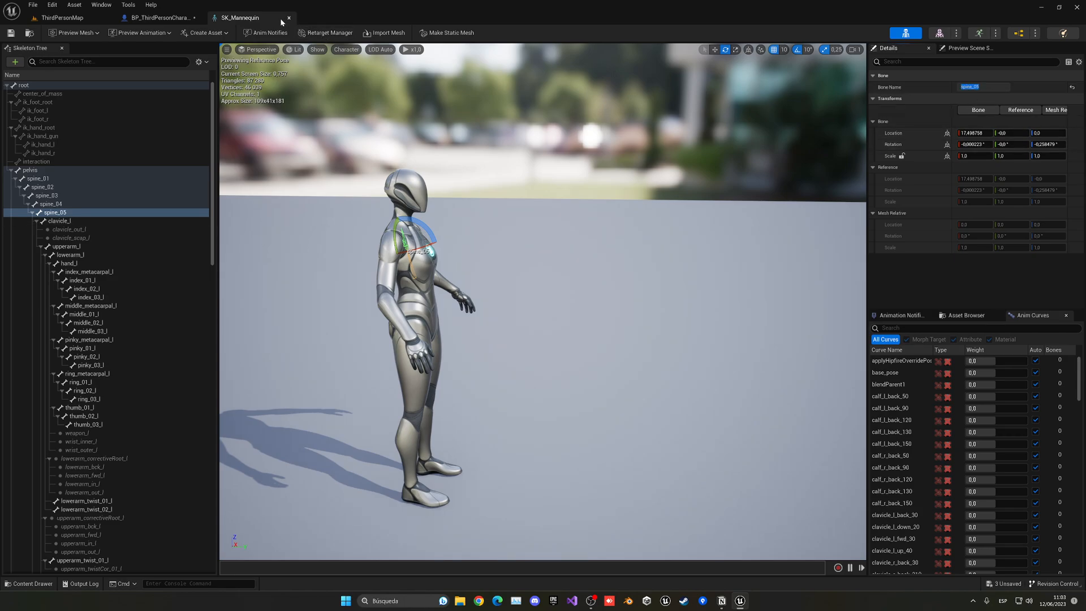
click(160, 18)
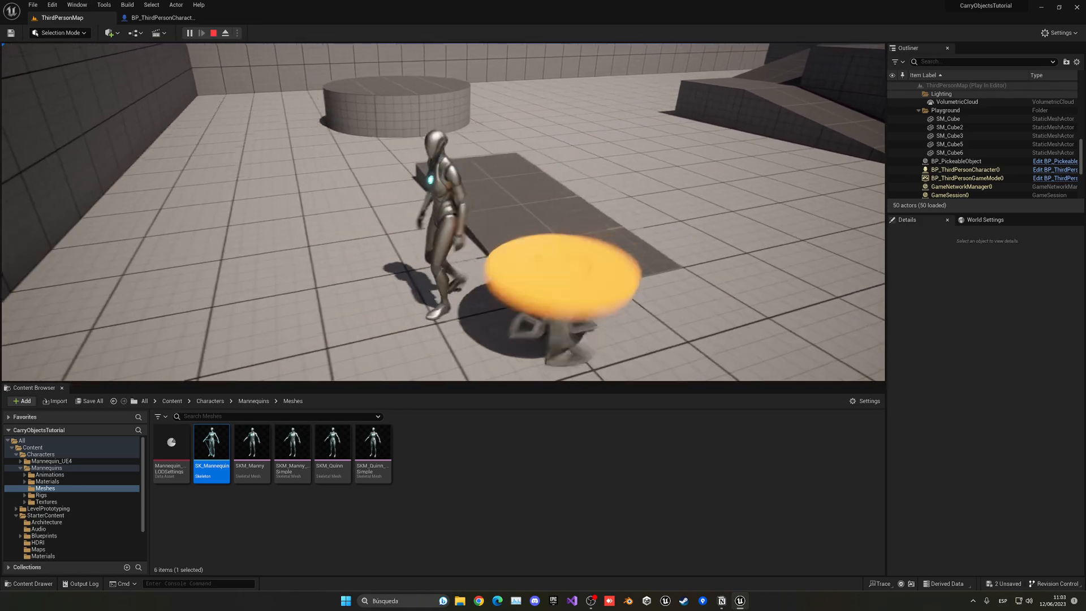
Step: Select the PhysicsConstraint component and browse its Details settings
click(213, 33)
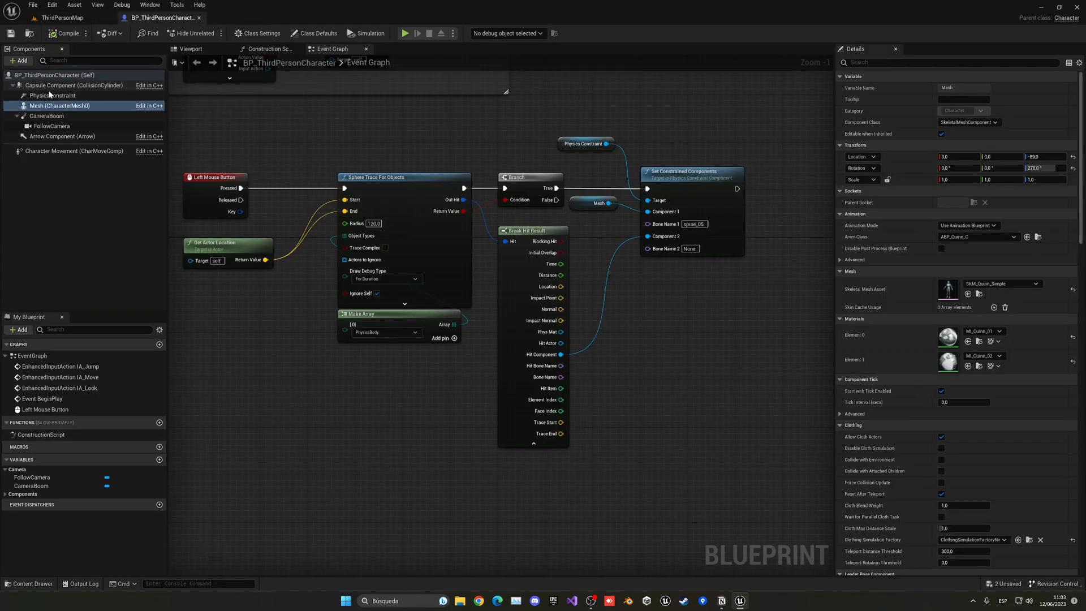
click(54, 95)
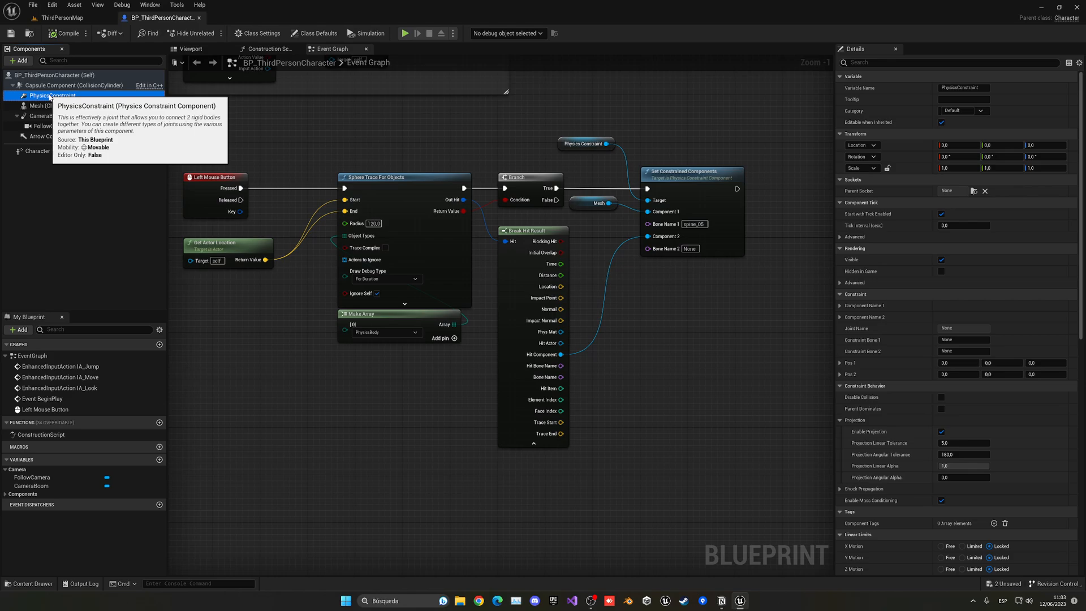
scroll(down, 3)
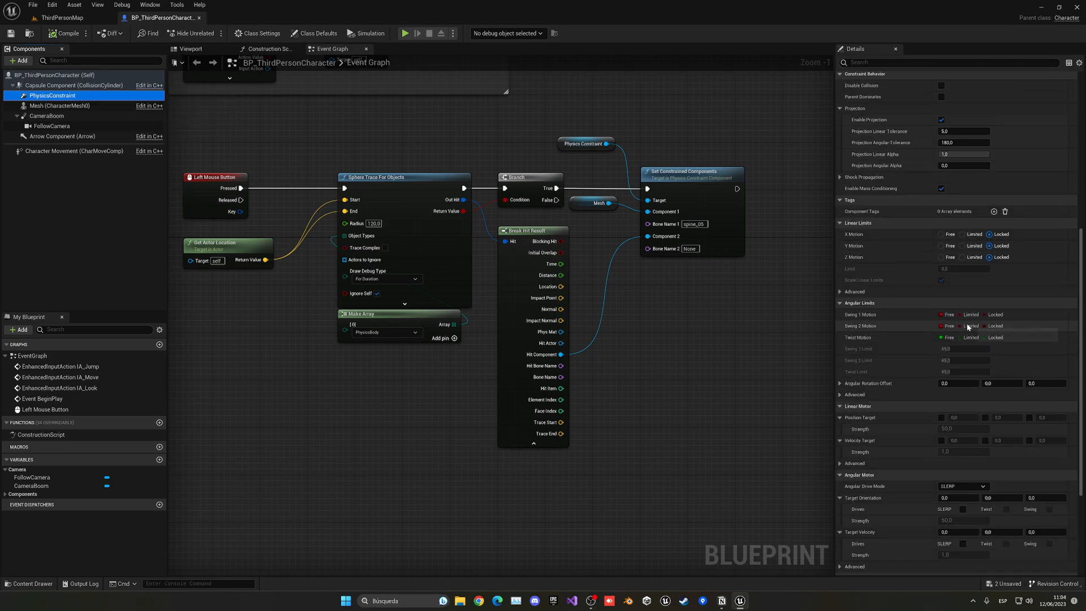
scroll(down, 3)
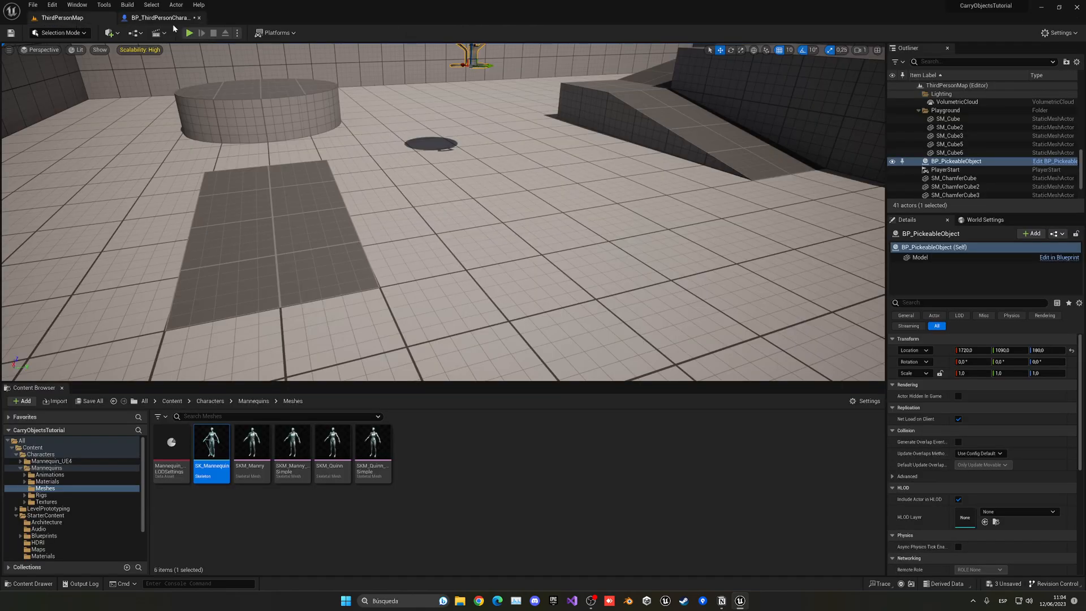
Step: Play-test carrying, then limit the constraint's swing and twist to 25 in Details
click(188, 33)
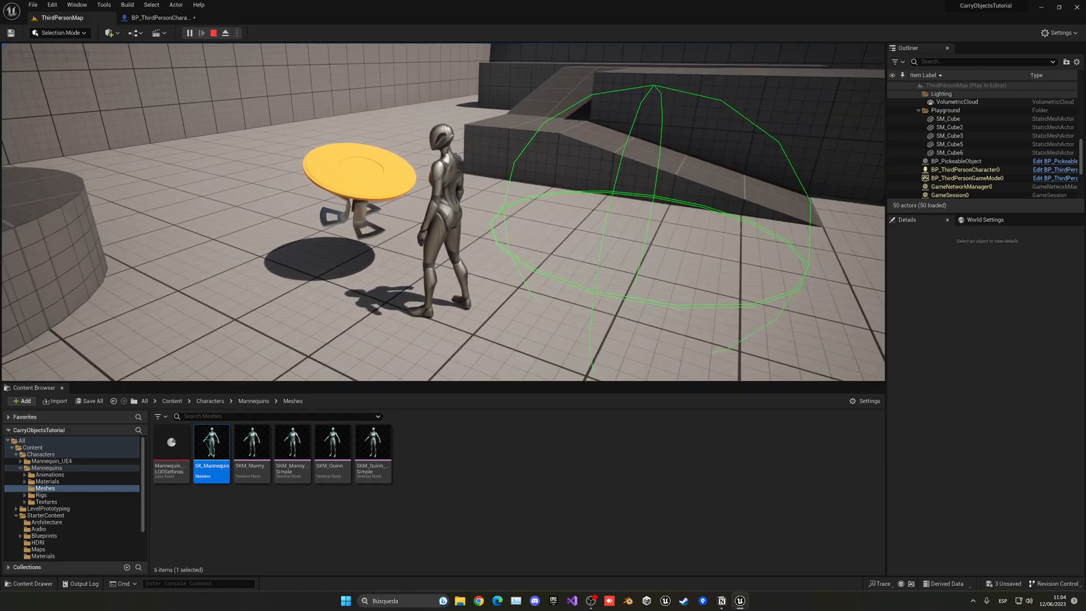
click(162, 17)
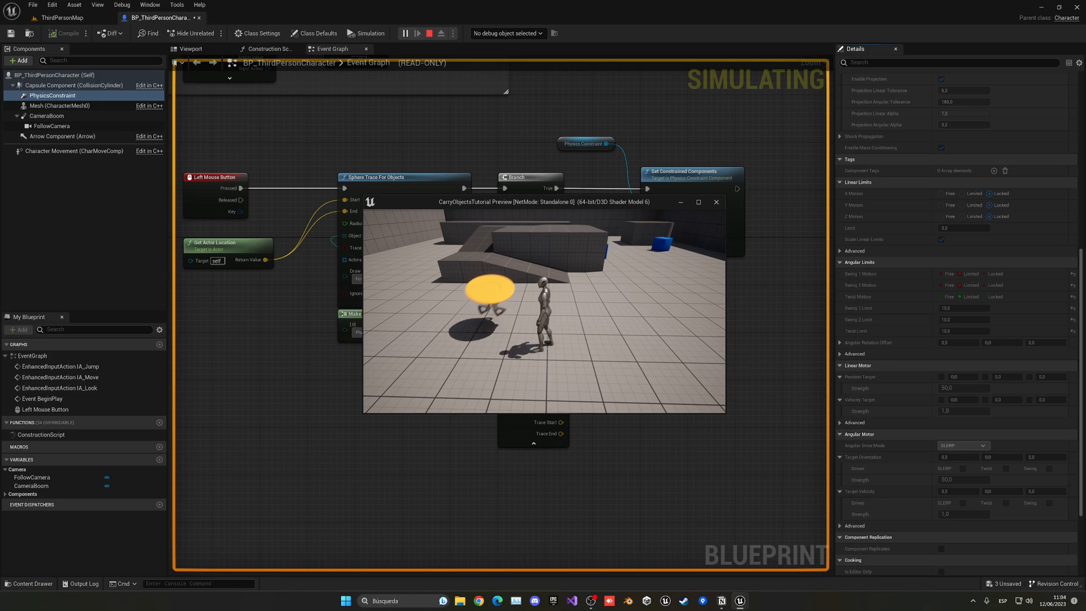
click(963, 308)
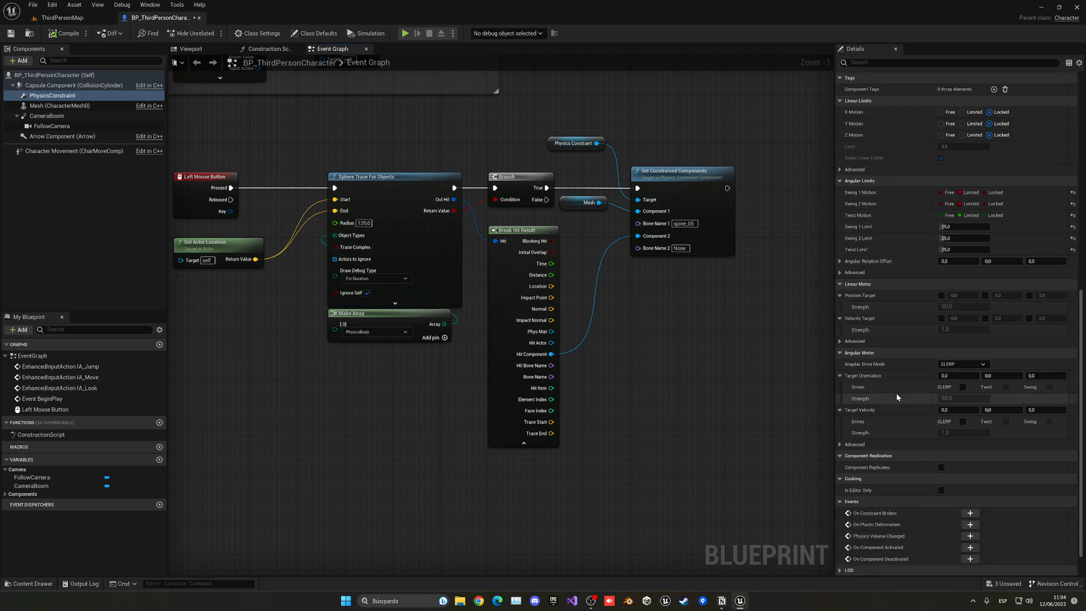
scroll(down, 3)
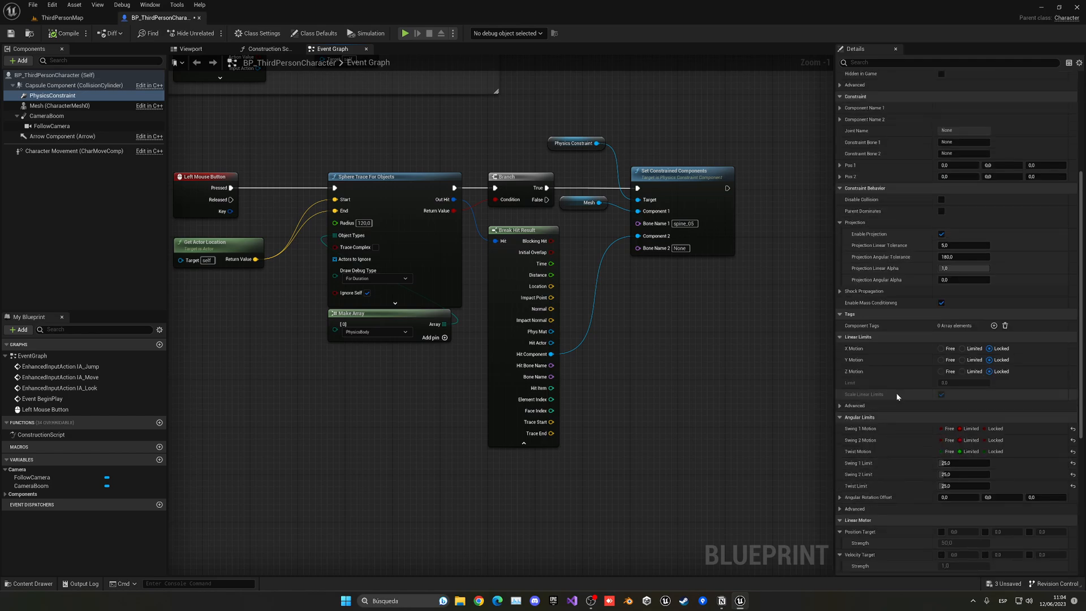
mouse_move(897, 397)
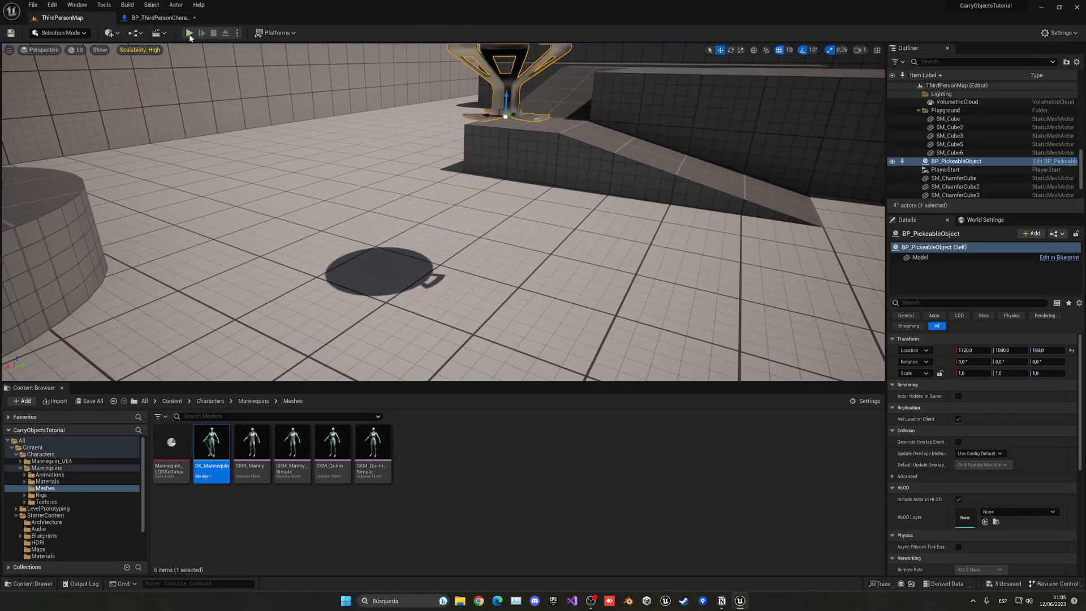
Step: Create the Carrying animation sequence in Mannequins/Animations/Quinn and open it
click(188, 33)
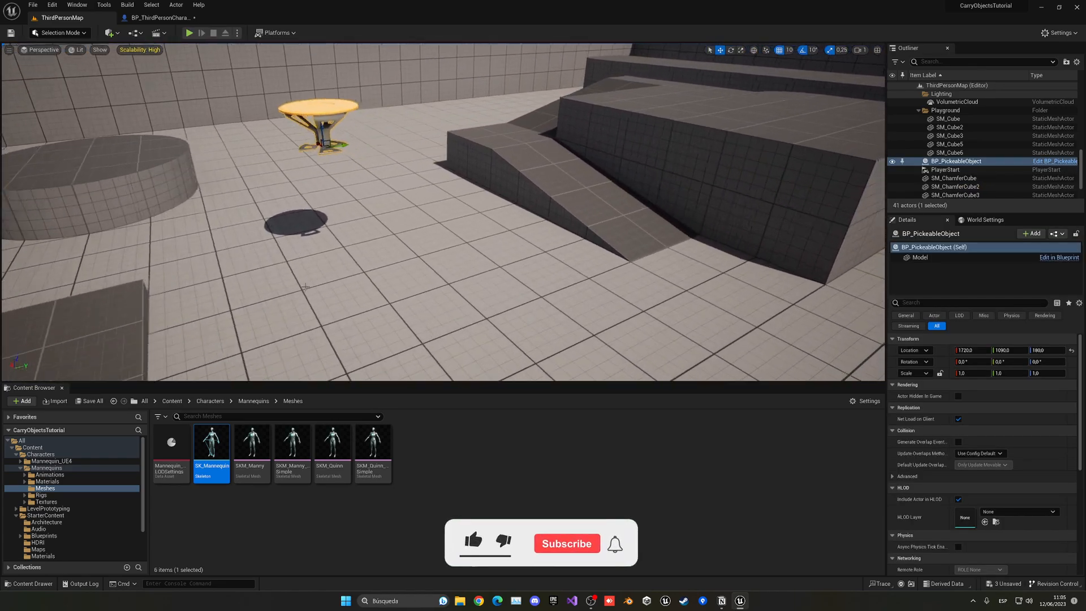
click(210, 400)
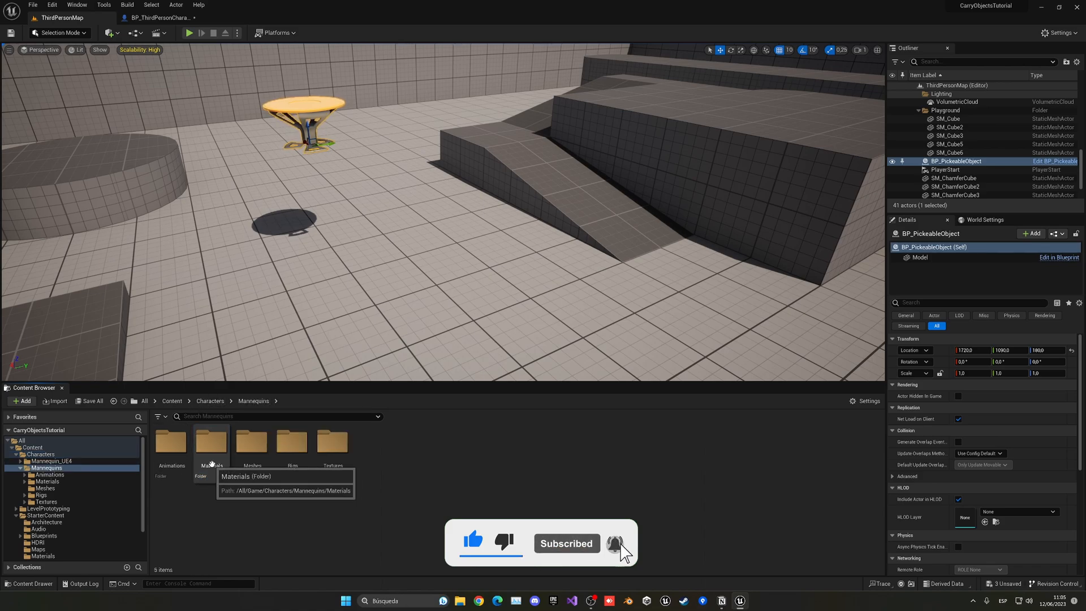
double_click(170, 441)
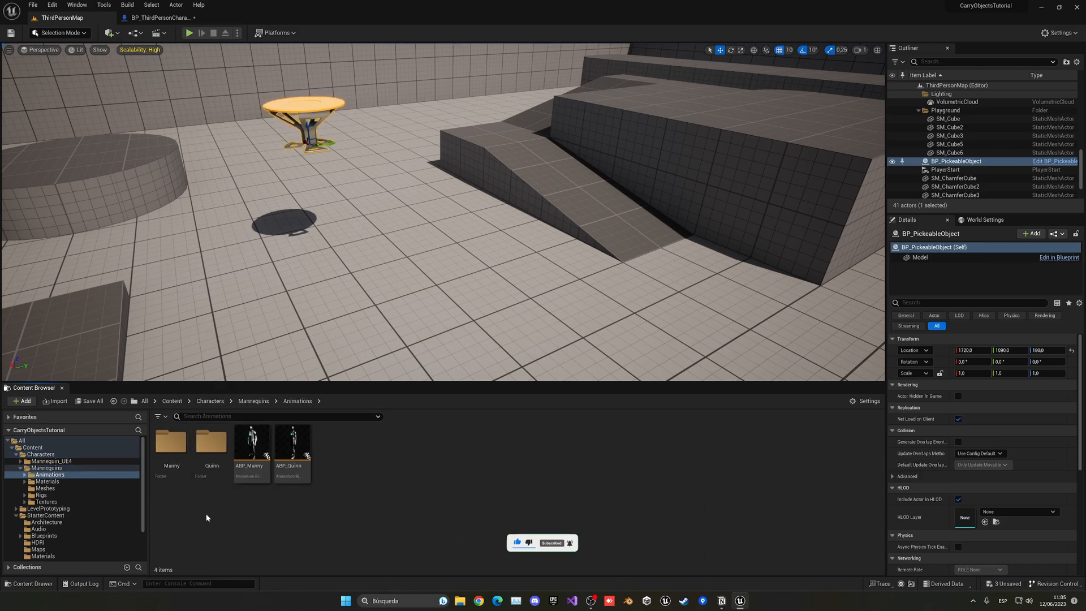
click(47, 488)
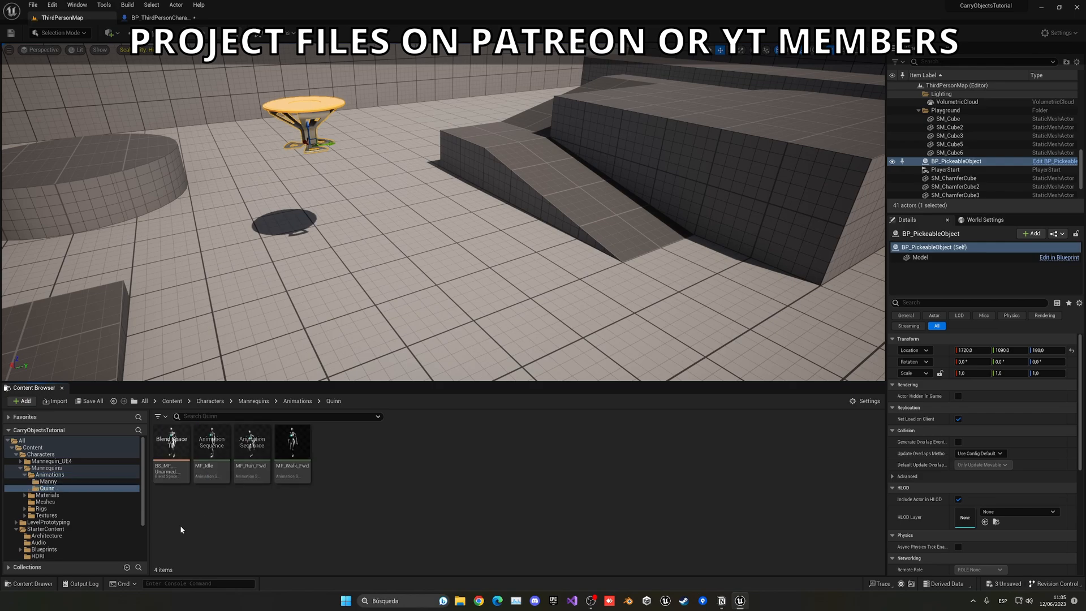
click(211, 444)
text(Ca)
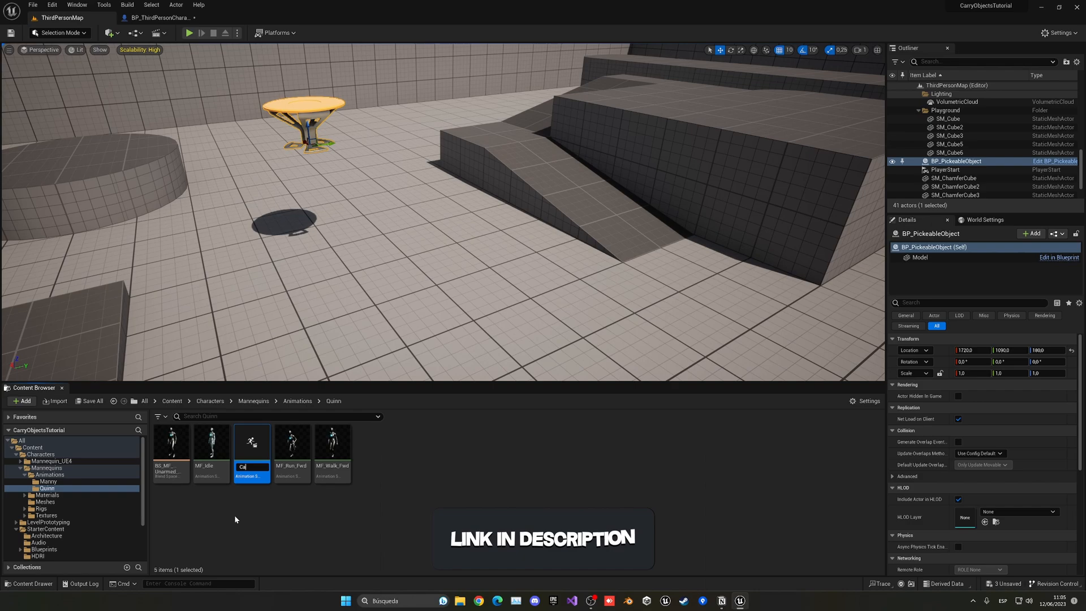
click(211, 441)
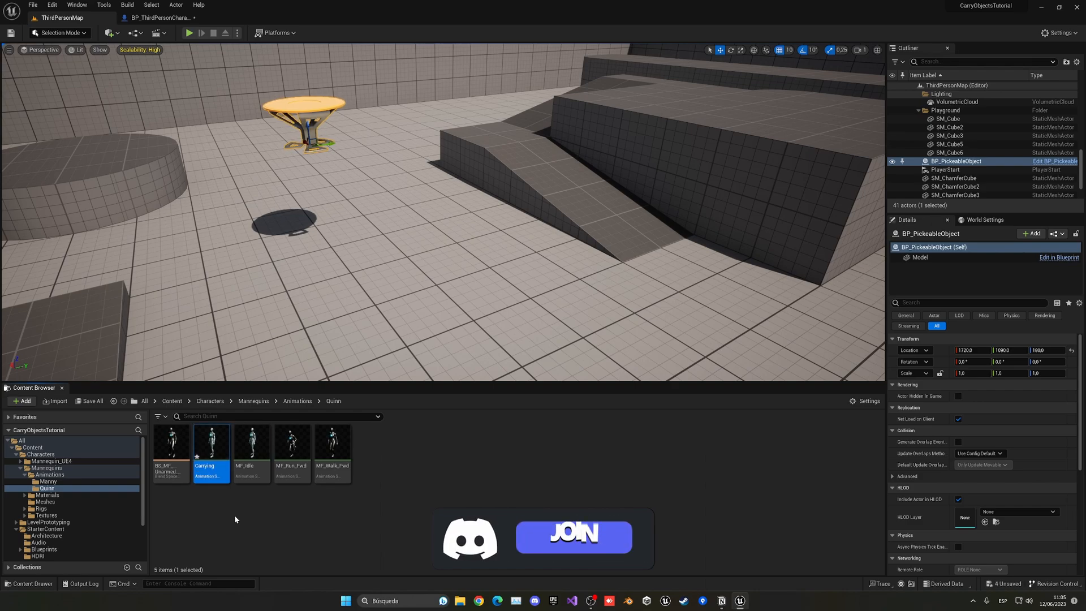
double_click(210, 441)
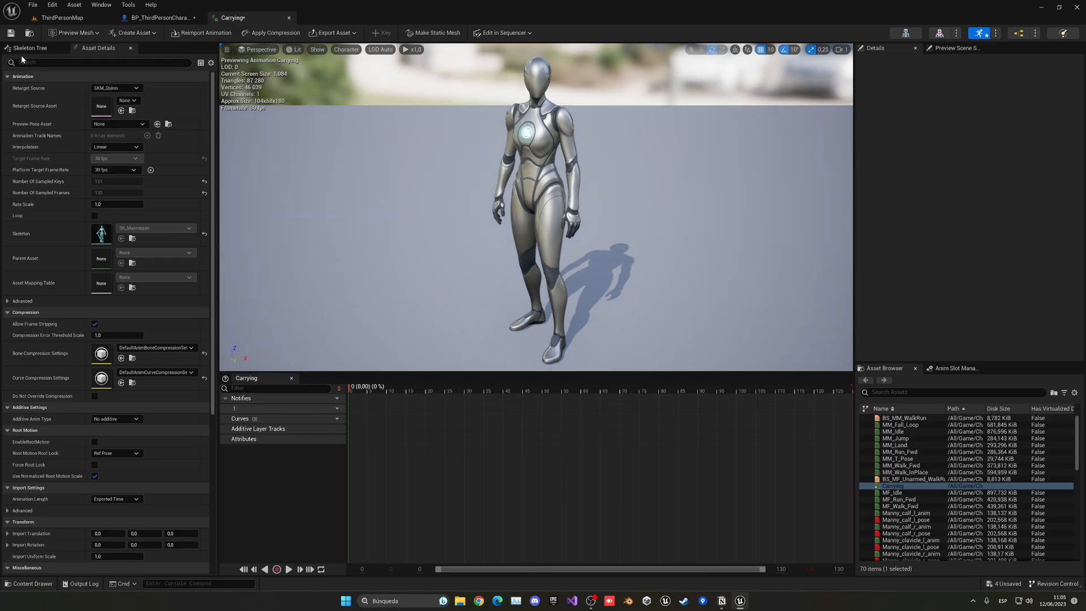
Step: Key a raised rotation on clavicle_l in the Carrying animation
click(31, 47)
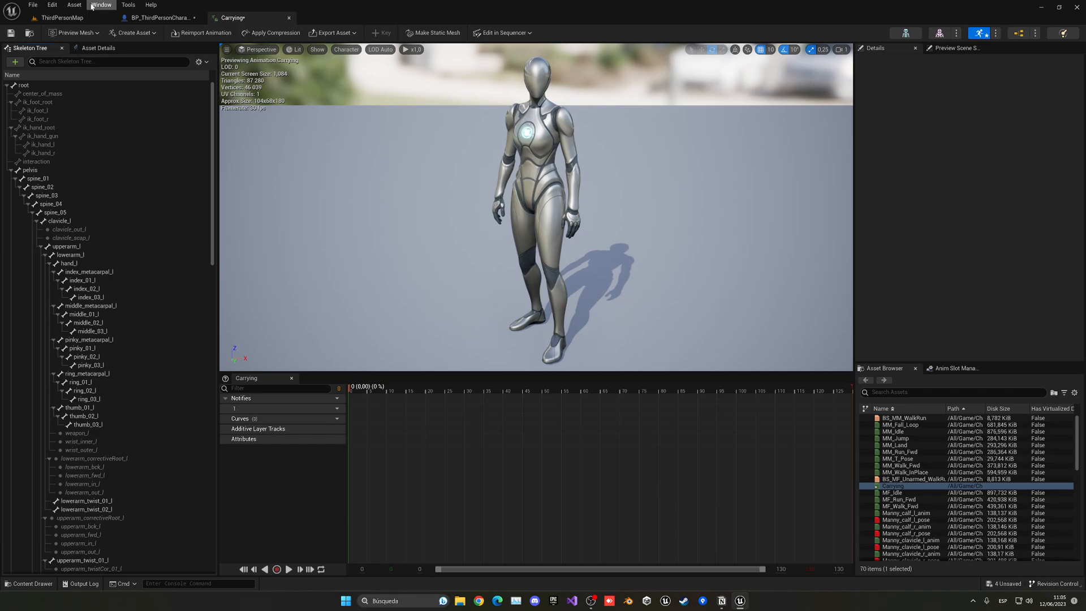
click(102, 5)
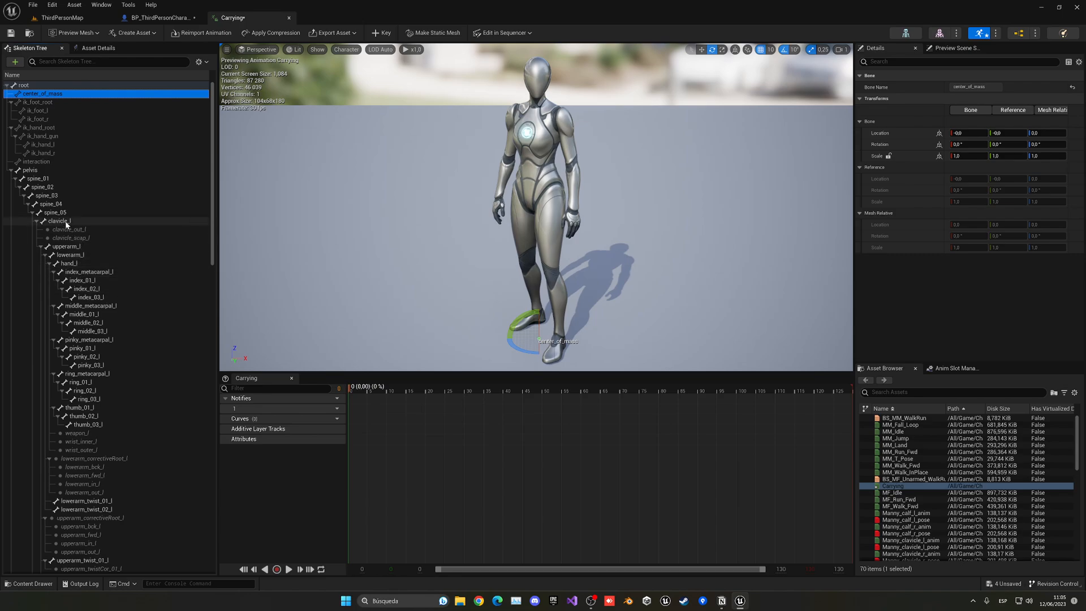
click(59, 220)
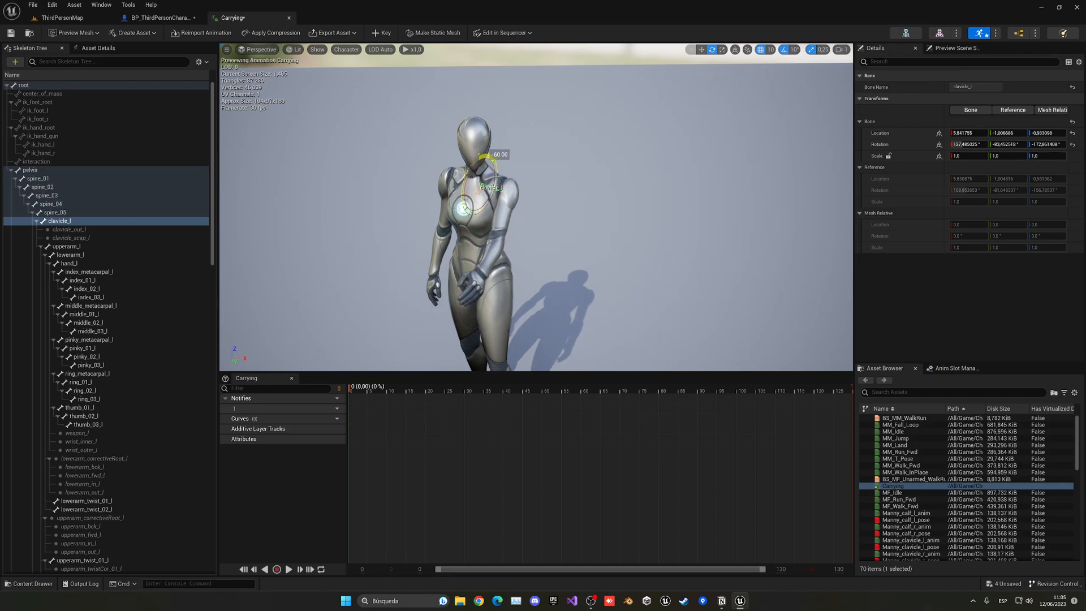
drag(499, 158, 488, 183)
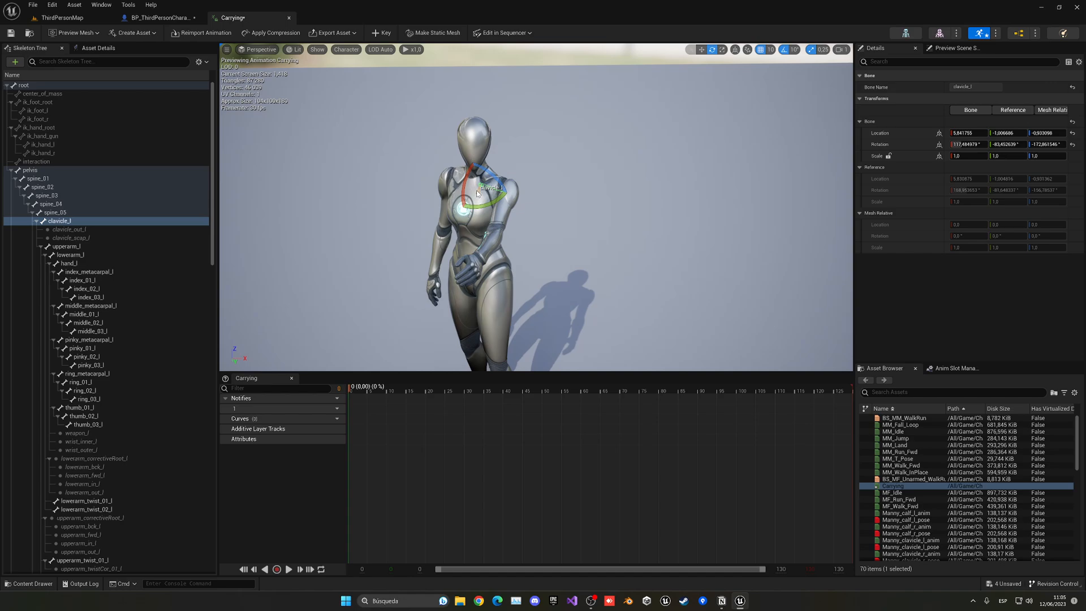
drag(499, 169, 515, 204)
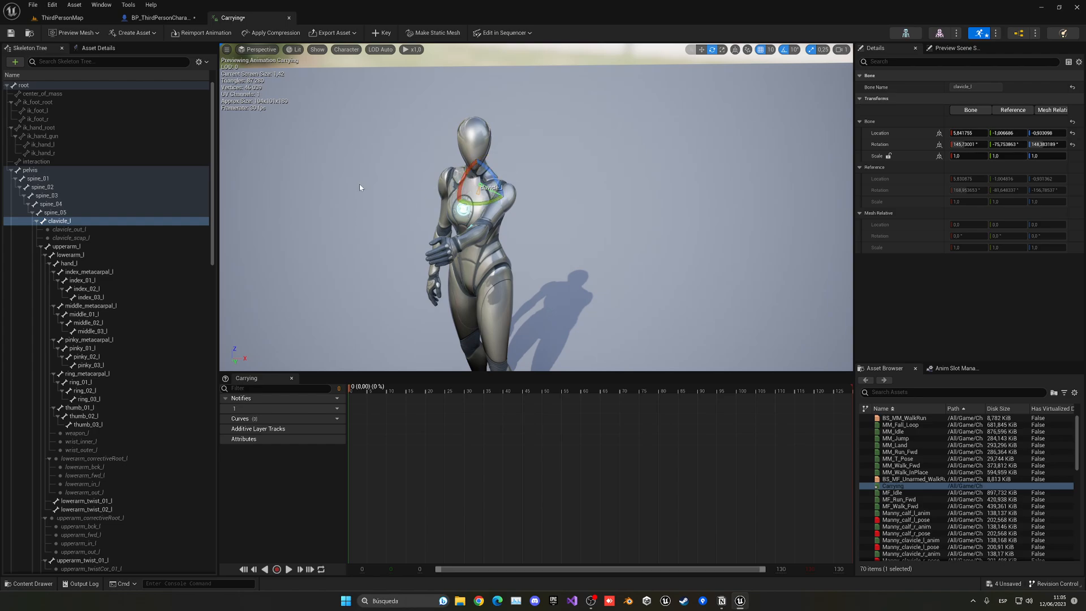
click(380, 32)
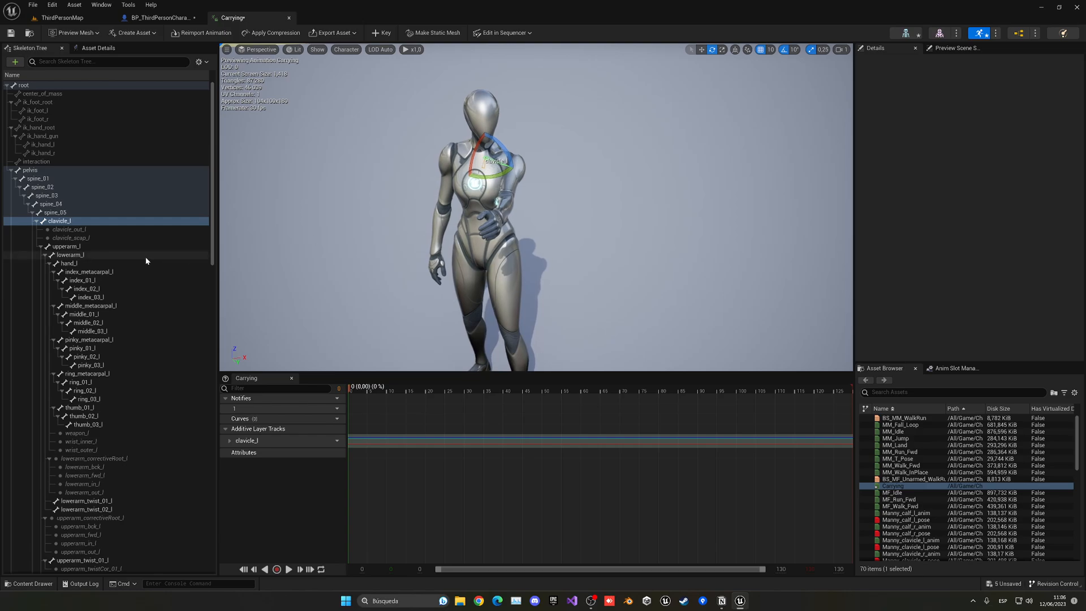
Step: Key a raised rotation on clavicle_r, preview the pose, and return to the character Blueprint
scroll(down, 3)
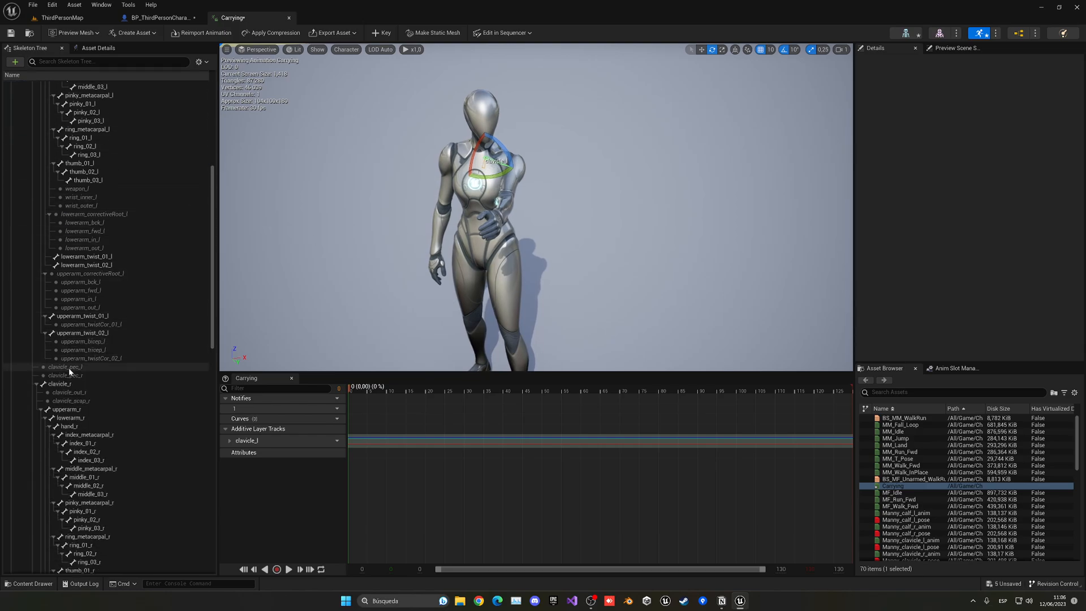
click(62, 384)
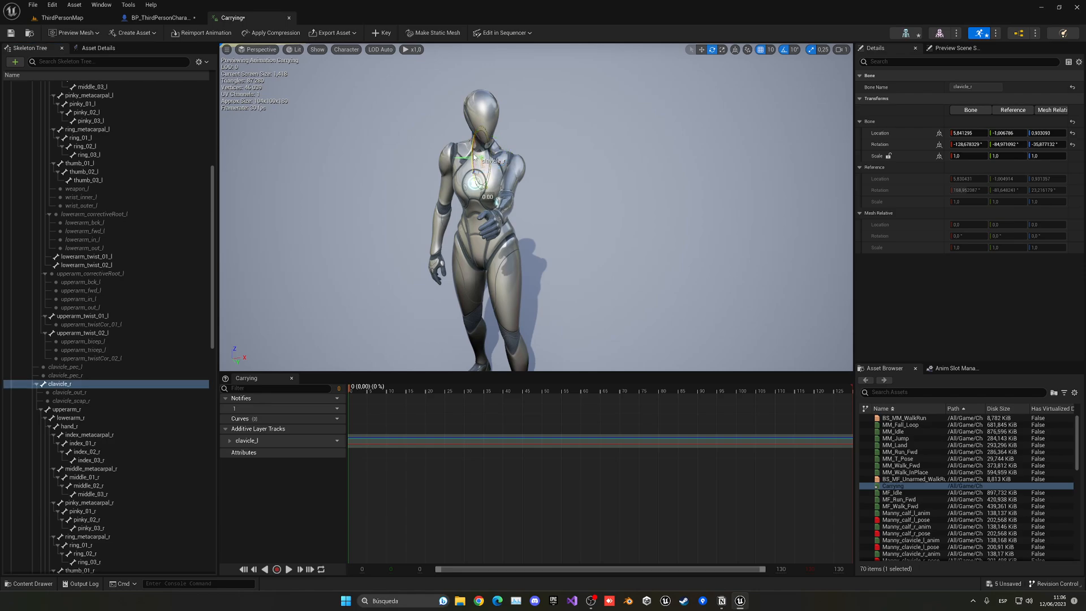
drag(491, 138, 478, 159)
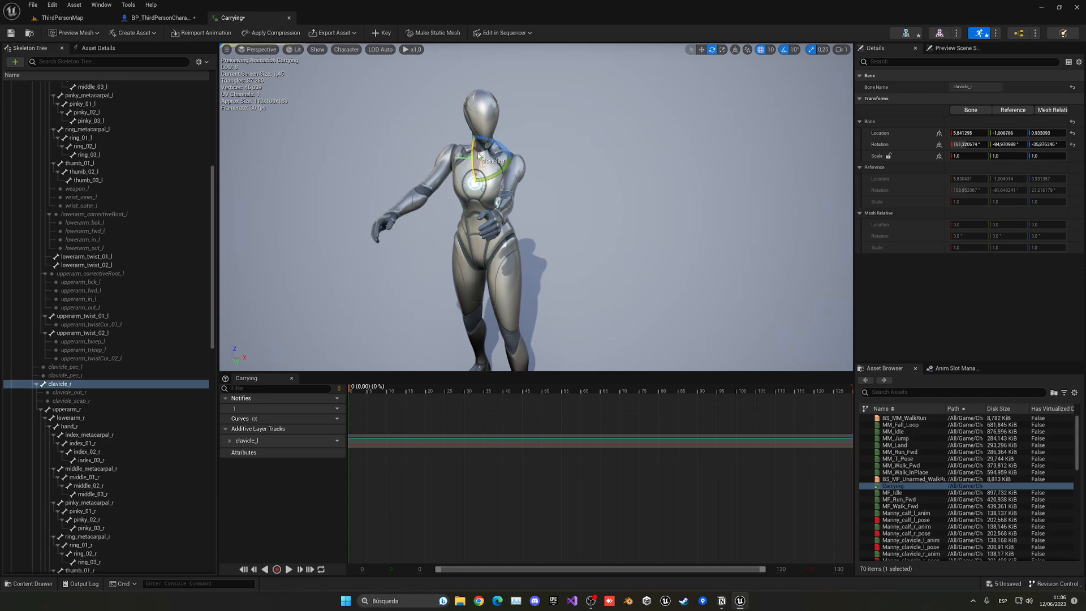
drag(492, 159, 478, 173)
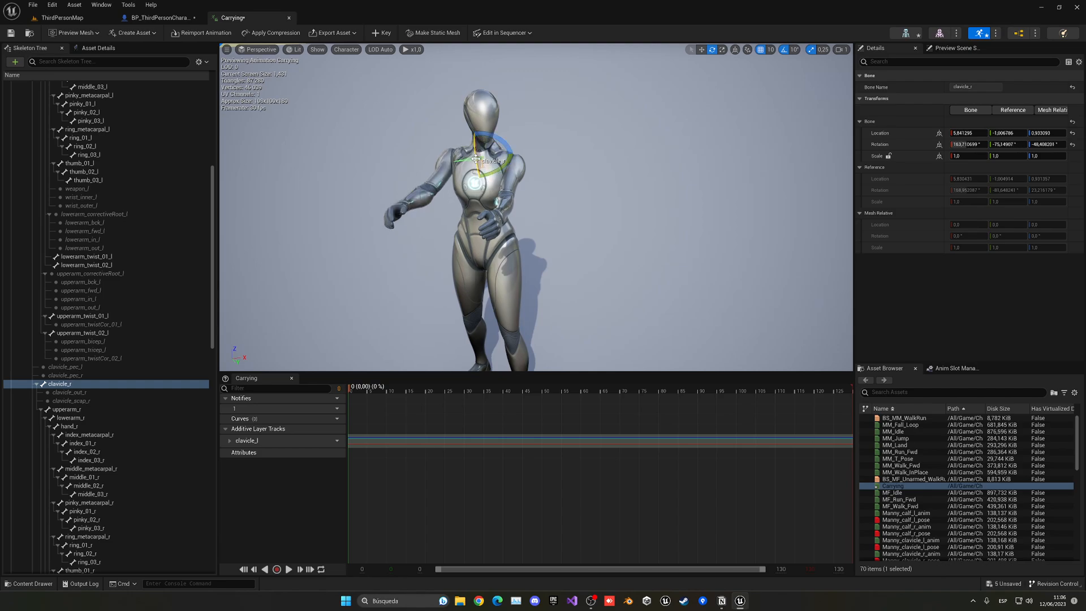
click(381, 33)
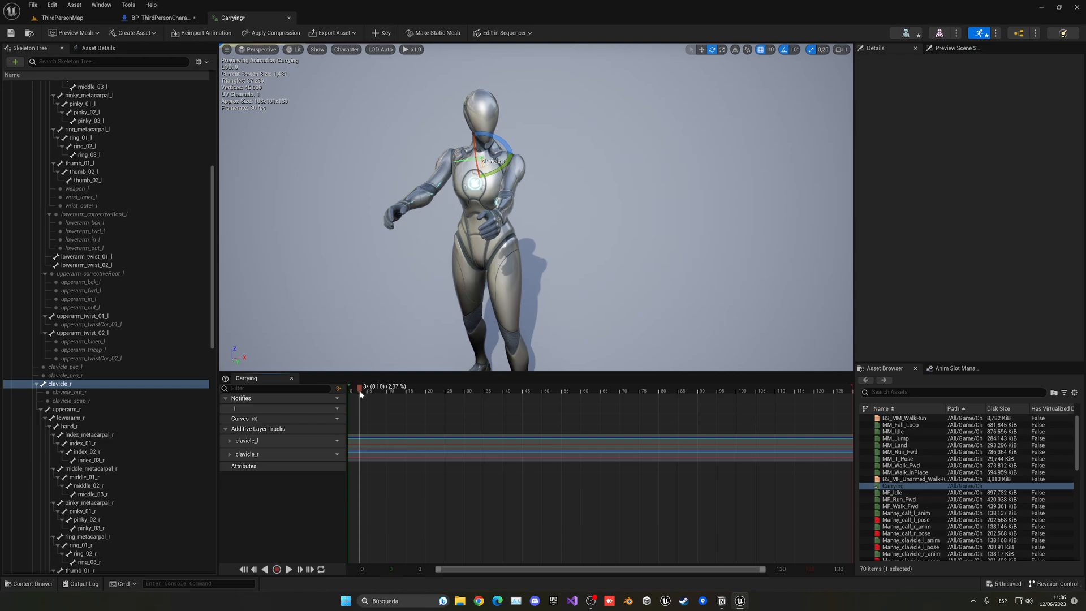
click(287, 569)
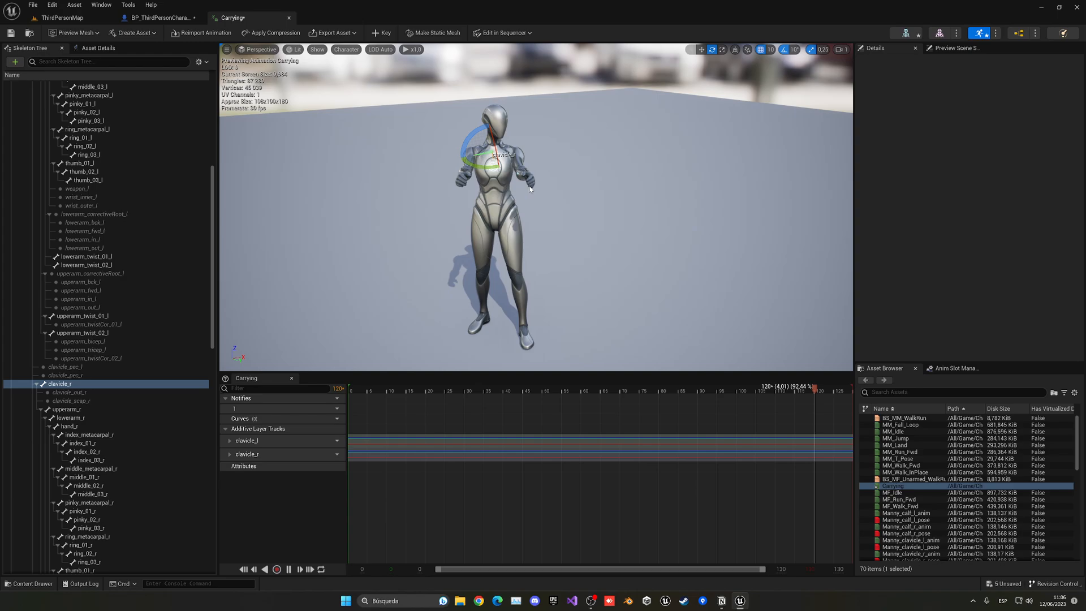
click(544, 389)
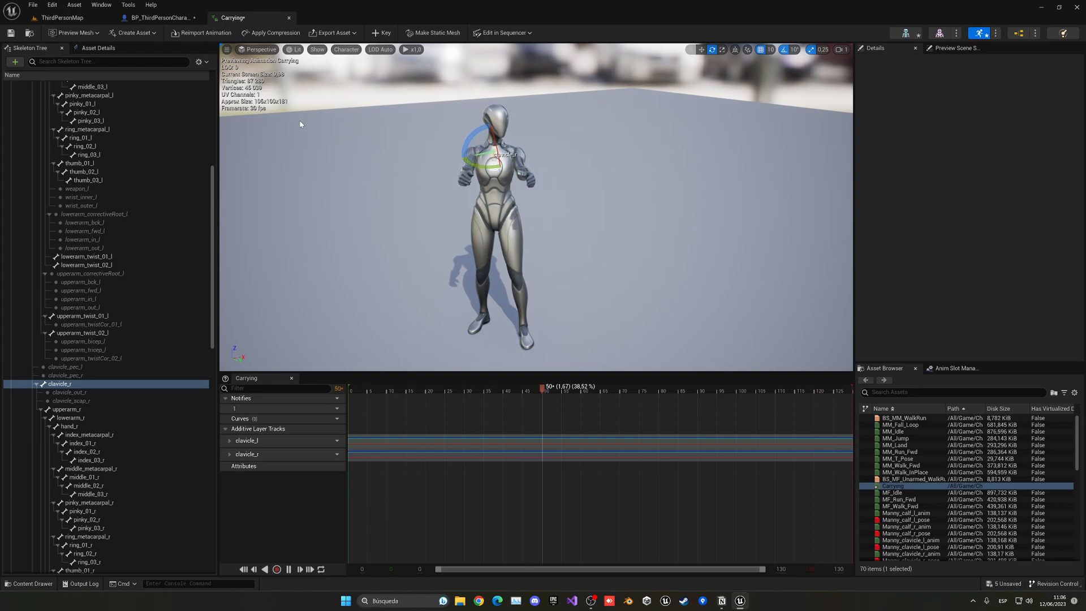
click(160, 18)
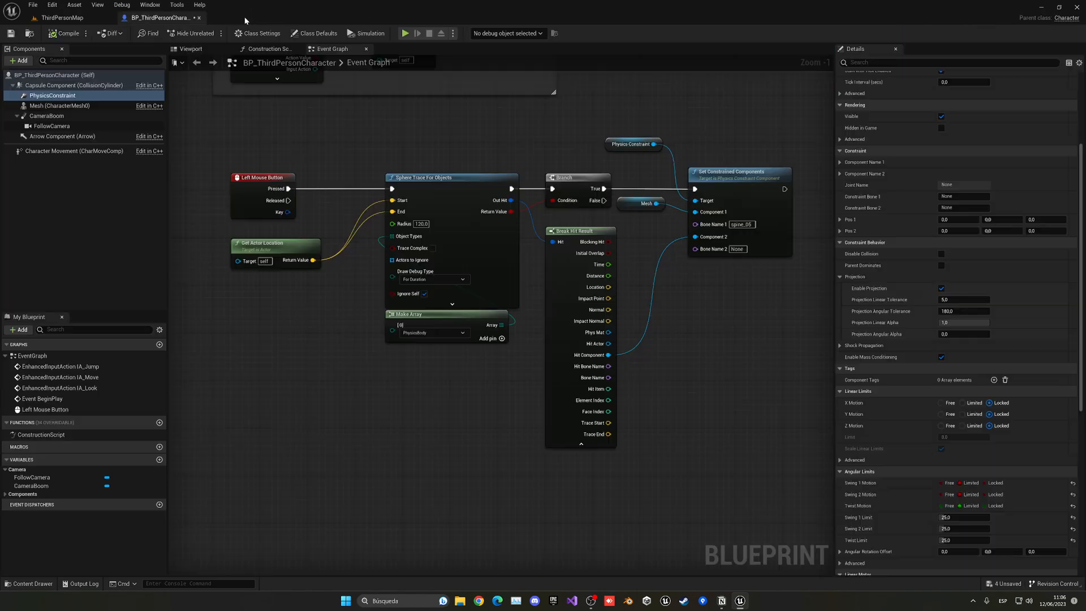
Step: Add an isCarrying setter after Set Constrained Components in the character Blueprint graph
click(62, 17)
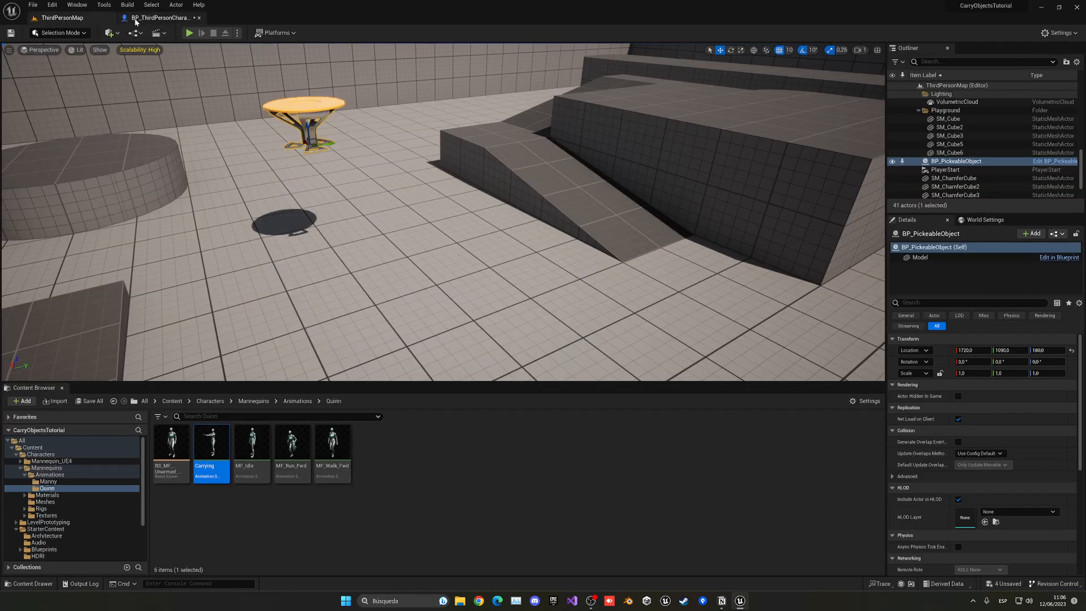
click(160, 18)
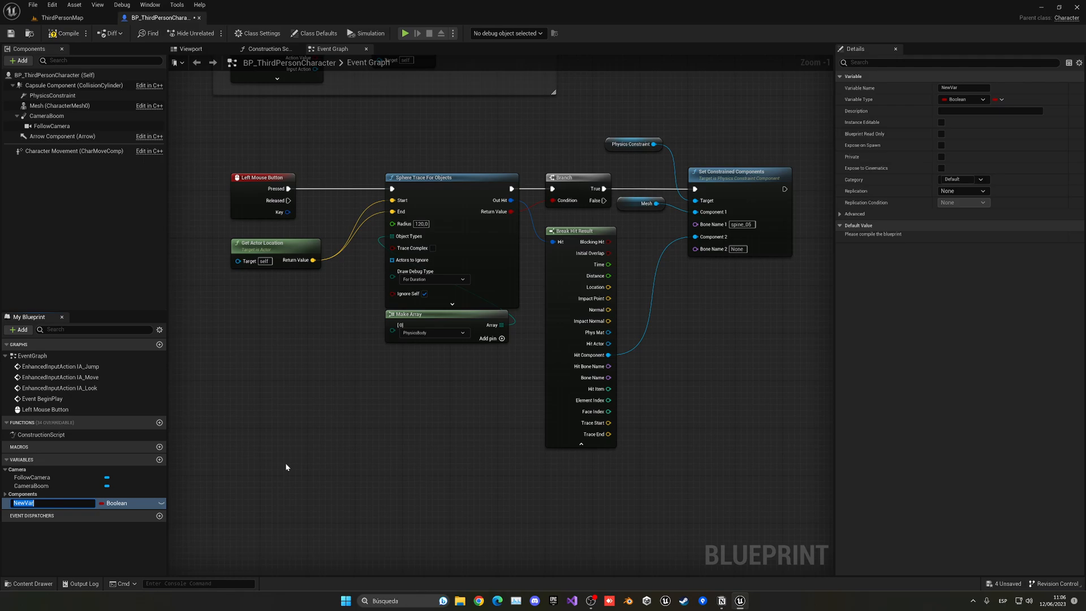
text(isCarrying)
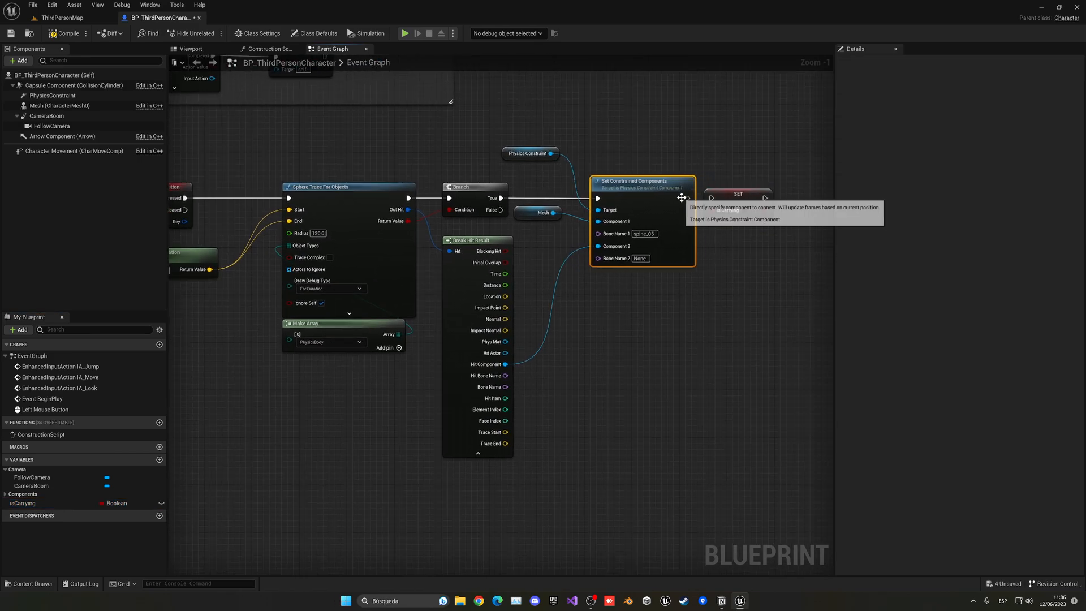
click(737, 203)
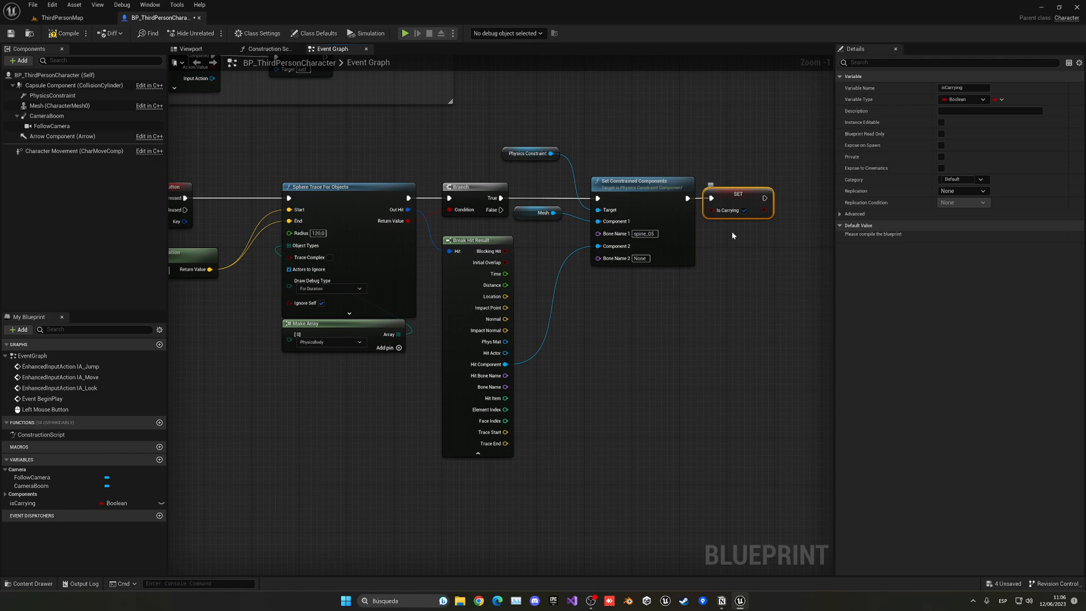
drag(738, 194, 660, 312)
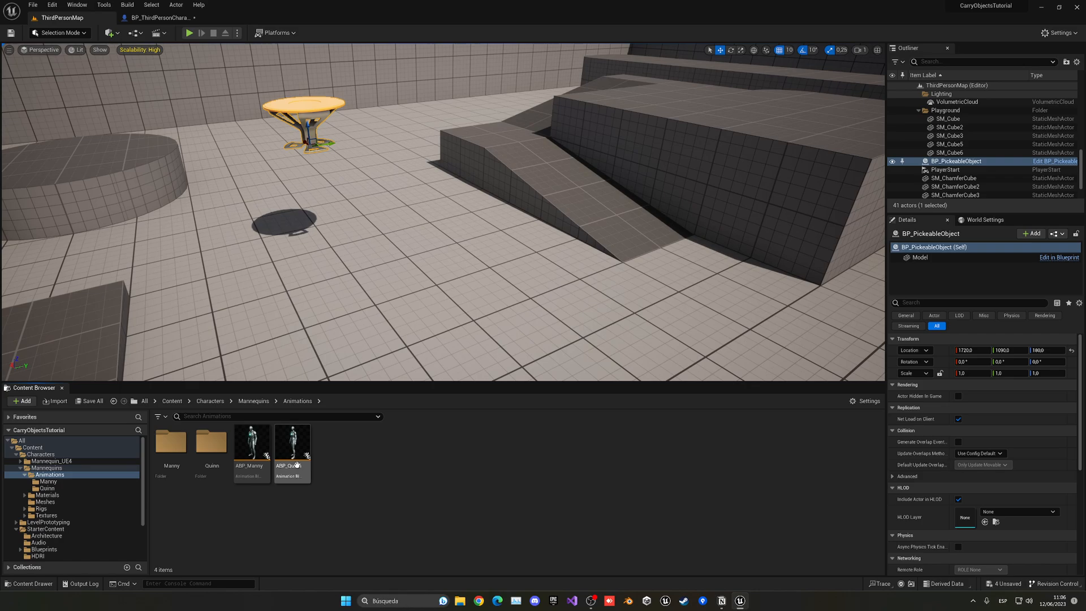
Step: In ABP_Manny's Main States, add a Carrying state, an isCarrying boolean, and Locomotion transitions
click(292, 441)
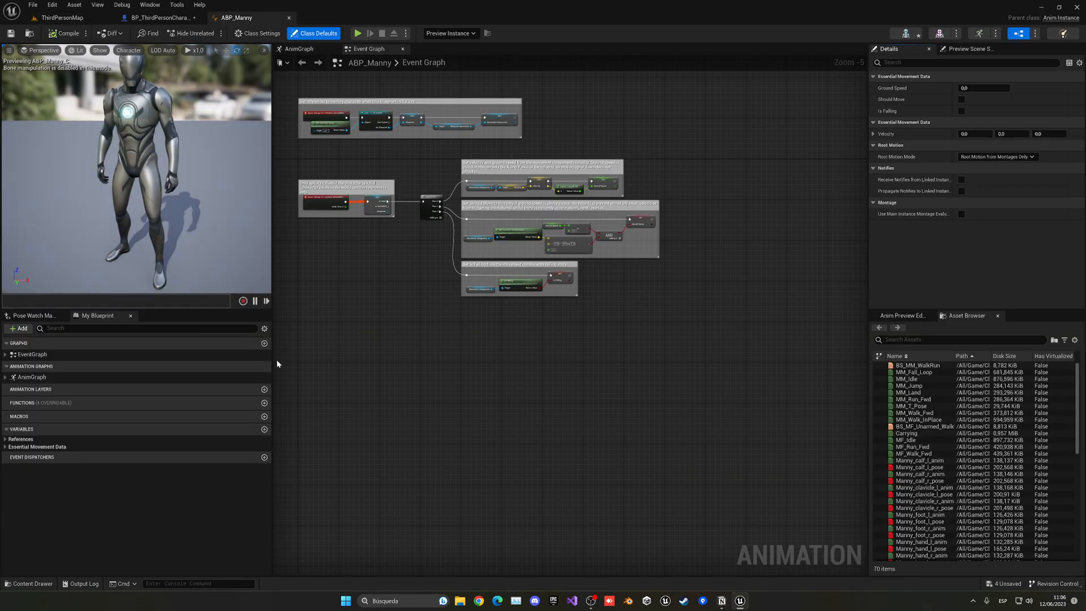
click(299, 48)
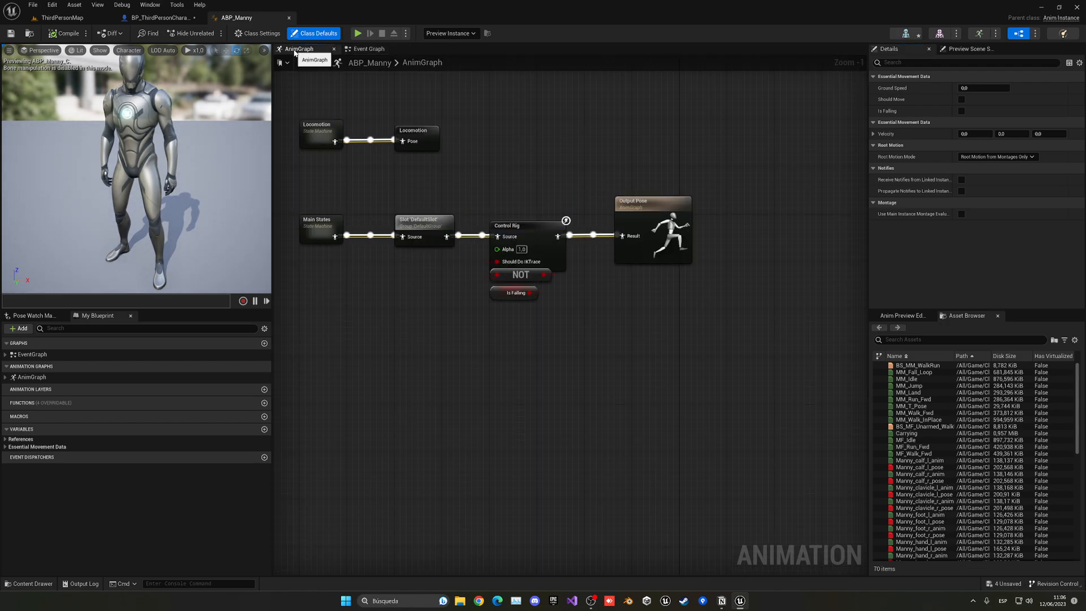
double_click(317, 227)
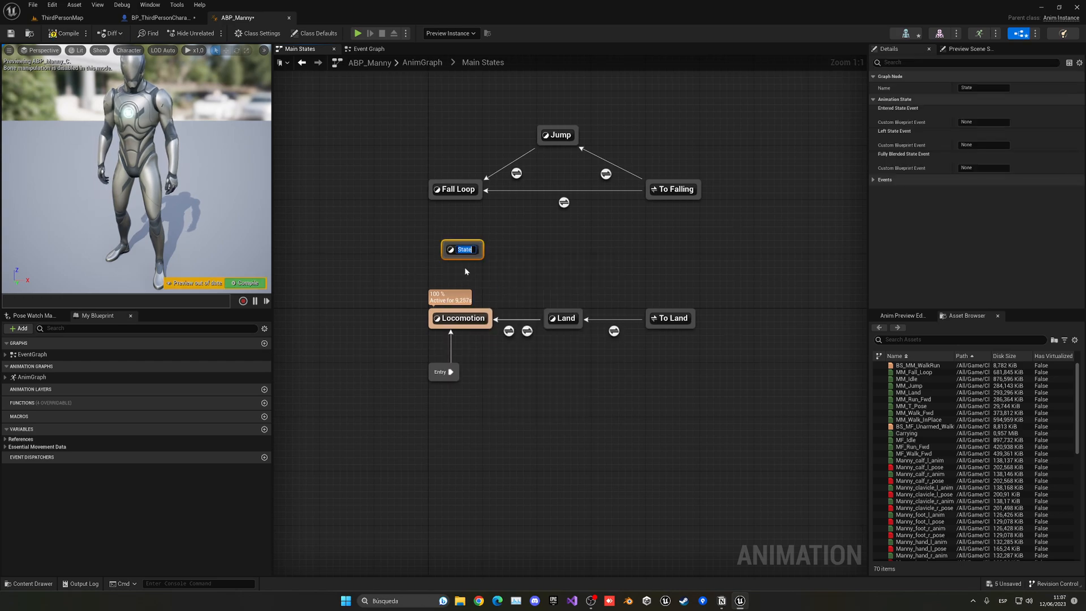
text(Carrying)
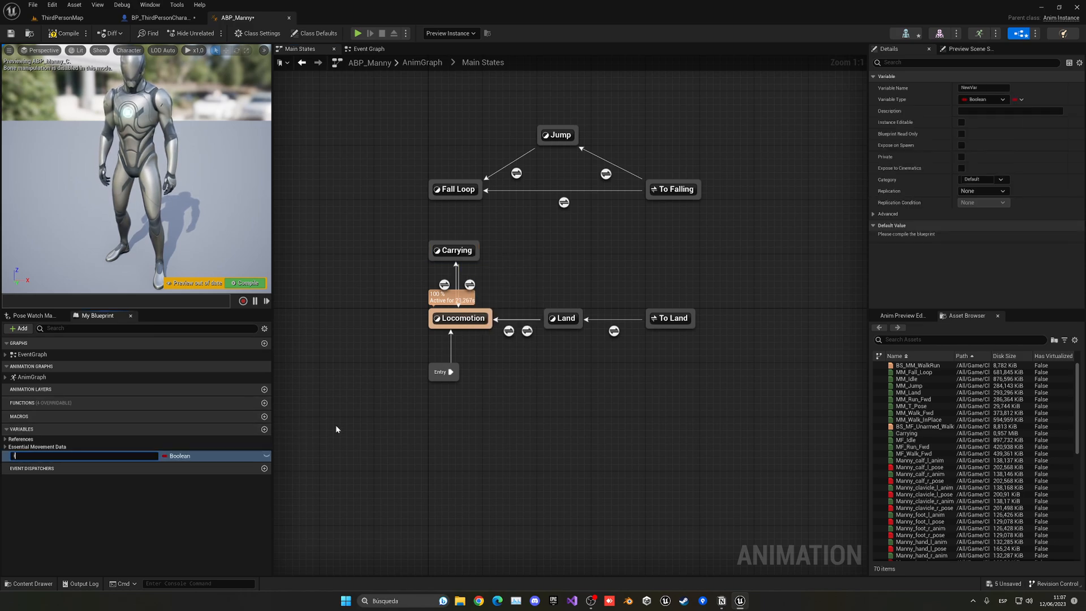
text(isCarrying)
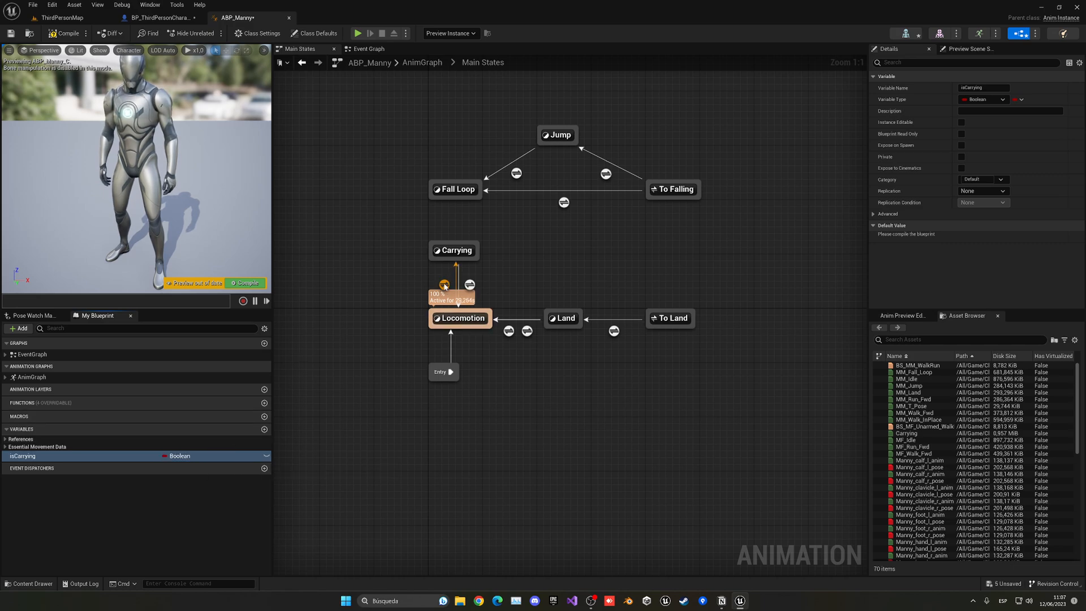
click(468, 285)
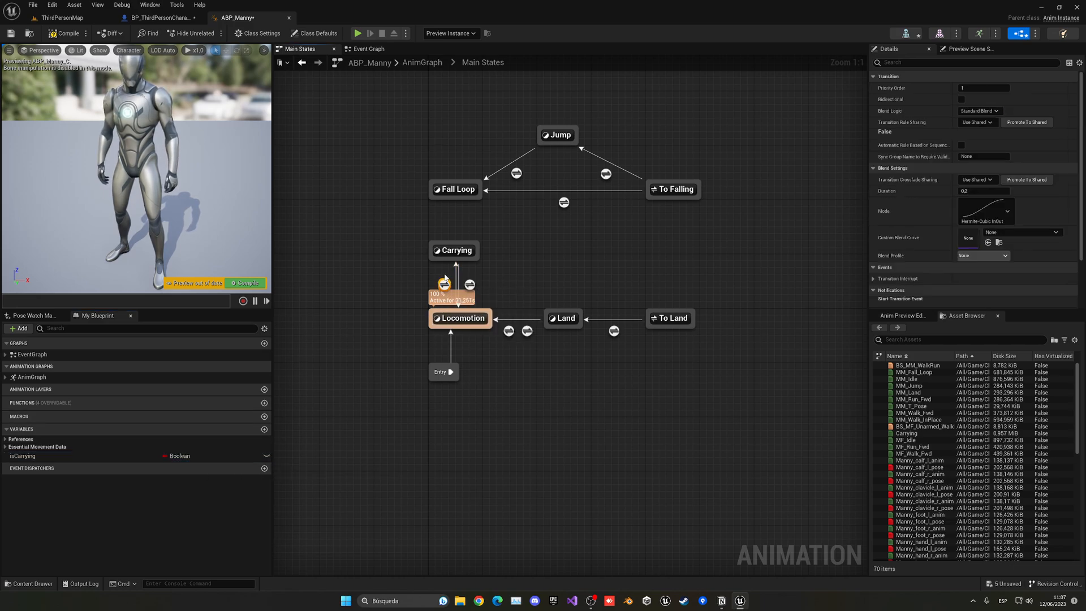
double_click(451, 284)
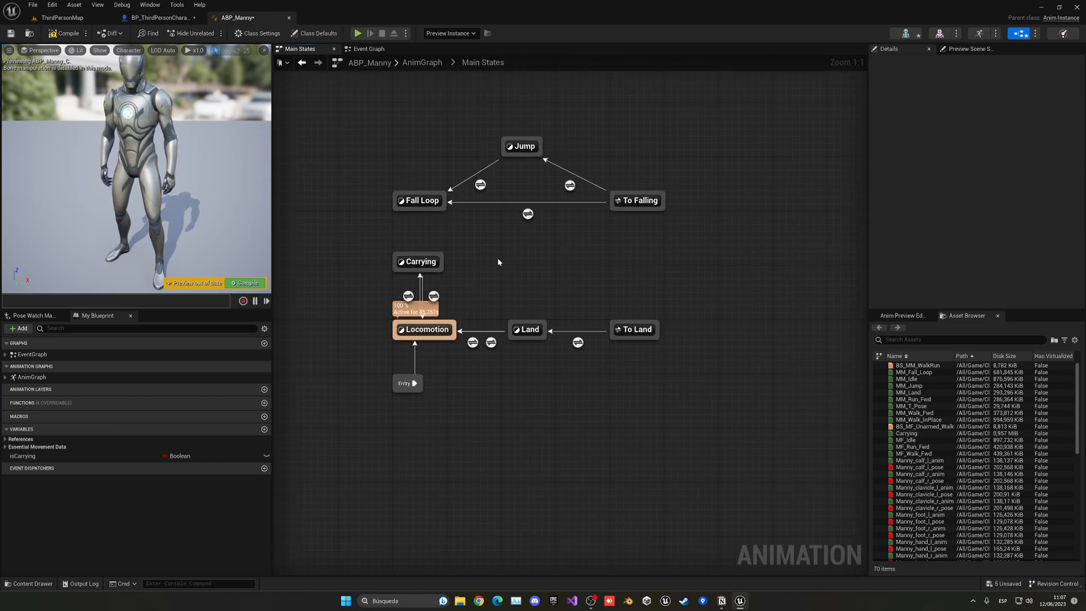
Step: Place the Carrying sequence in the Carrying state with Loop enabled and review isCarrying's settings
double_click(417, 261)
text(c)
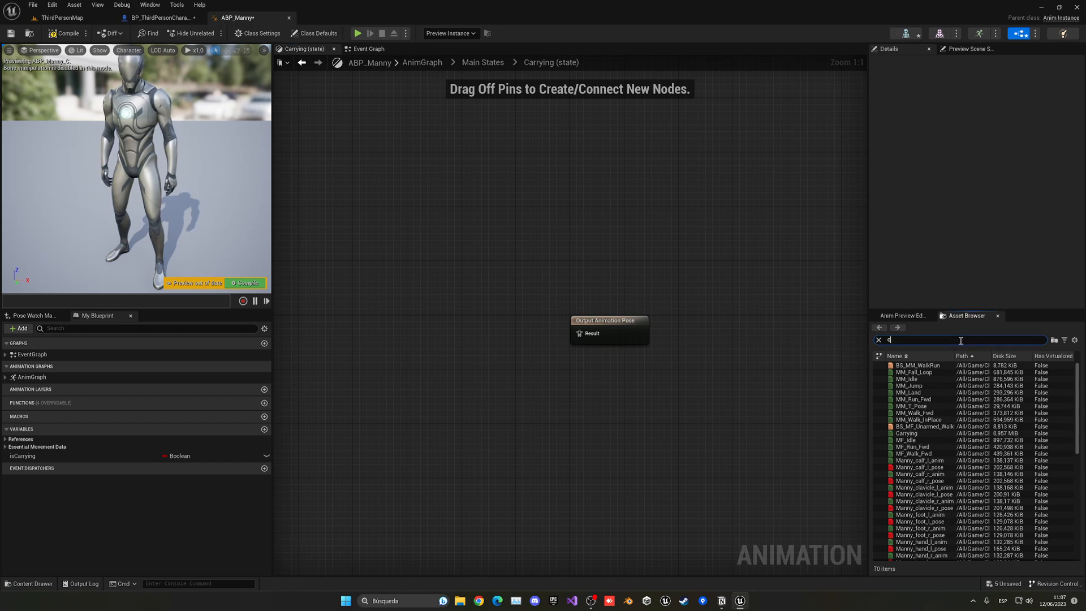
text(arr)
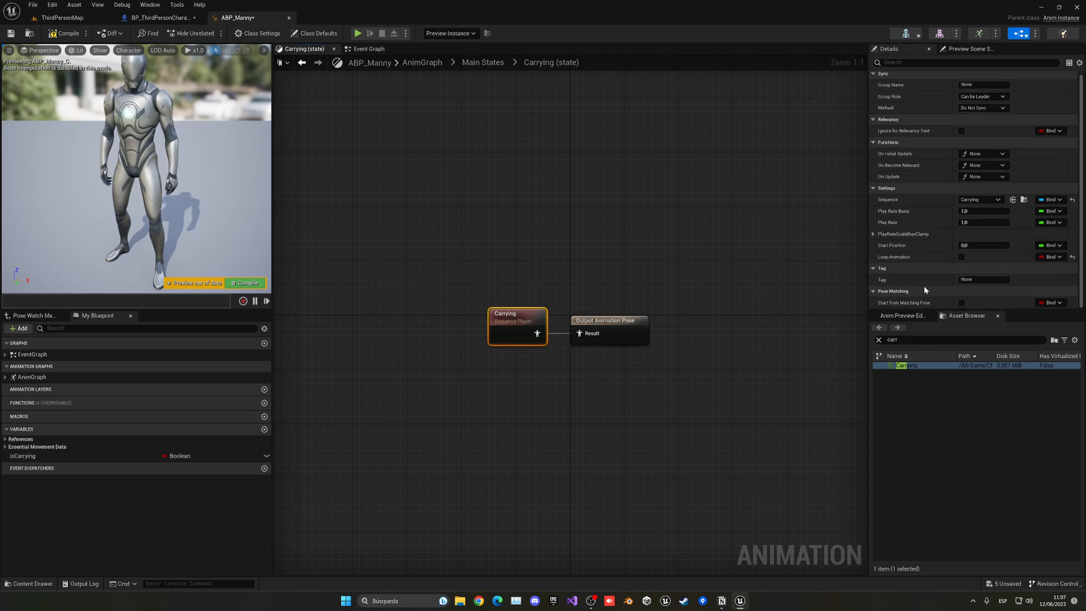
click(962, 257)
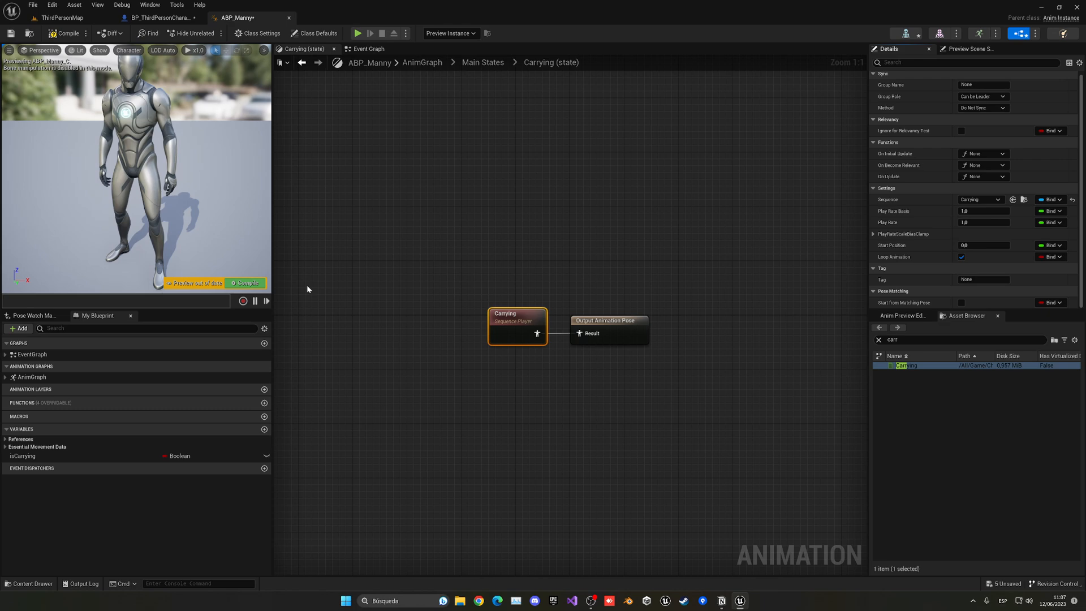
click(482, 62)
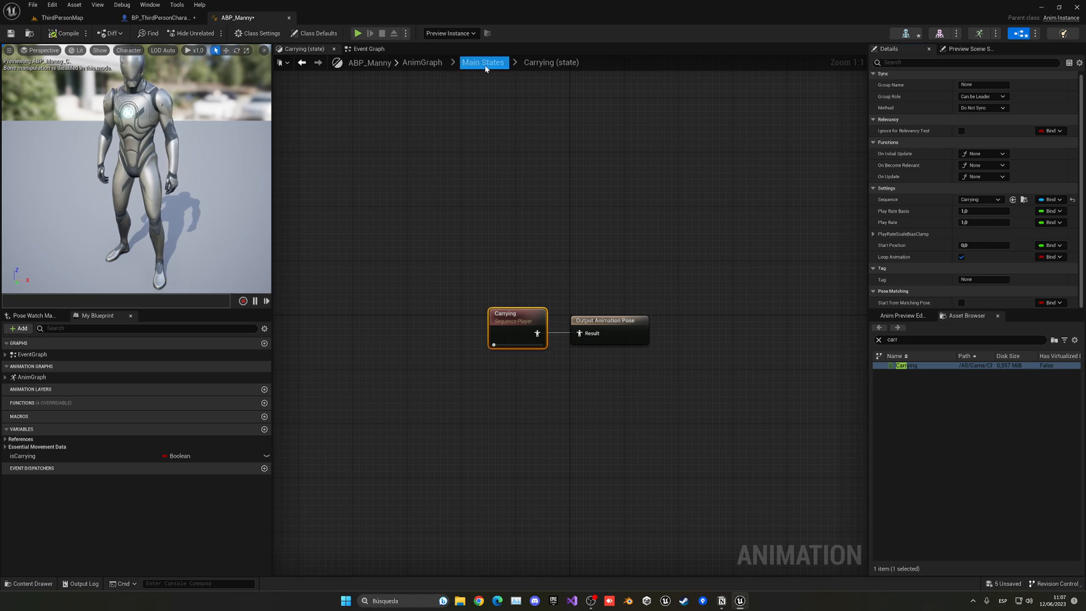
click(22, 456)
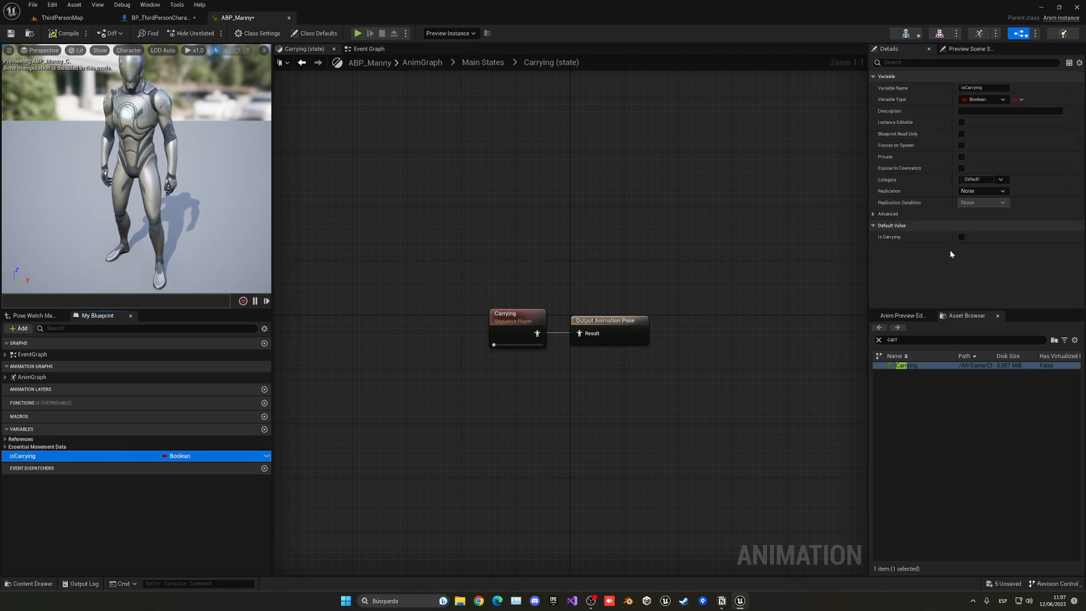
click(960, 236)
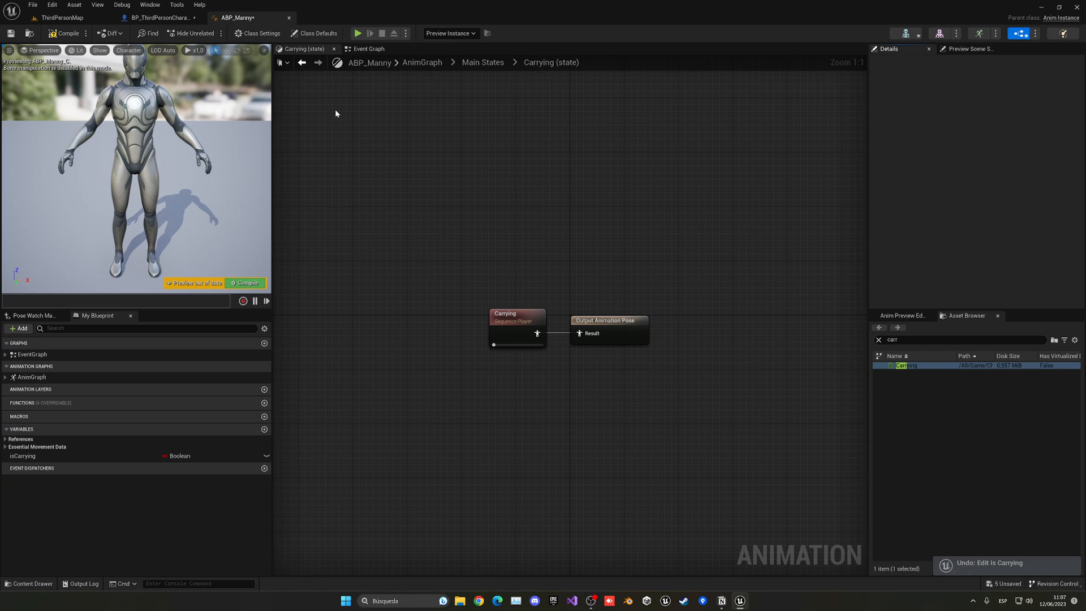
Step: Drive ABP_Manny's isCarrying from BP_ThirdPersonCharacter's Is Carrying through a Cast node
click(367, 49)
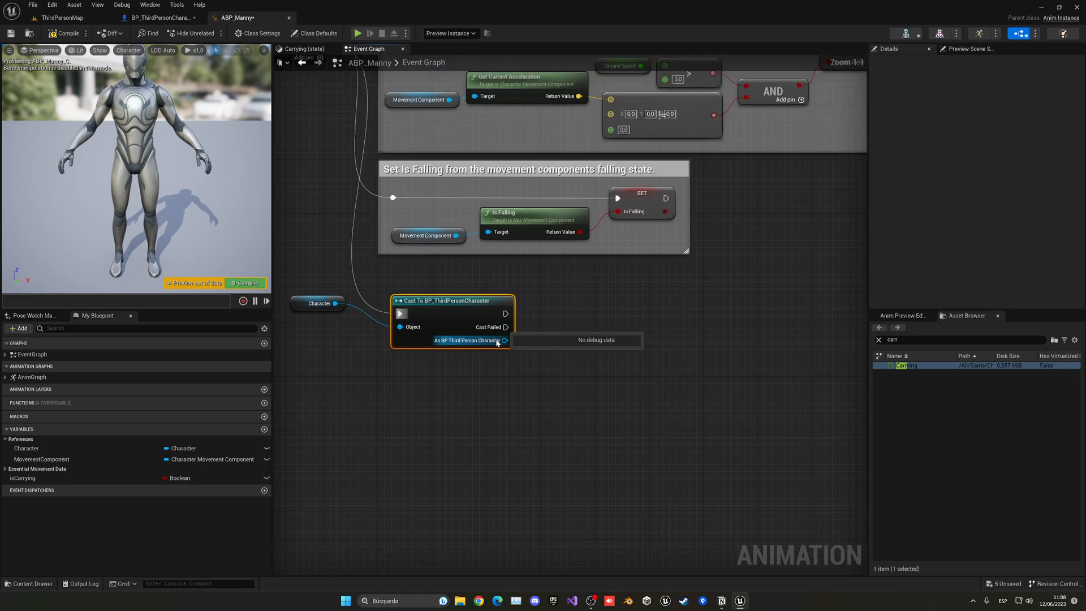
text(get iscar)
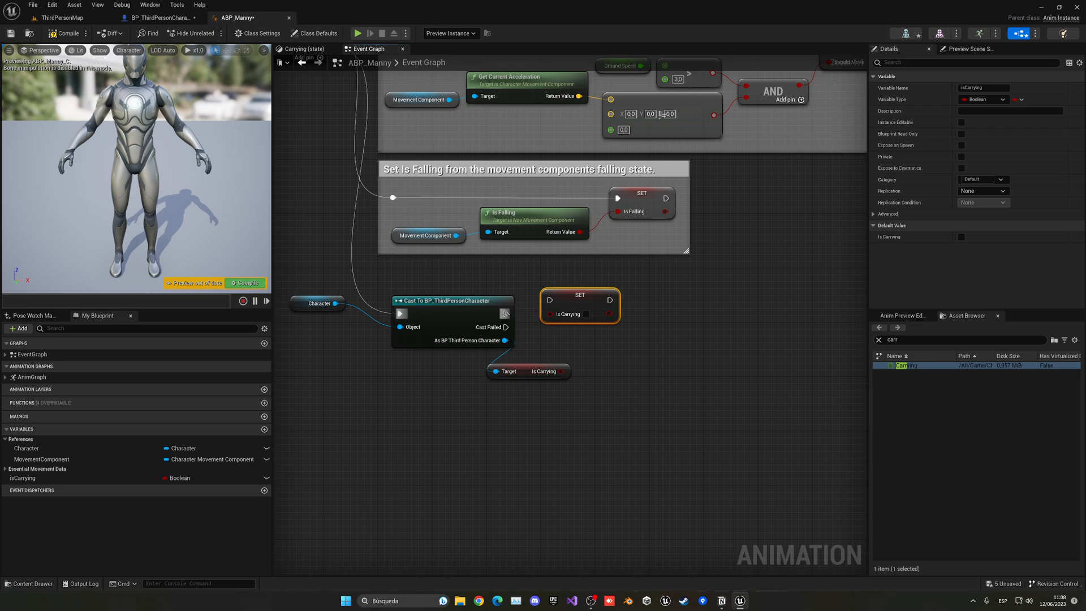
click(556, 326)
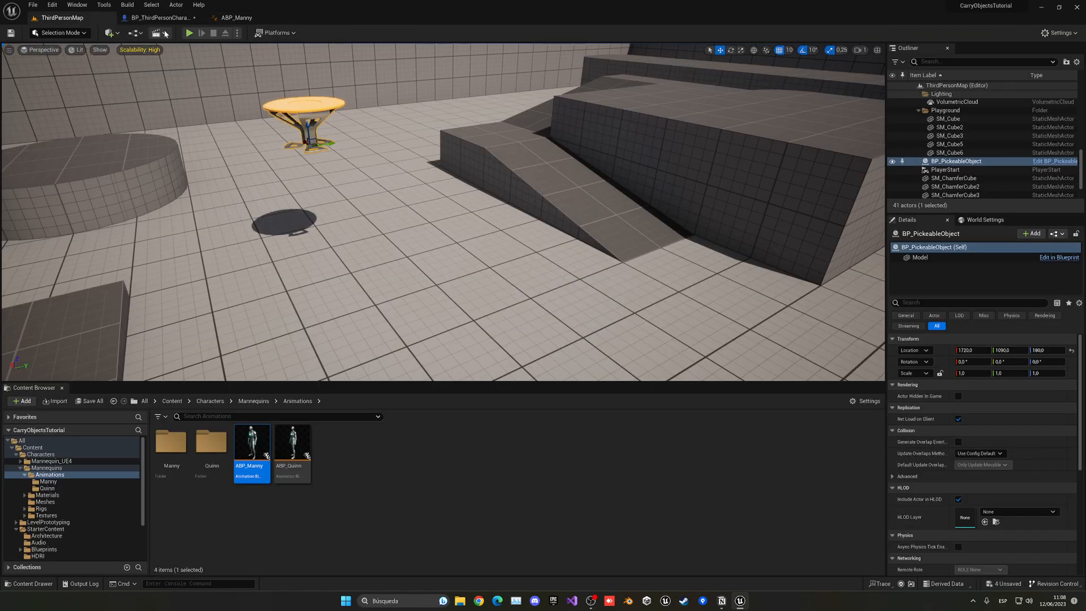
Step: Play-test grabbing an object beside the table, then stop the session
click(188, 33)
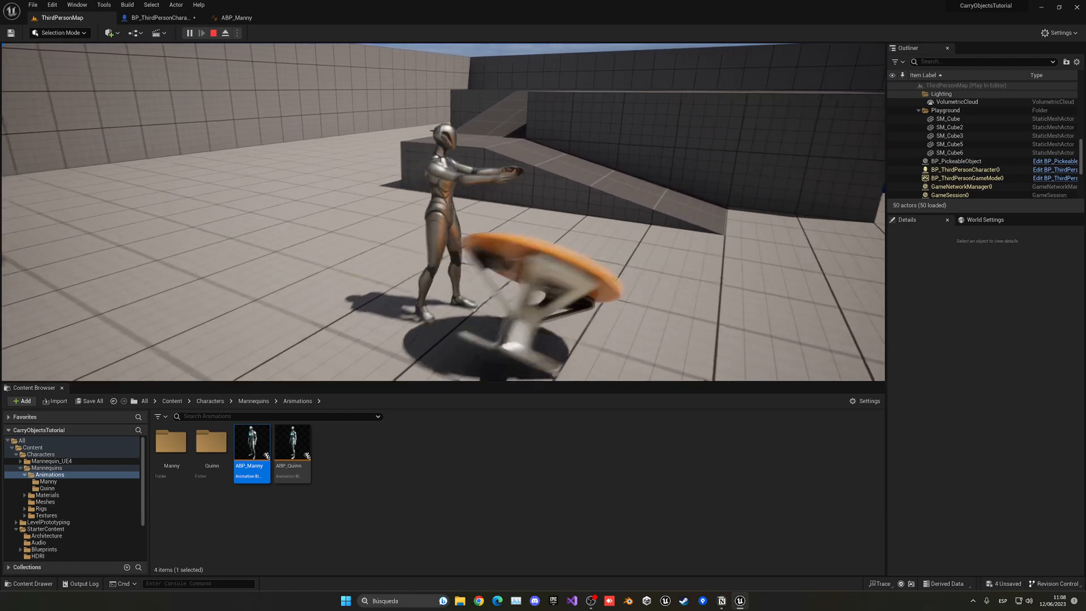
click(213, 33)
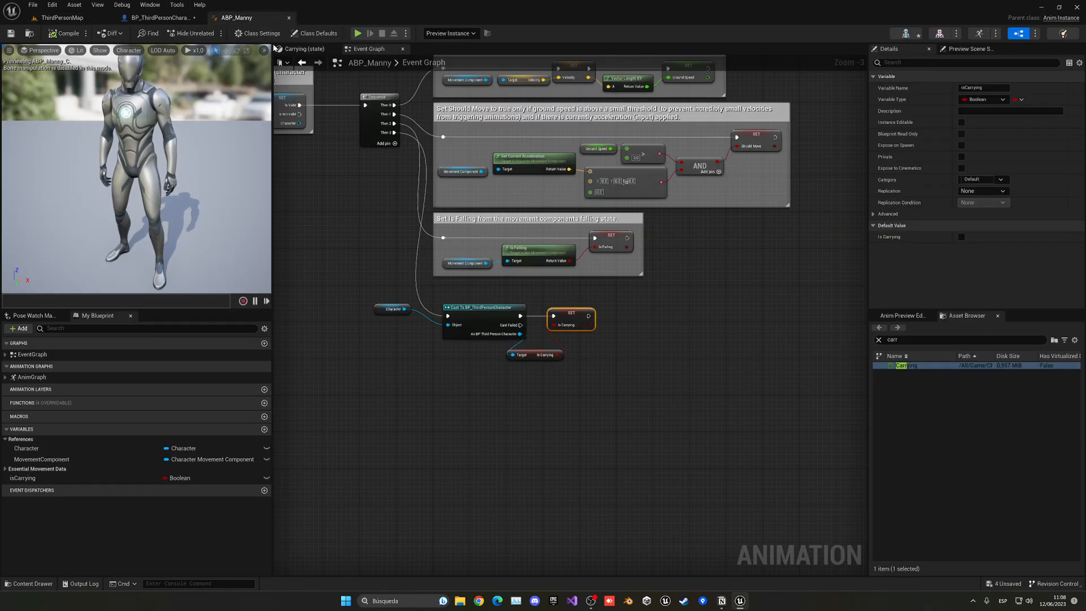
Step: Insert a Layered blend per bone before the Carrying state's output and add a branch filter
click(301, 48)
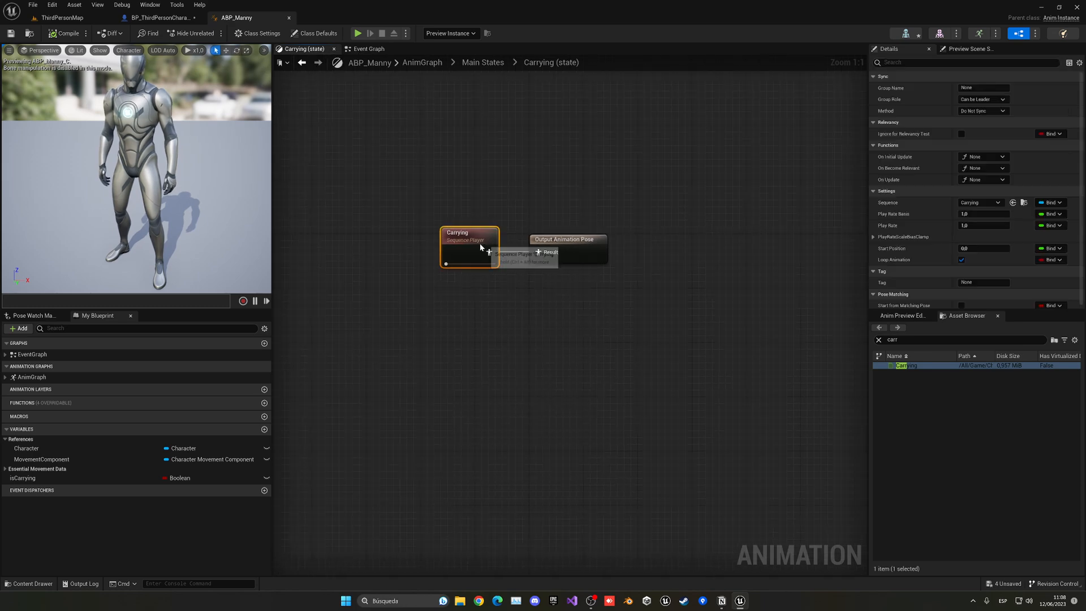
drag(507, 251, 542, 280)
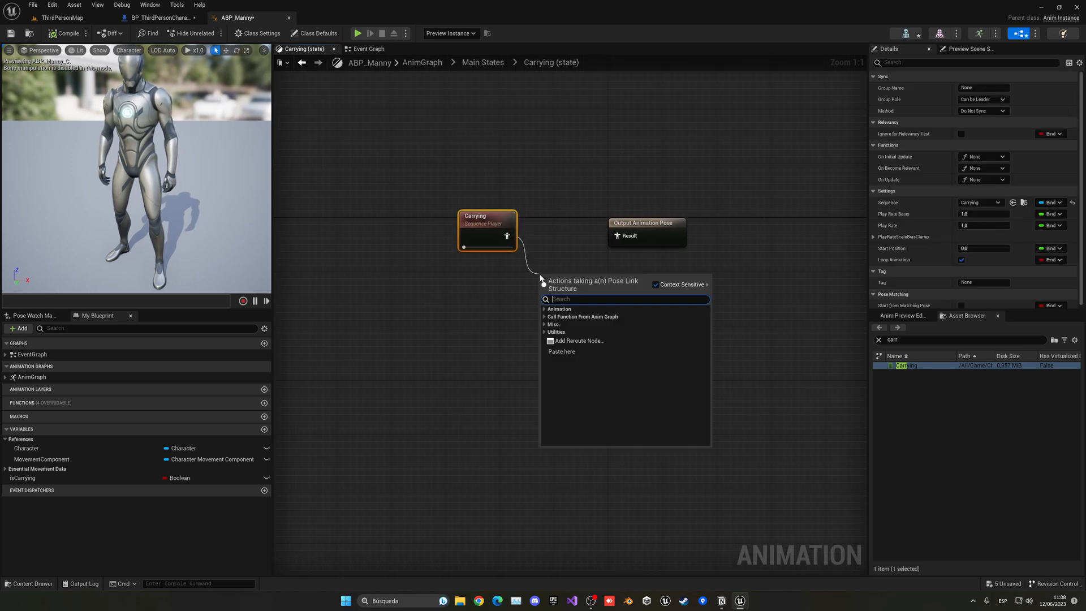
text(layer)
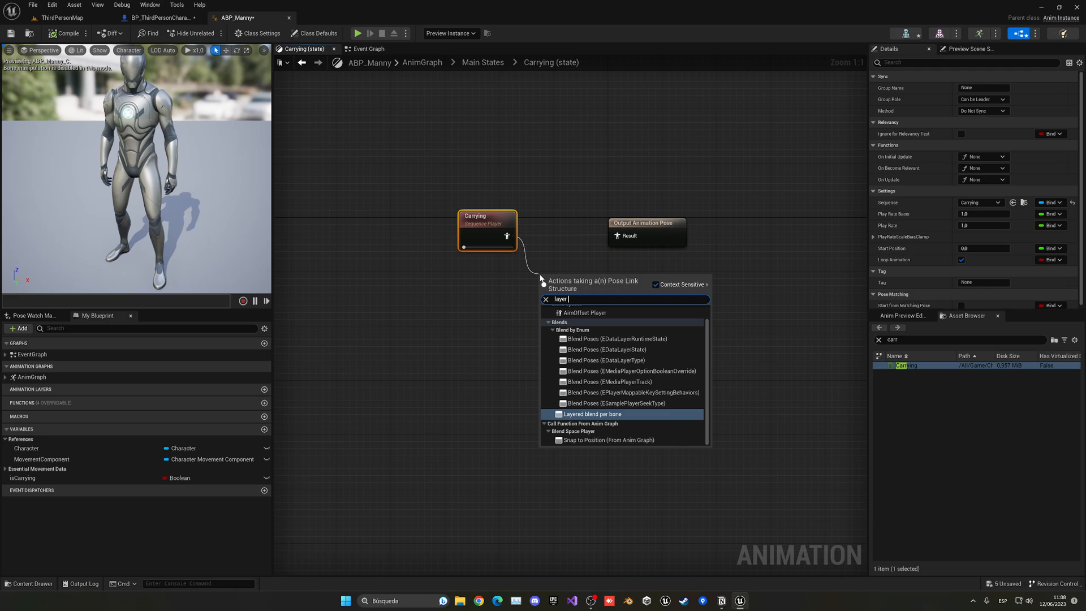
click(590, 413)
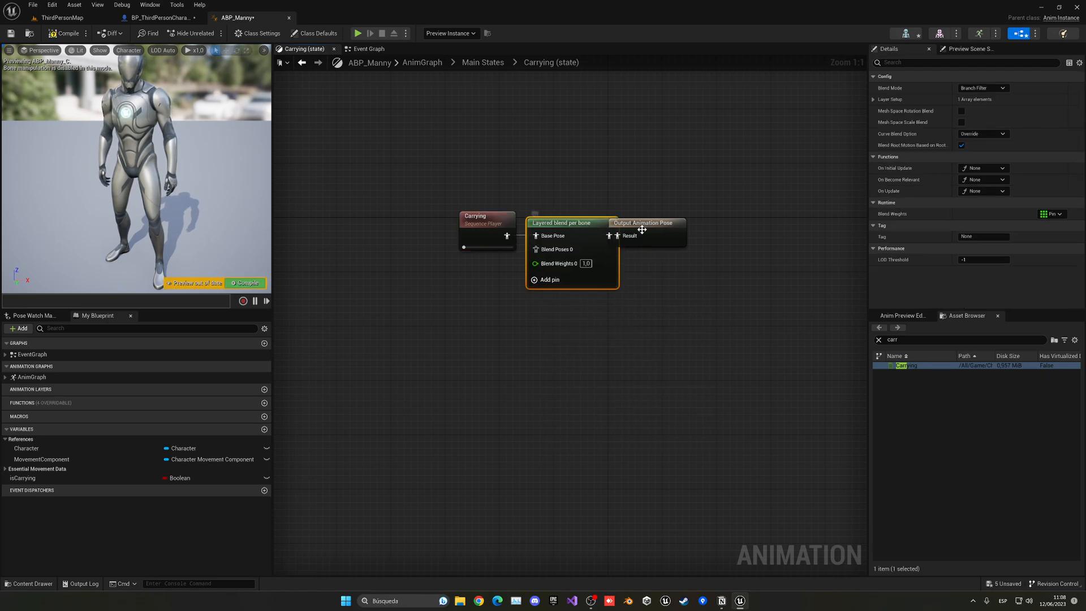
drag(640, 223, 578, 222)
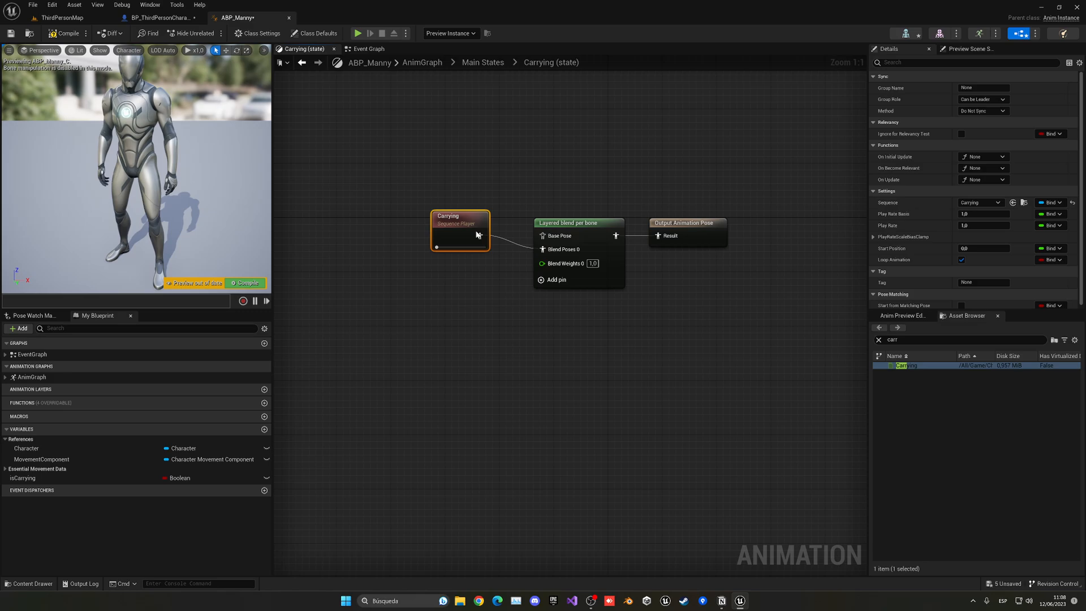
drag(459, 229, 465, 270)
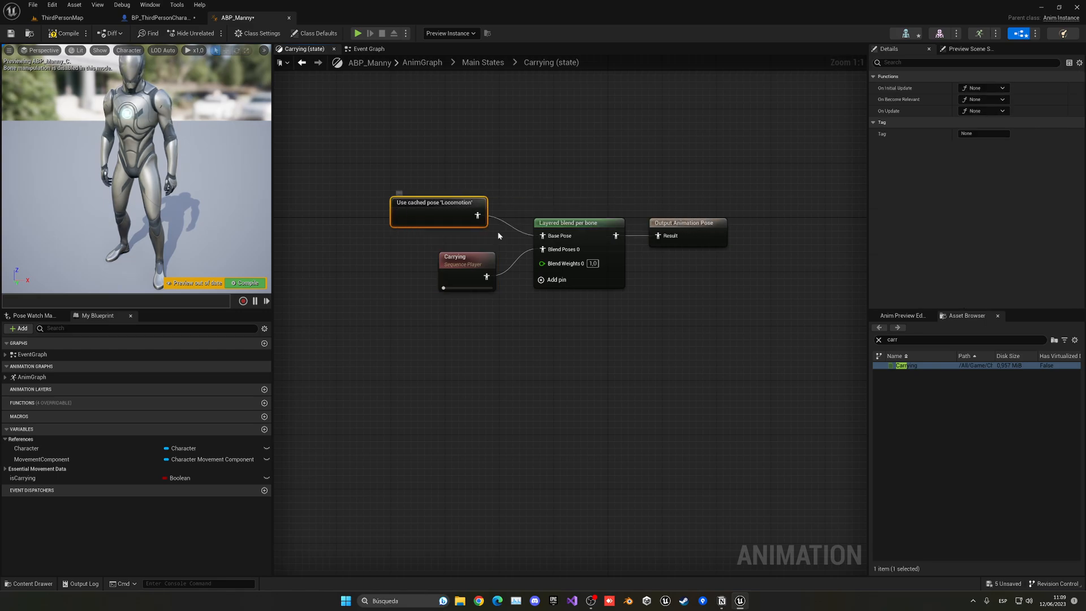
click(578, 222)
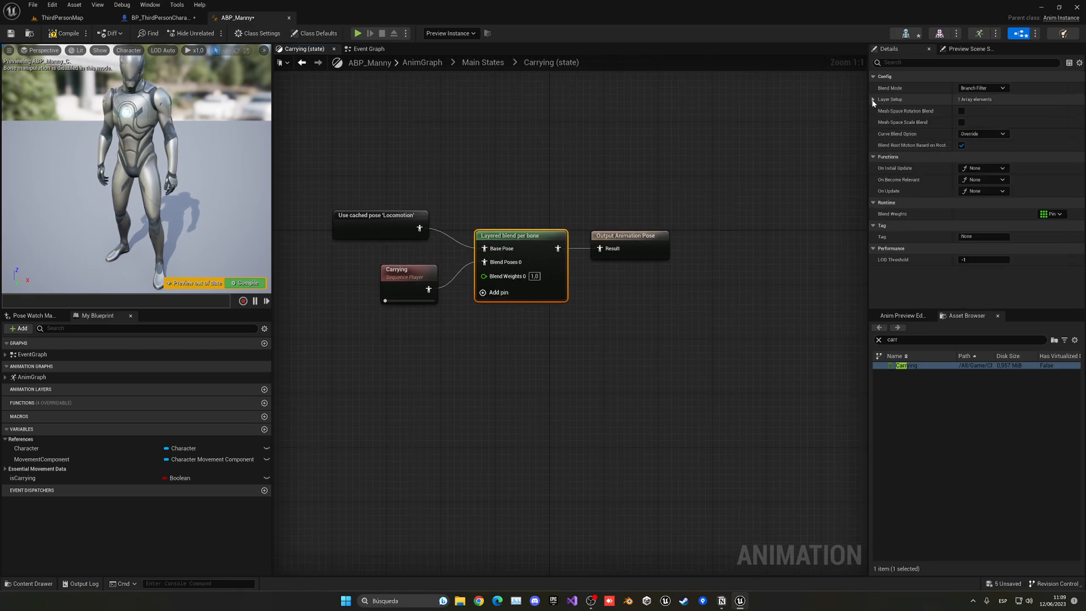
click(873, 99)
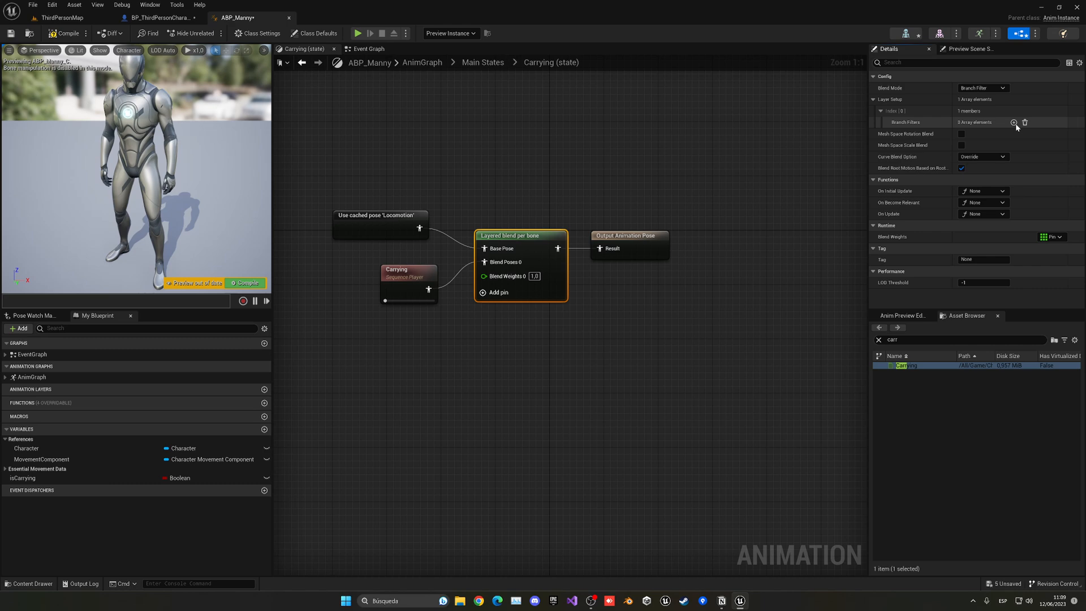
click(1014, 122)
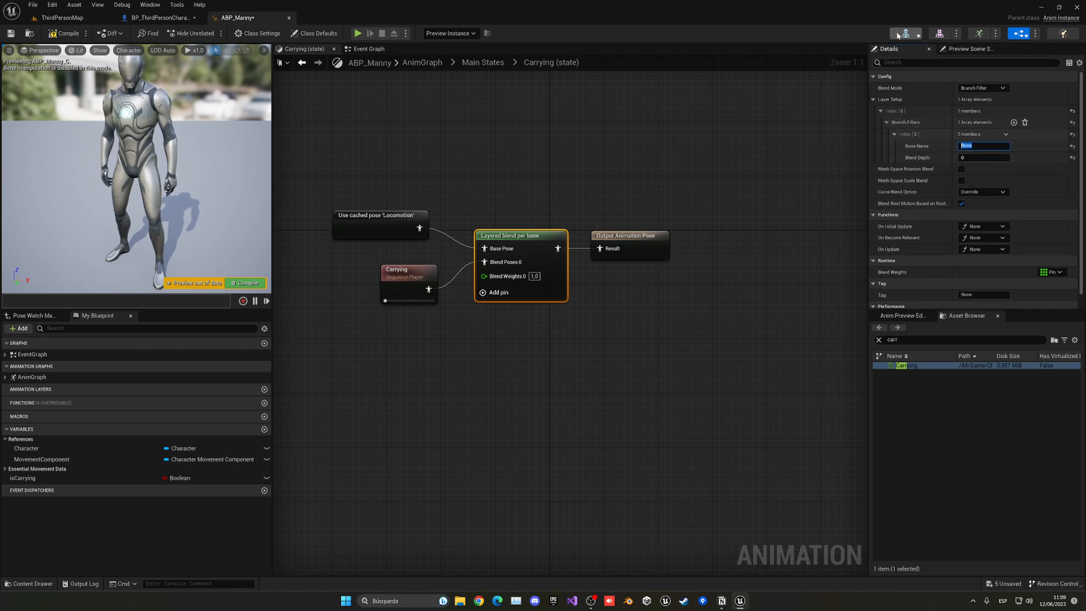
Step: Check SK_Mannequin's spine bones and set the blend's branch filter bone to spine_02
click(339, 18)
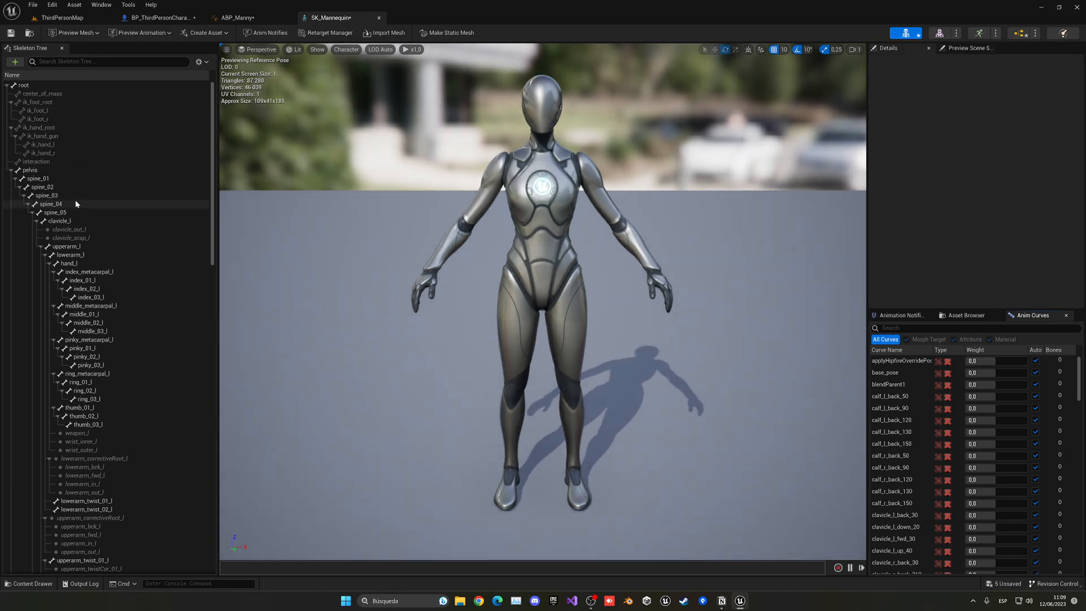
click(53, 212)
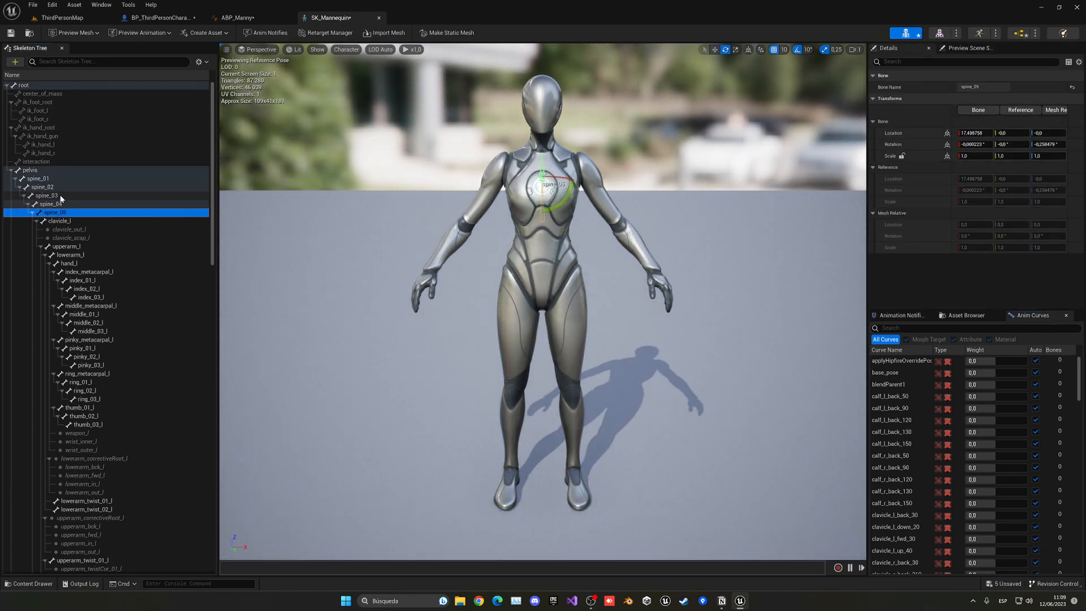
click(43, 188)
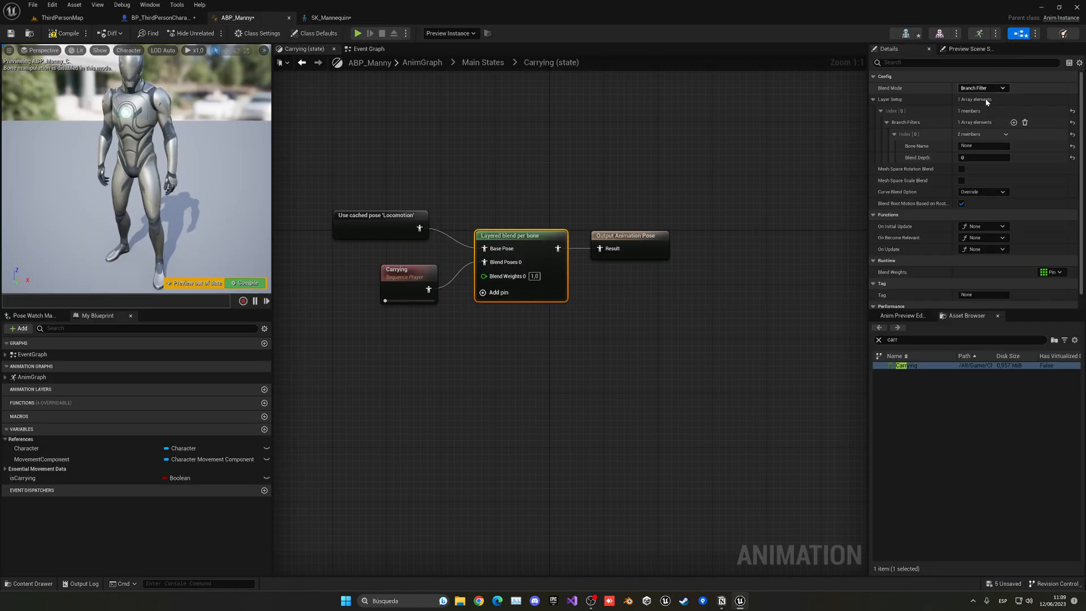
text(spine_02)
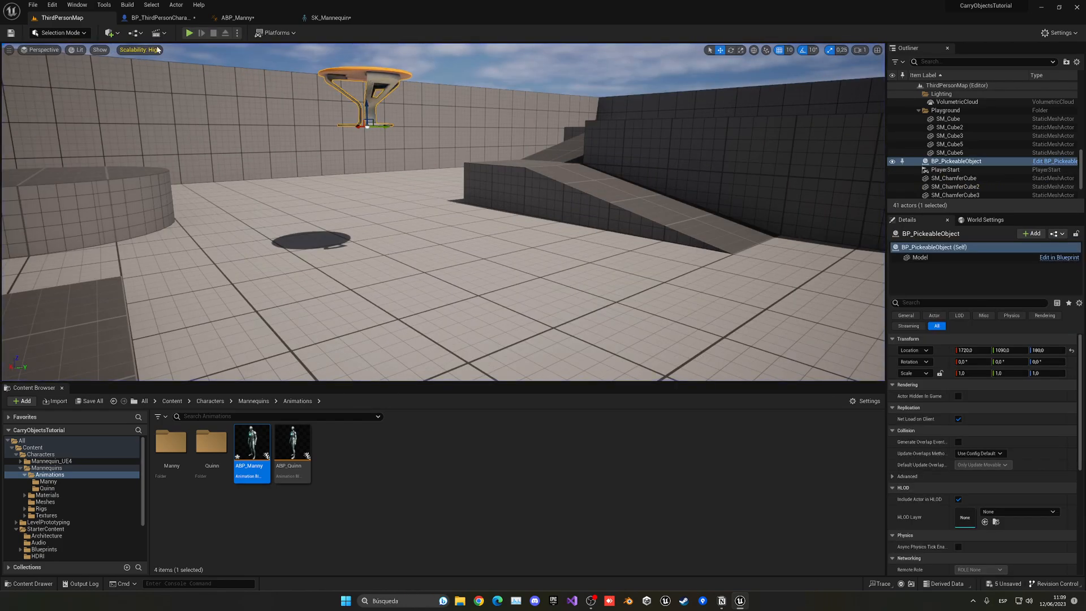
Step: Add a Break Constraint node on Physics Constraint after the release-path Is Carrying setter
click(158, 17)
text(br)
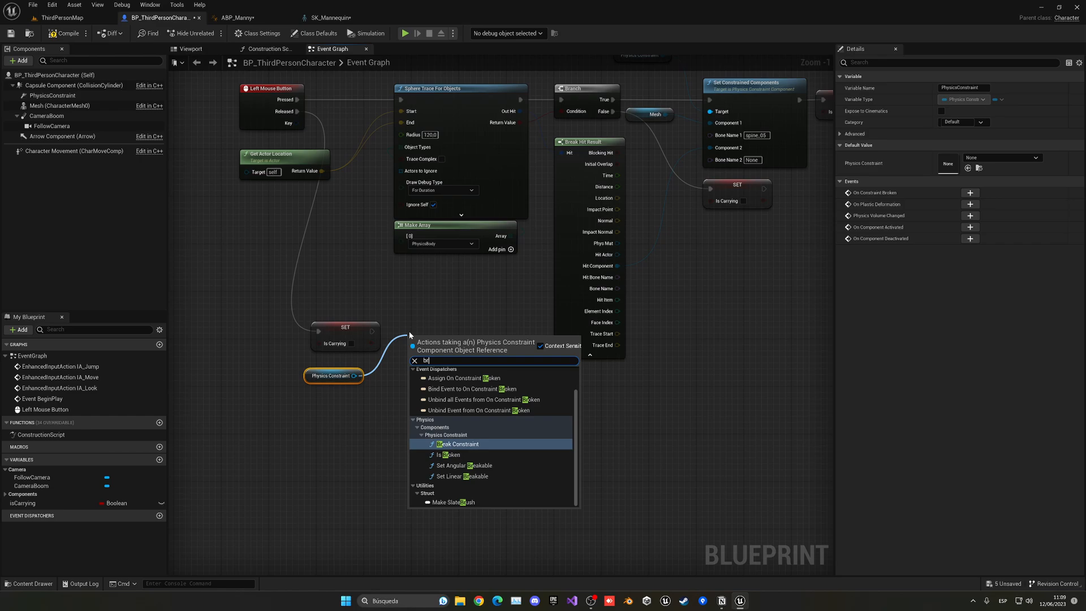
click(459, 444)
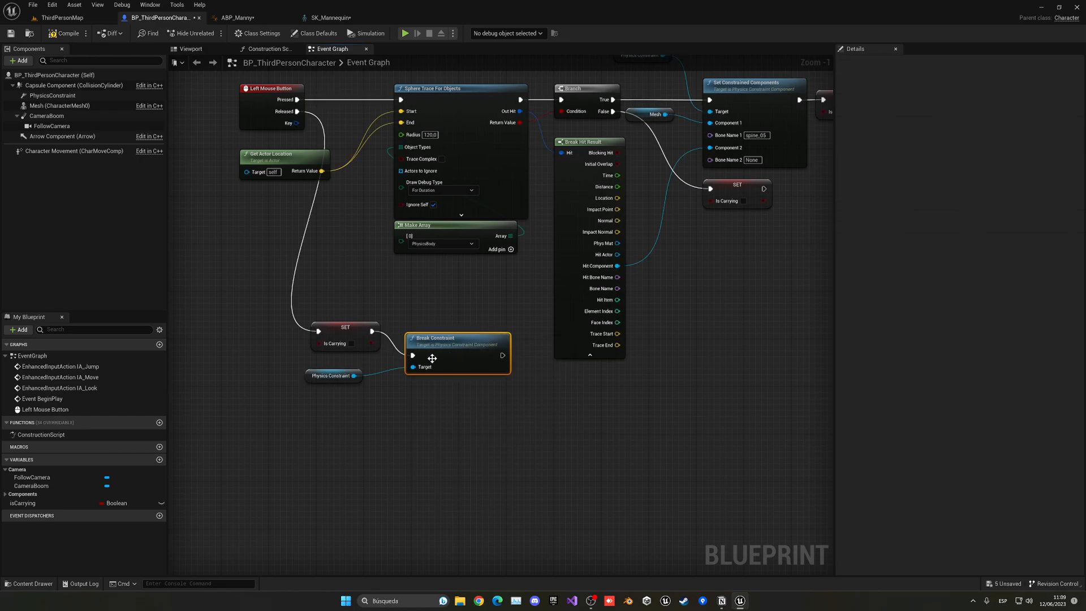
drag(432, 358, 439, 331)
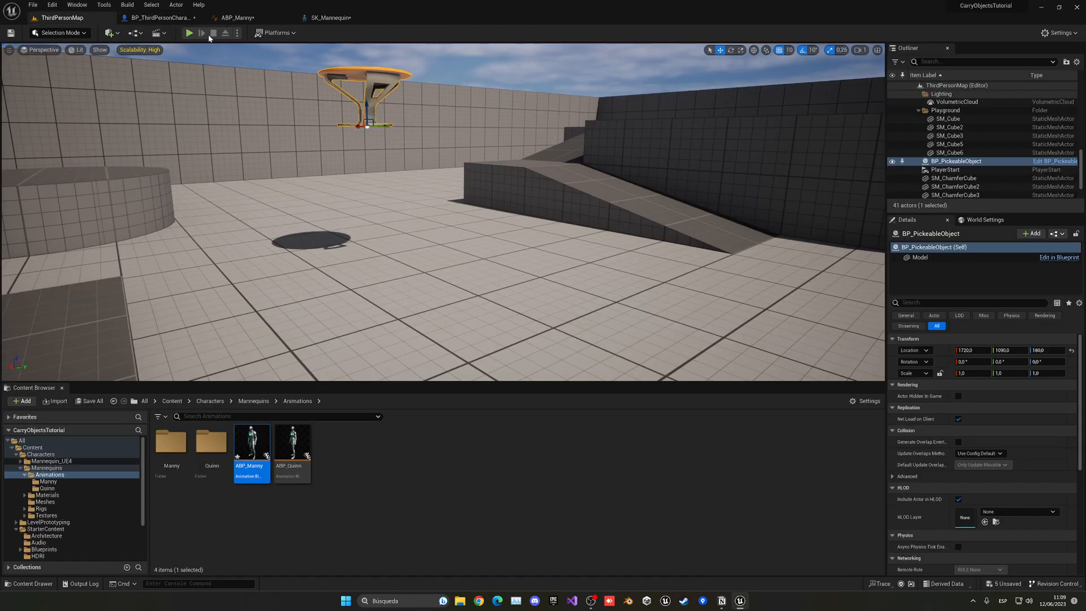
click(189, 33)
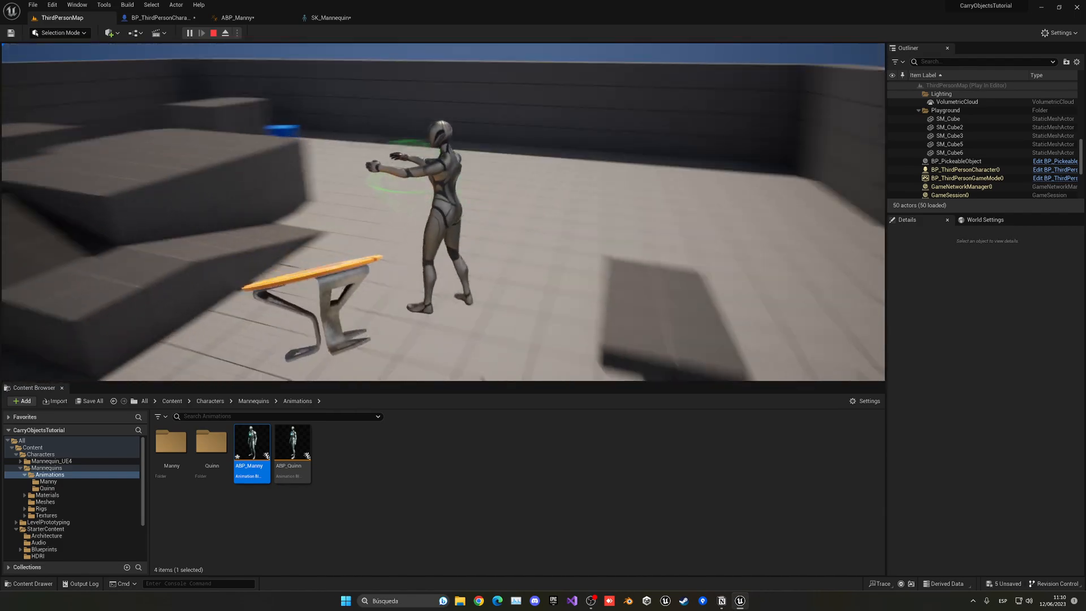
click(213, 33)
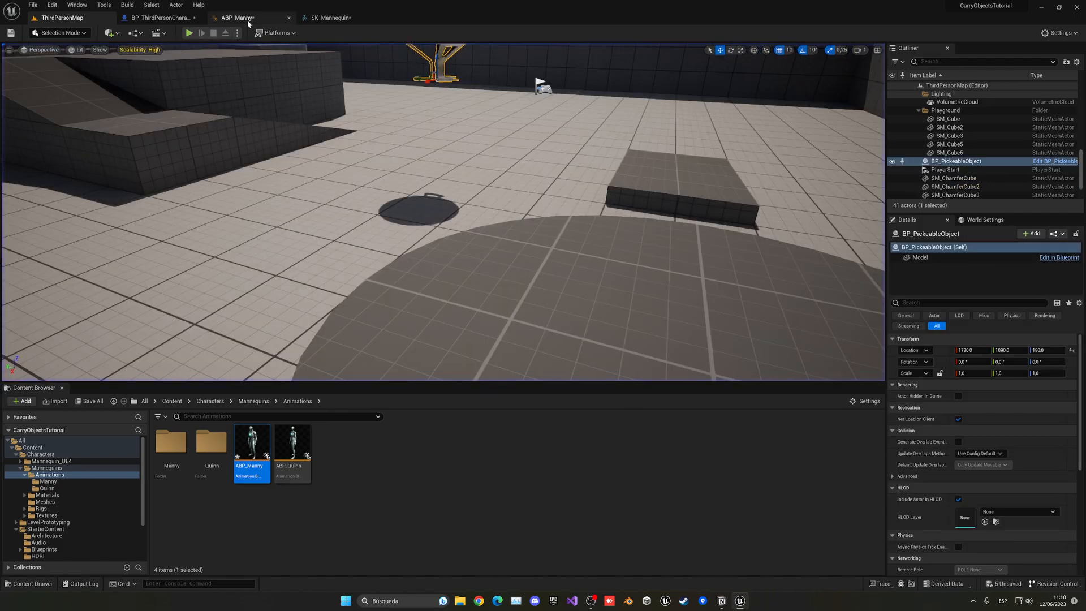
click(156, 17)
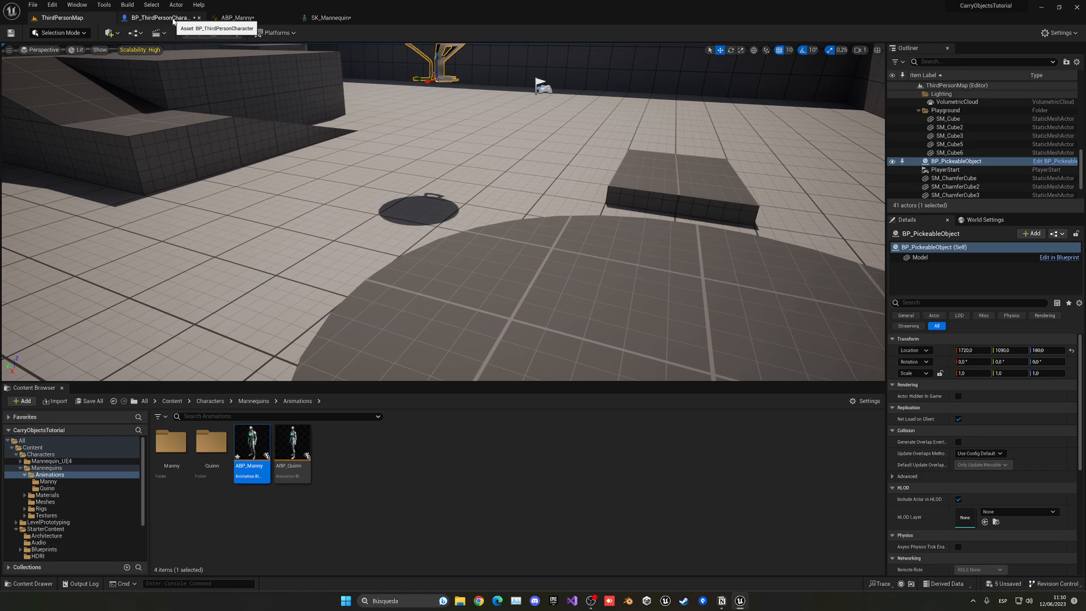
click(164, 17)
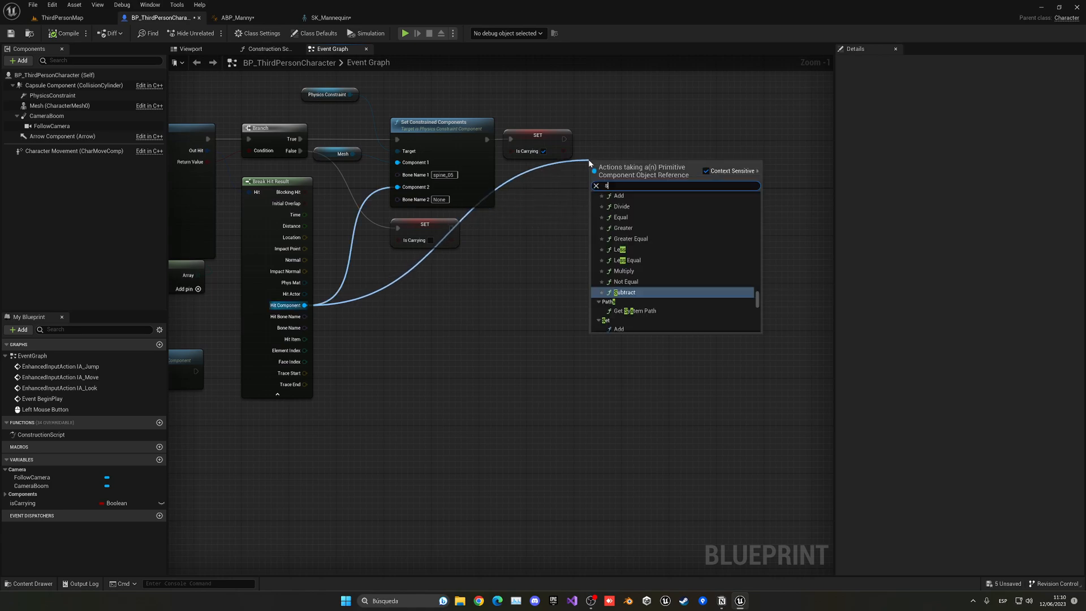
text(set dis)
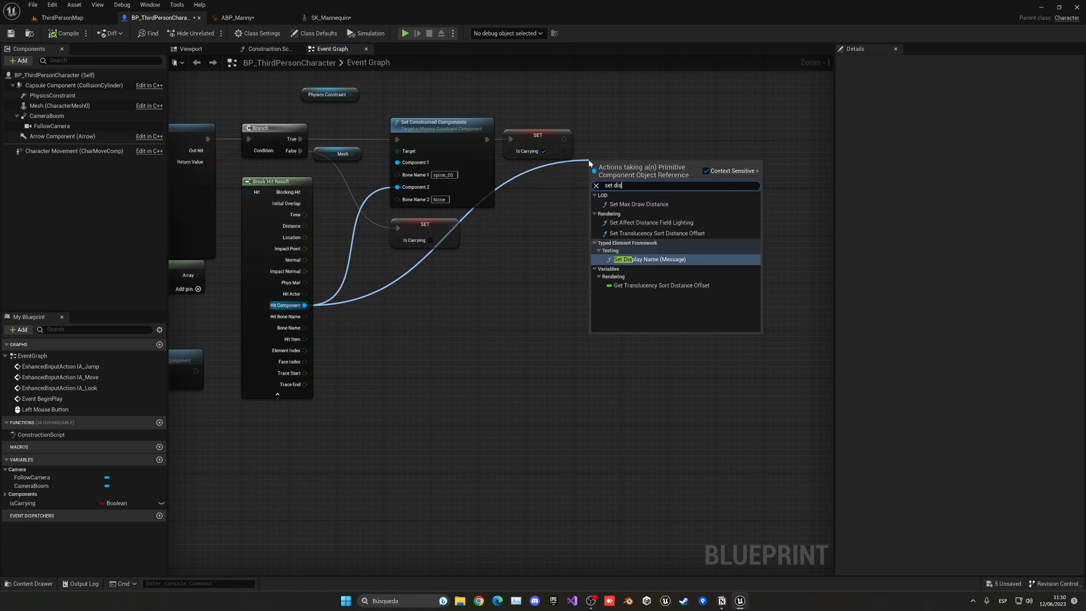
click(52, 95)
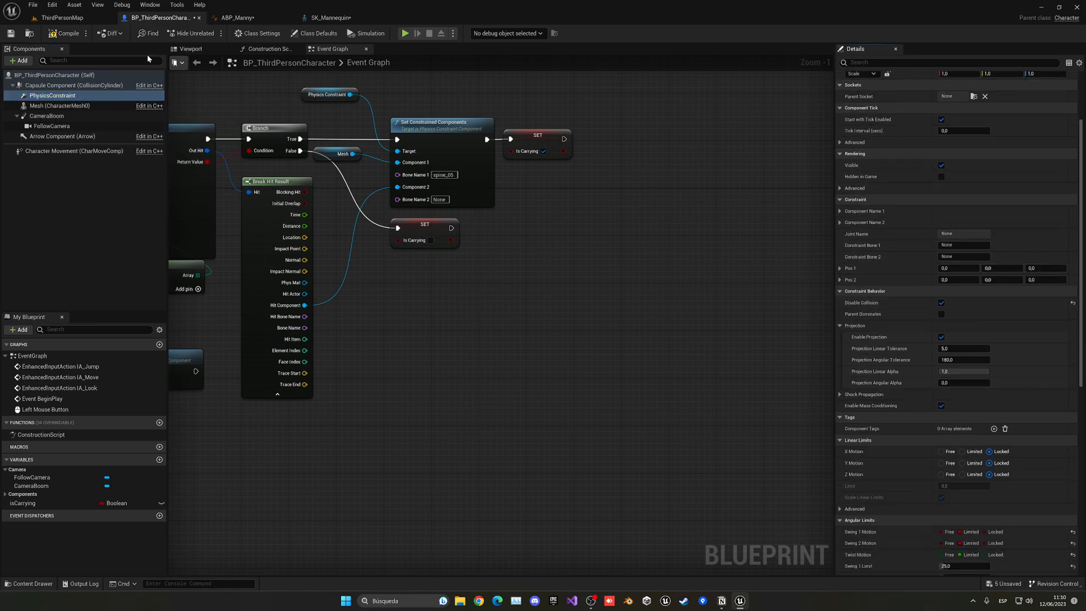
click(62, 18)
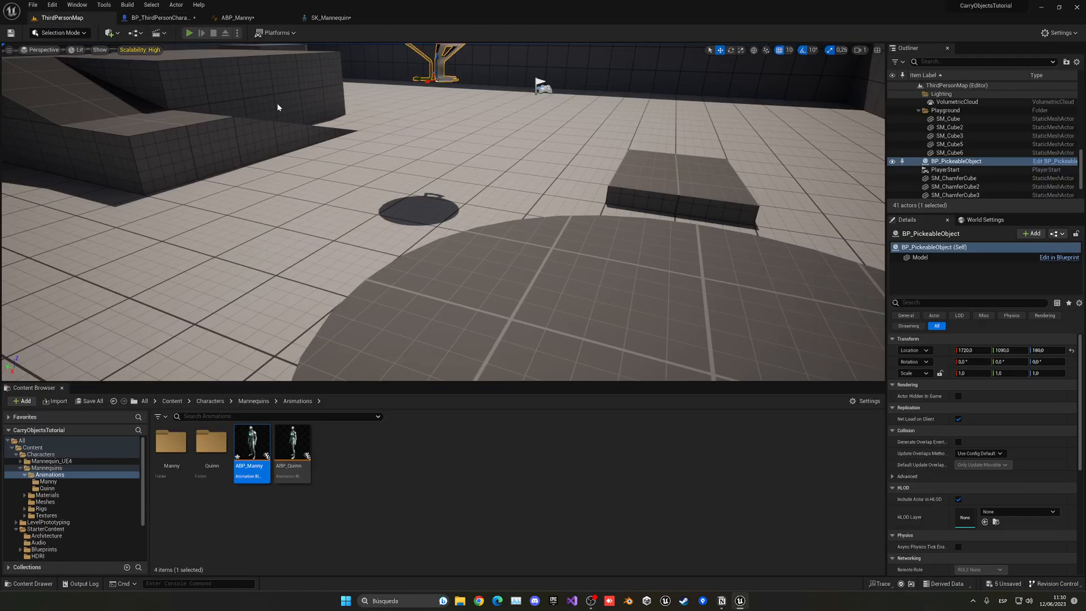
Step: Run a quick play test near the table, then reopen BP_ThirdPersonCharacter's event graph
click(188, 33)
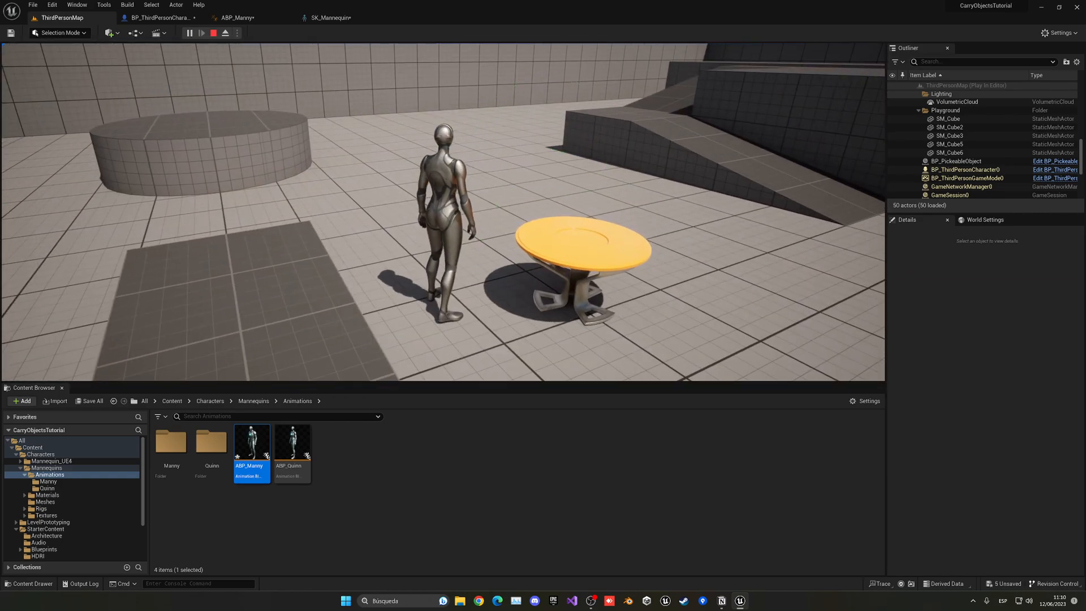
click(162, 17)
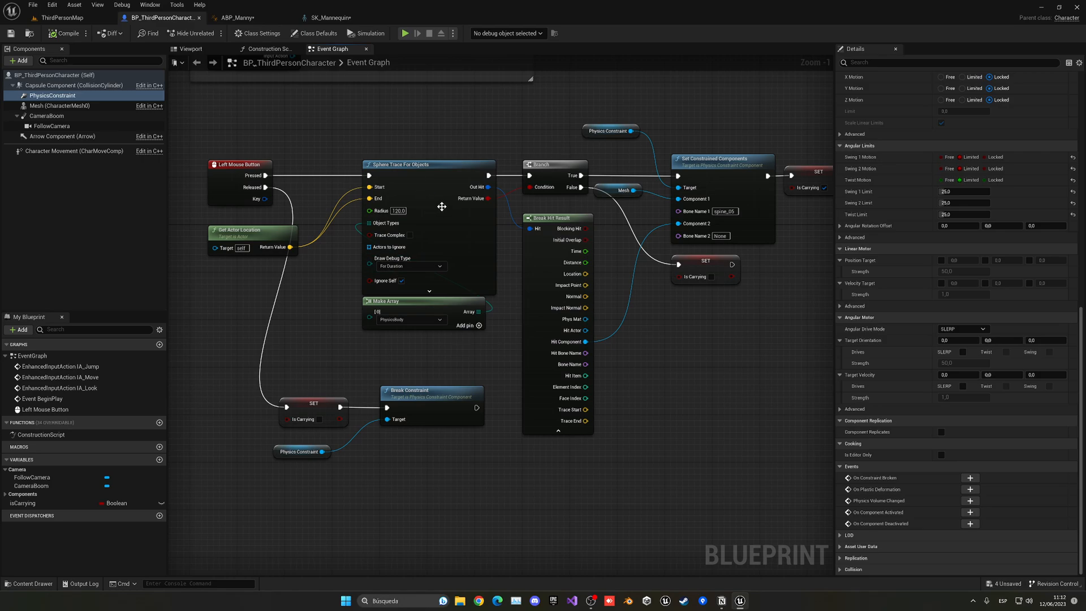
mouse_move(545, 291)
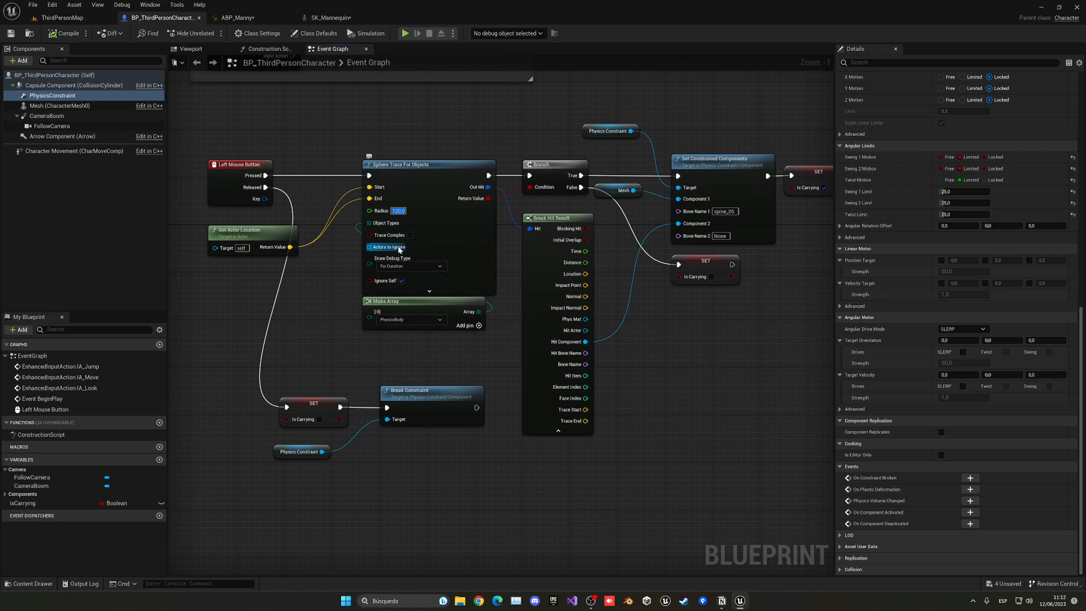
mouse_move(388, 246)
text(70)
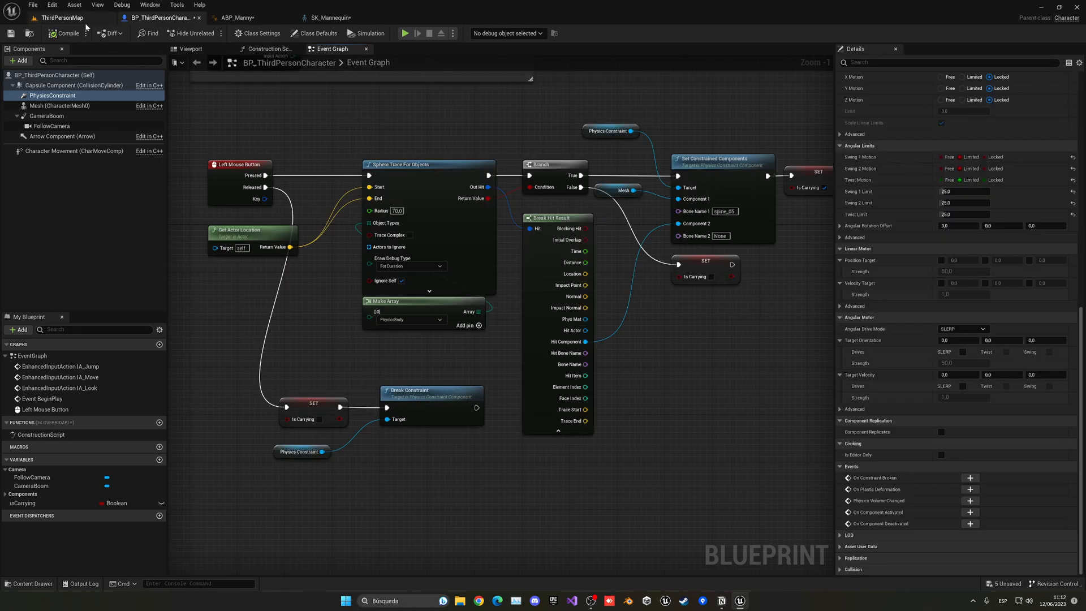
Step: Set the Sphere Trace For Objects radius to 70 and head back to the map to test
click(406, 33)
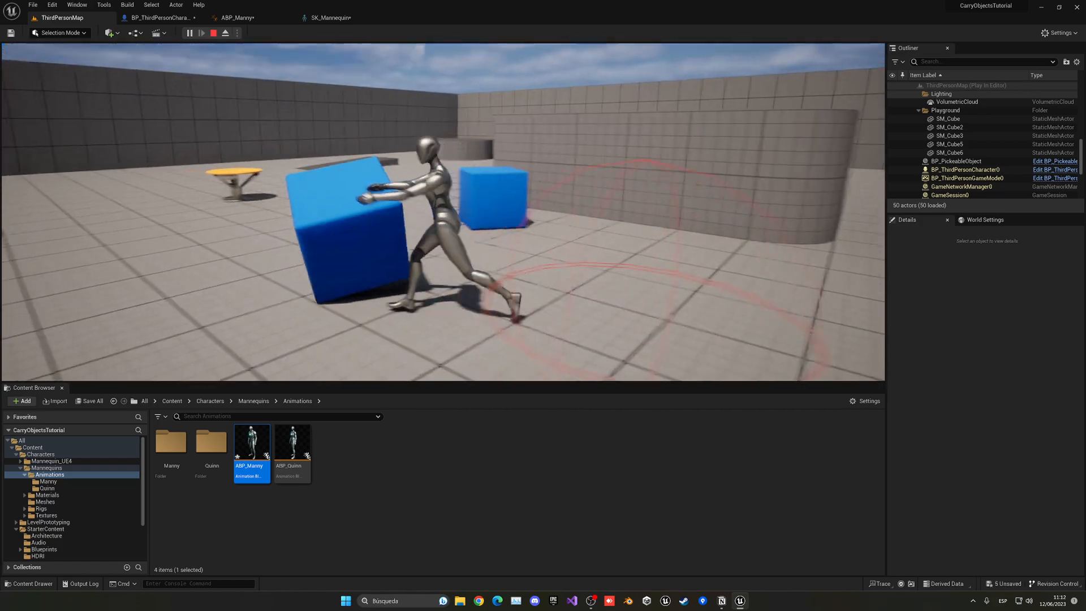
Step: Stop the cube-pushing play test and return to the BP_ThirdPersonCharacter event graph
click(159, 18)
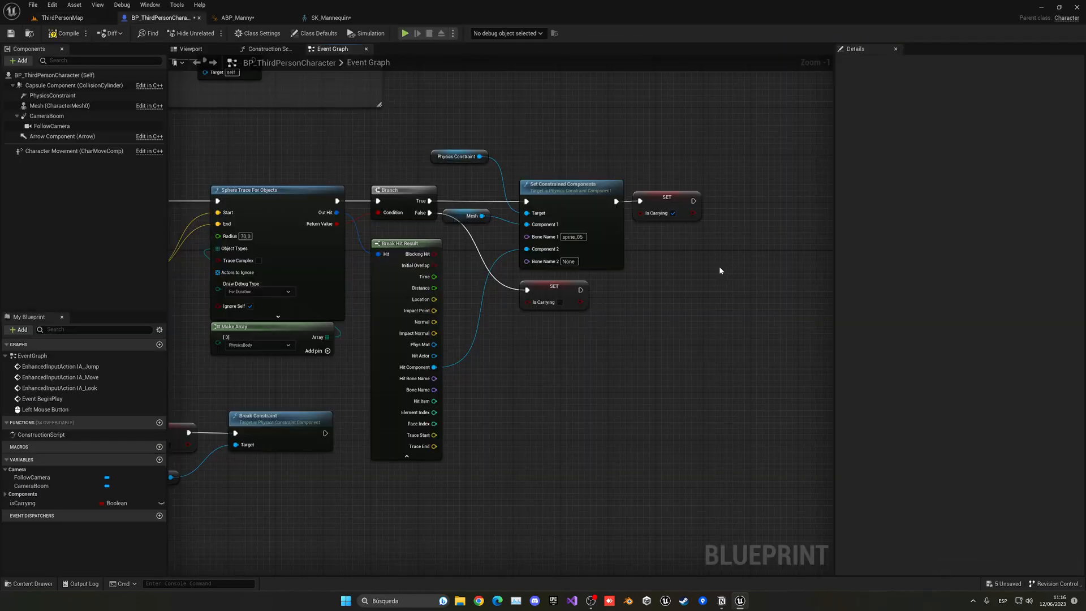
Step: Constrain at neck_01, set hit component collision to Physics Only after Is Carrying, and play
click(570, 183)
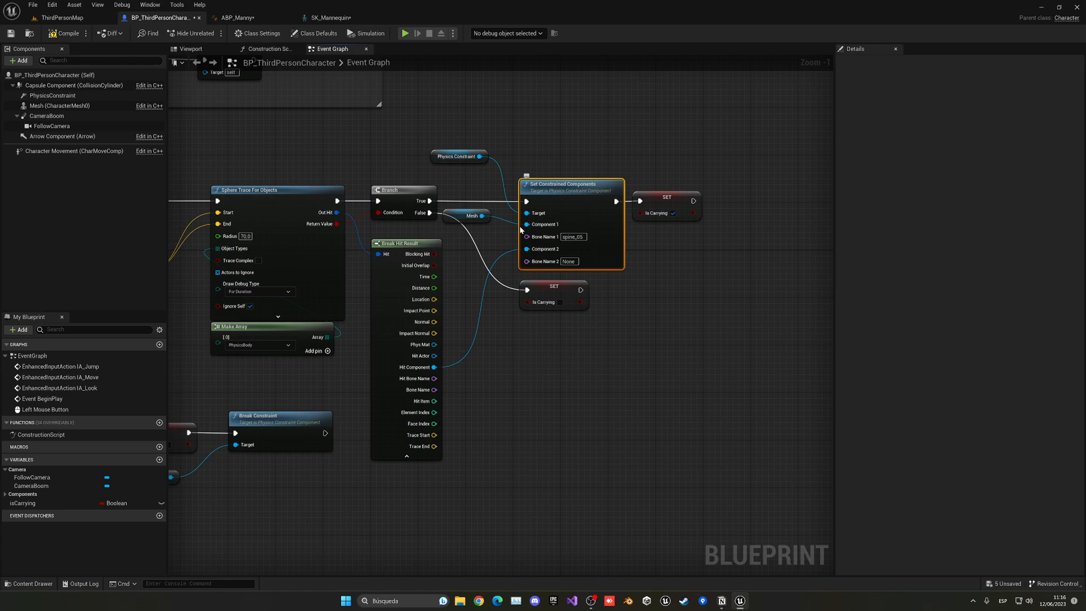
click(337, 18)
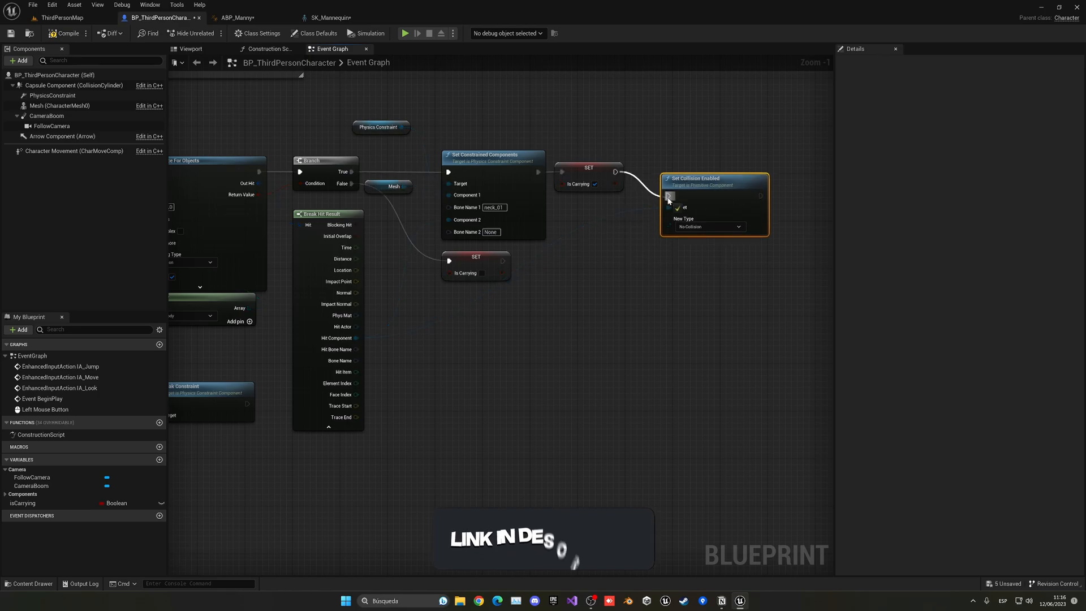
click(709, 207)
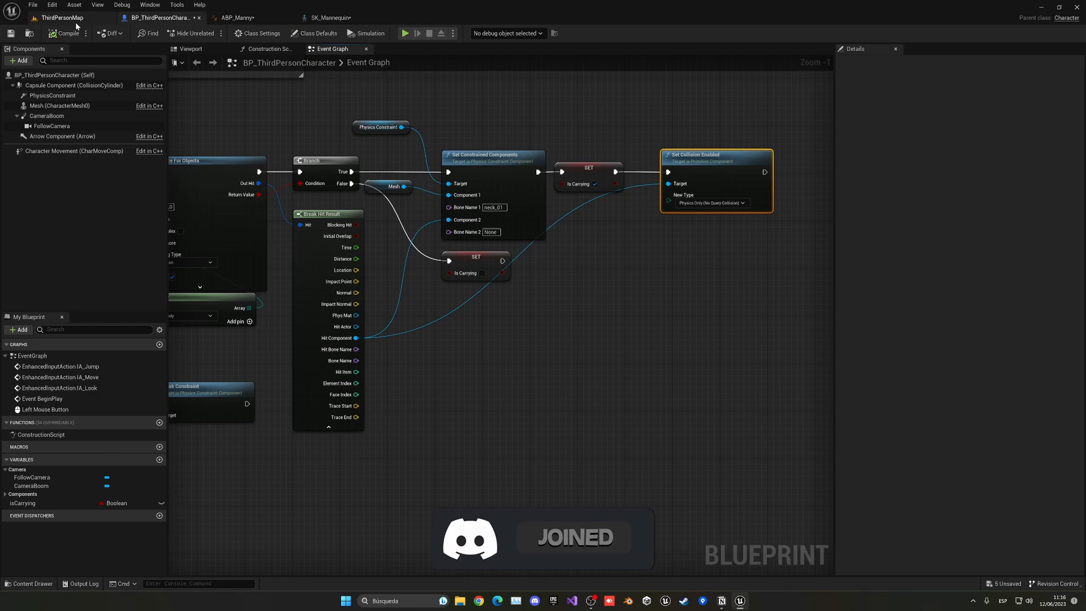
click(406, 34)
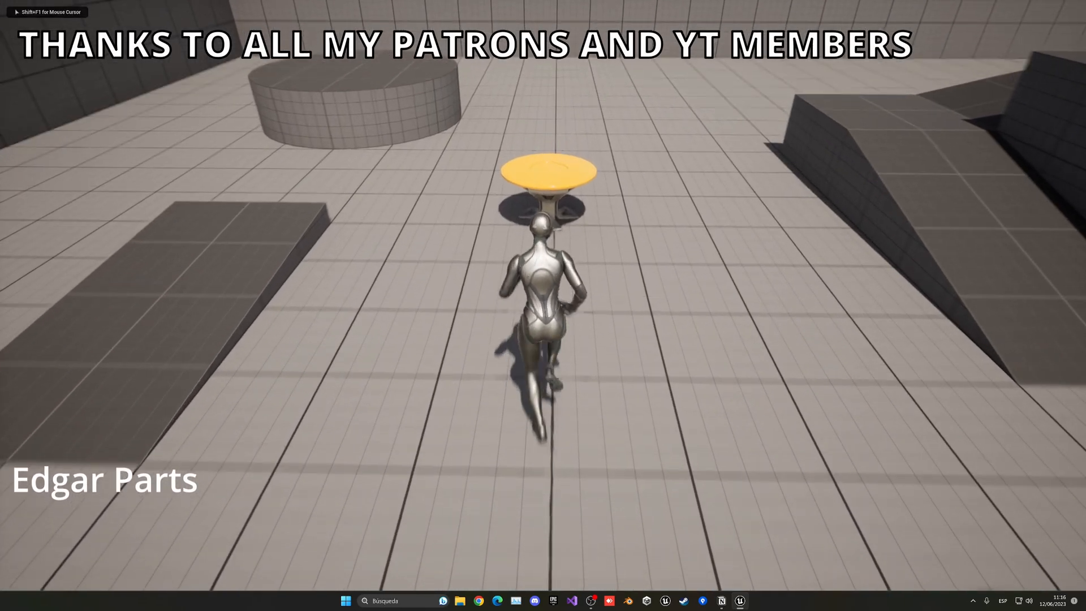